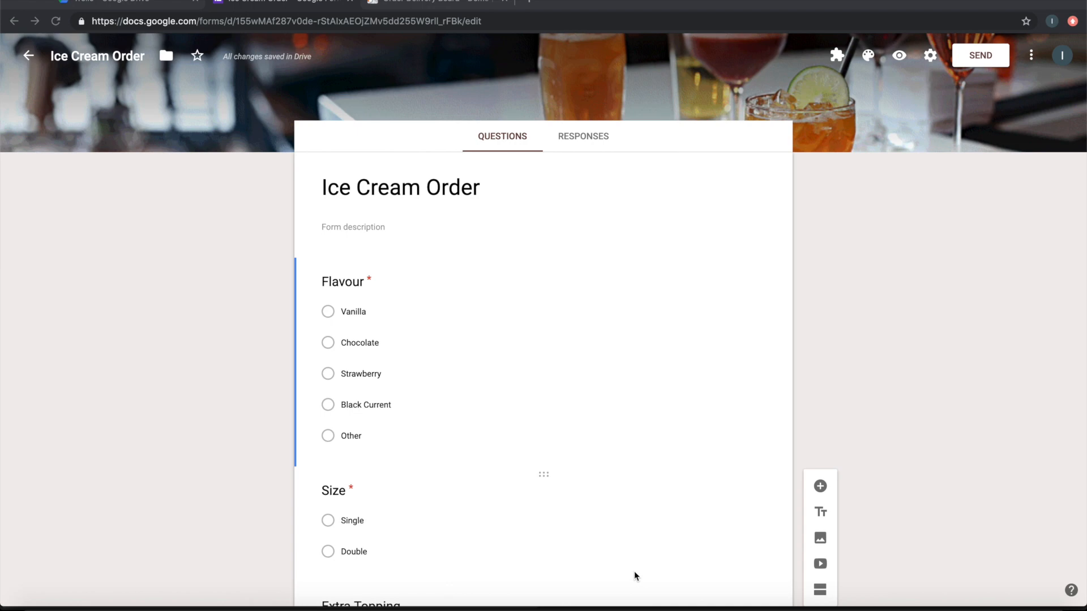
mouse_move(532, 569)
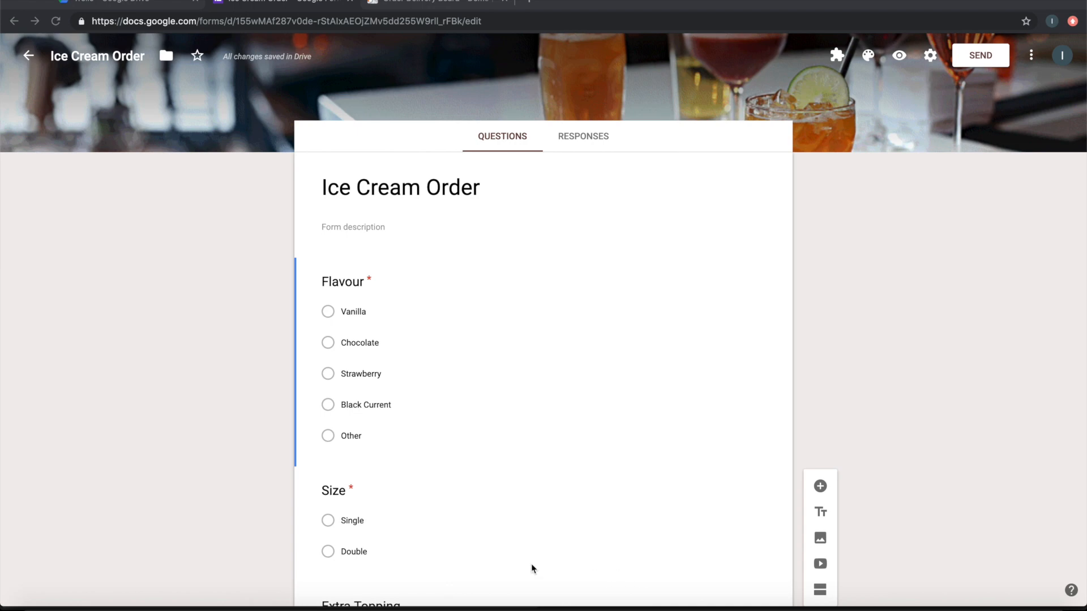
mouse_move(359, 222)
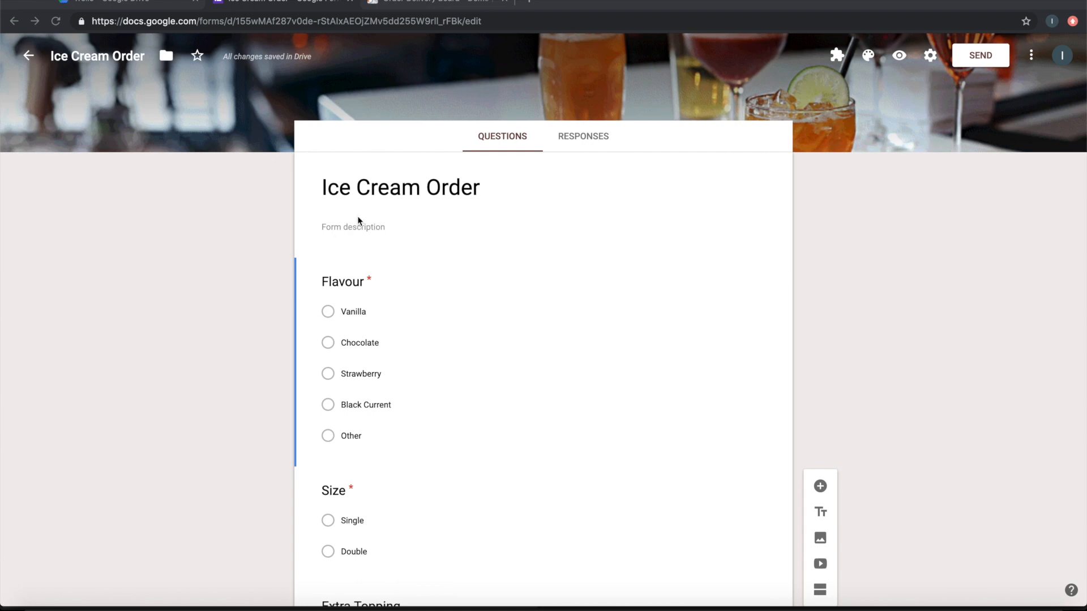
mouse_move(365, 359)
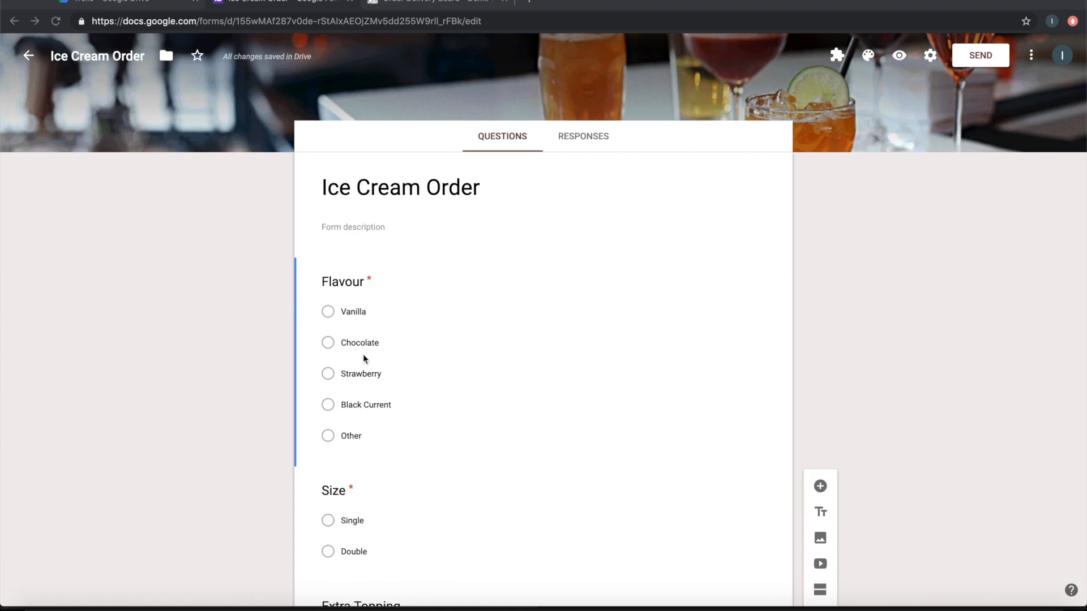
Switch to the Trello Order Delivery Board - Demo with New Orders, Preparing, Packed and Delivered lists.
scroll("down", 3)
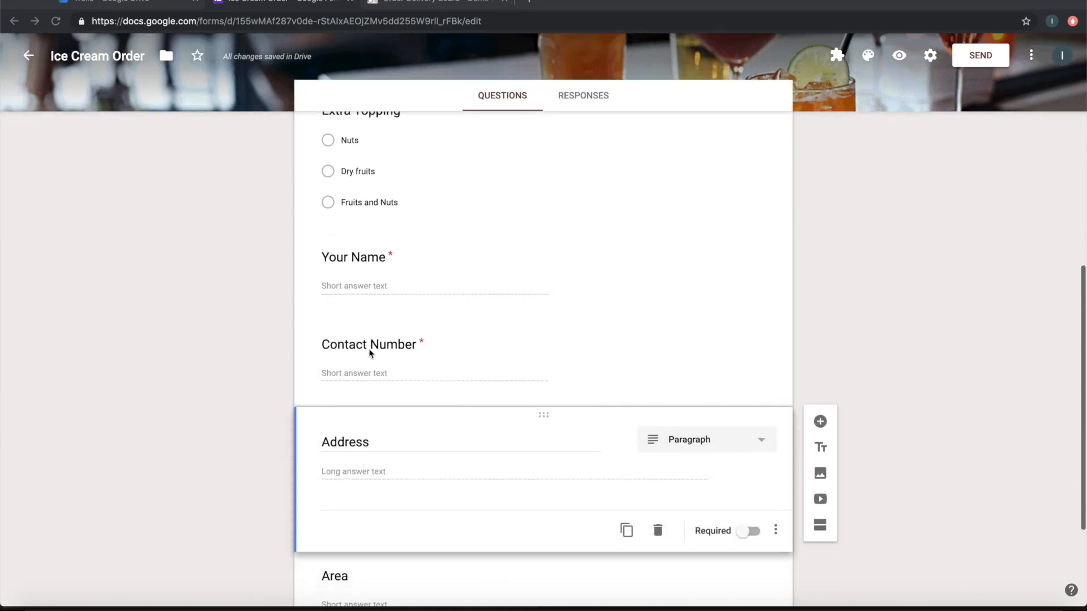
mouse_move(428, 310)
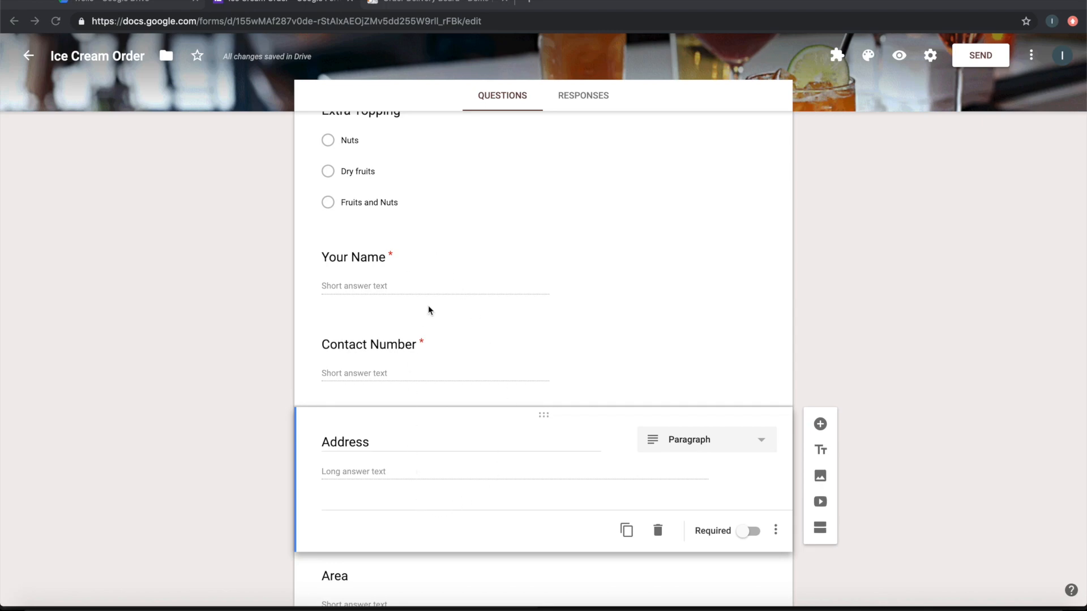
scroll("up", 3)
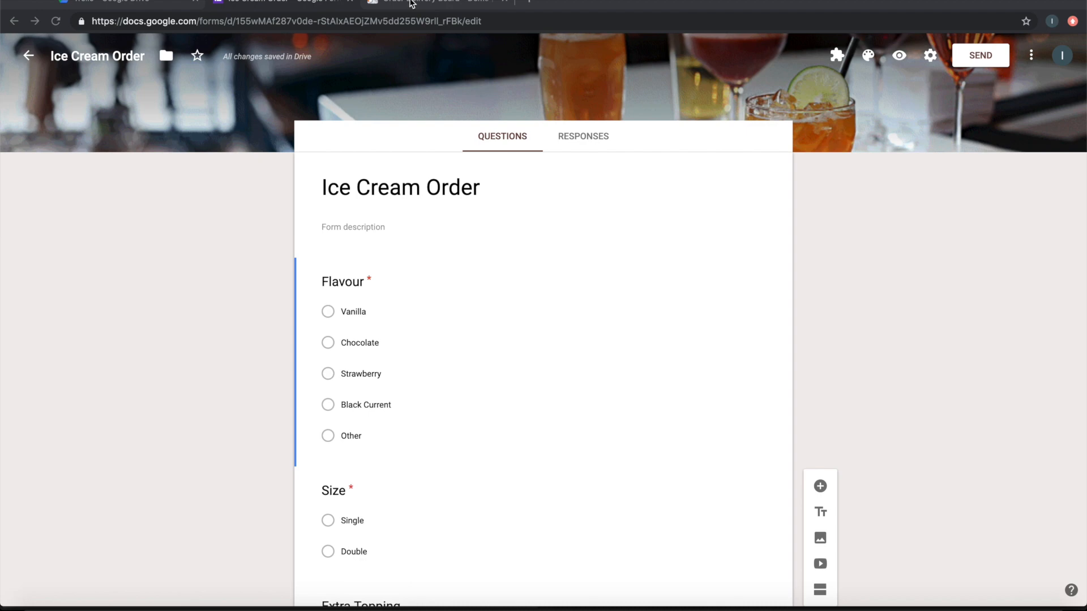
left_click(436, 3)
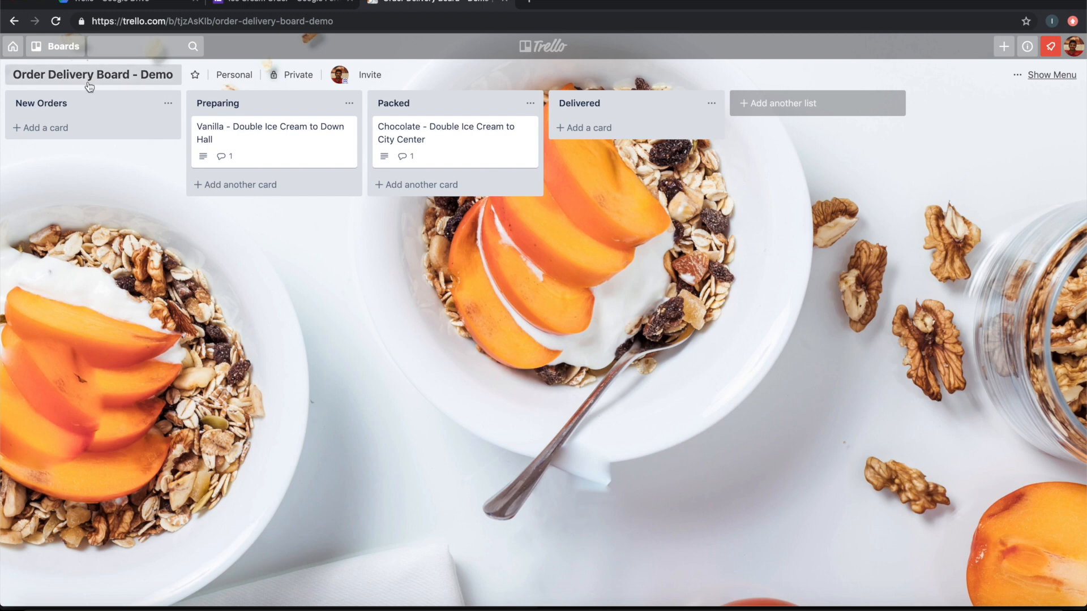
mouse_move(108, 86)
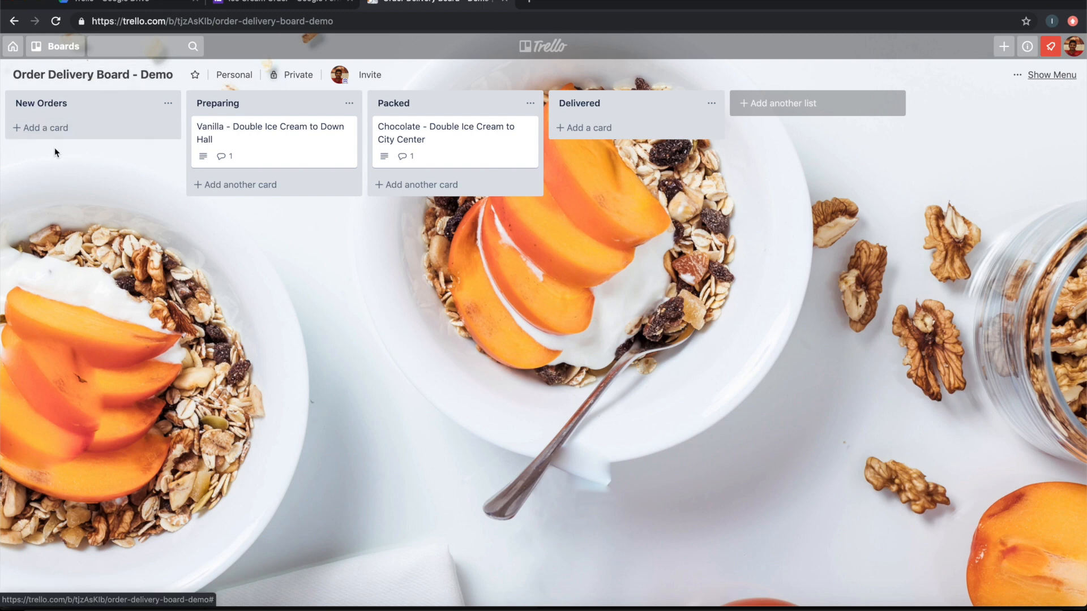
mouse_move(59, 158)
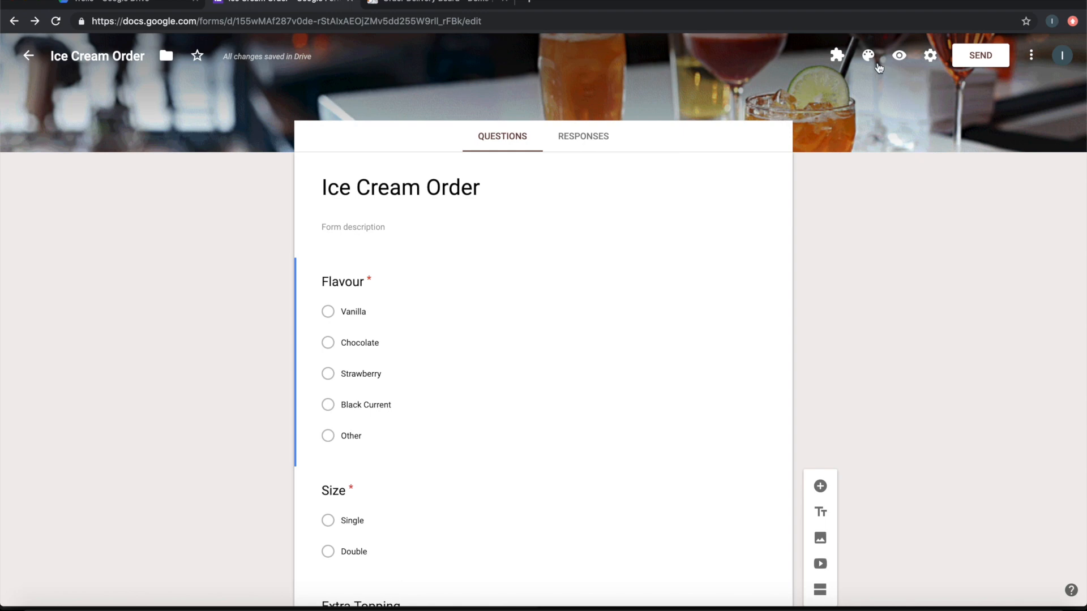
Launch the Form Director add-on and choose Trello as Service 1's app with Create card.
left_click(837, 55)
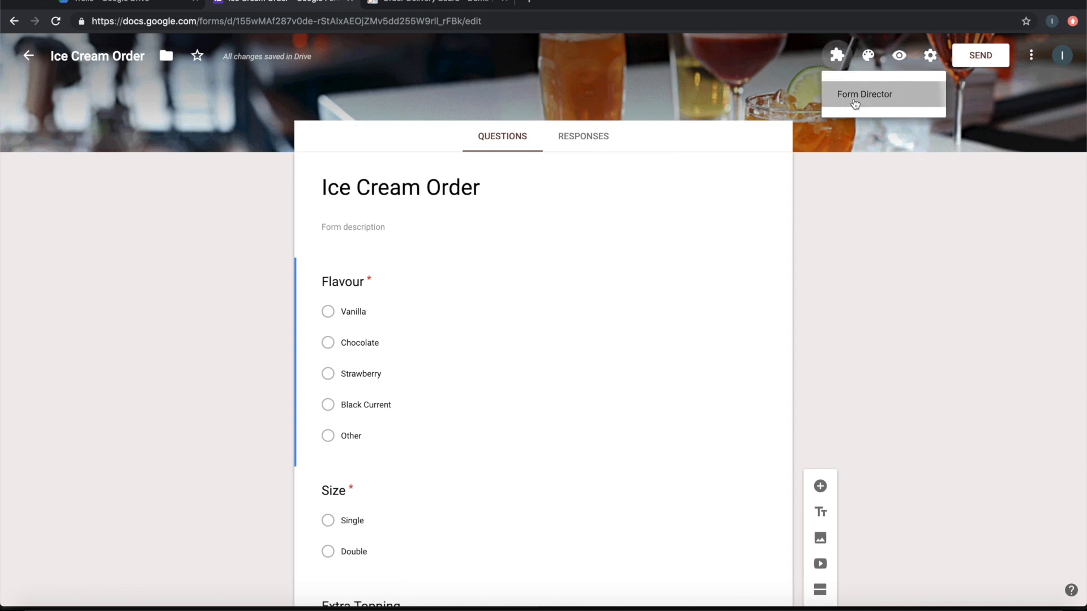
left_click(864, 93)
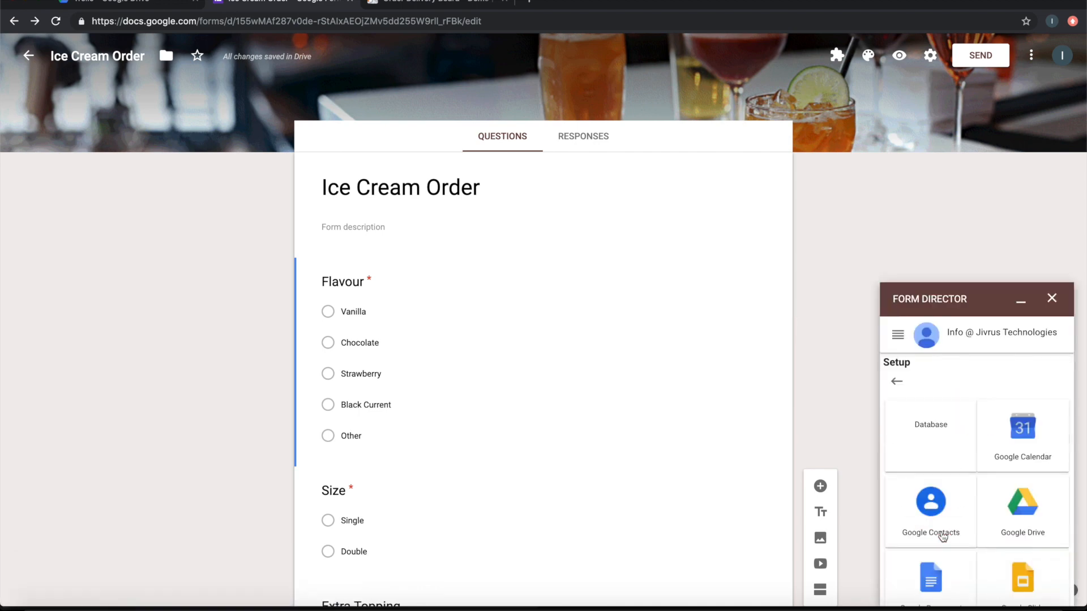
scroll("down", 3)
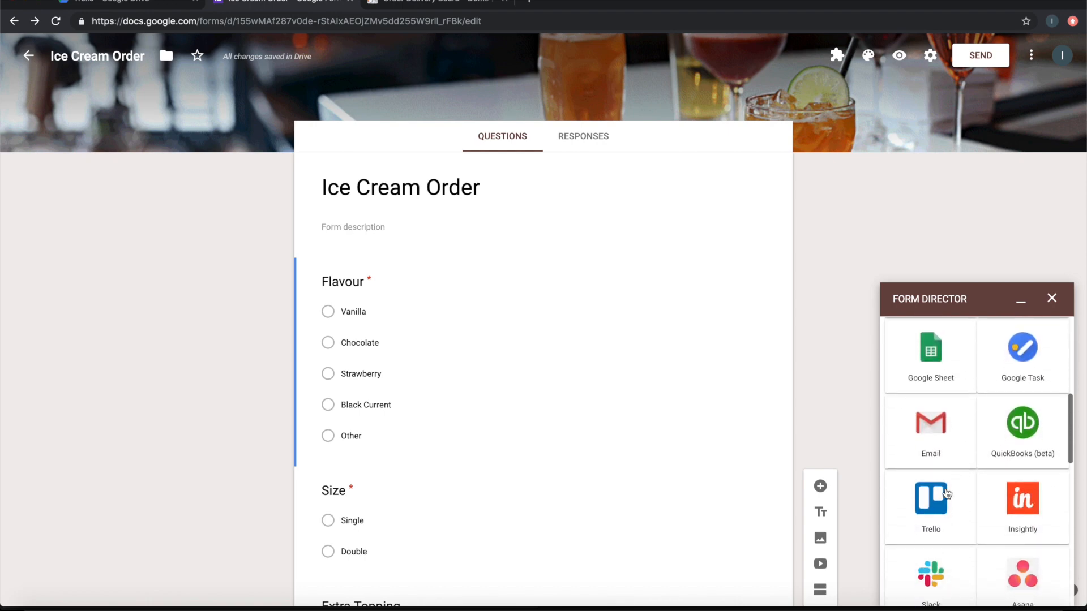
left_click(930, 506)
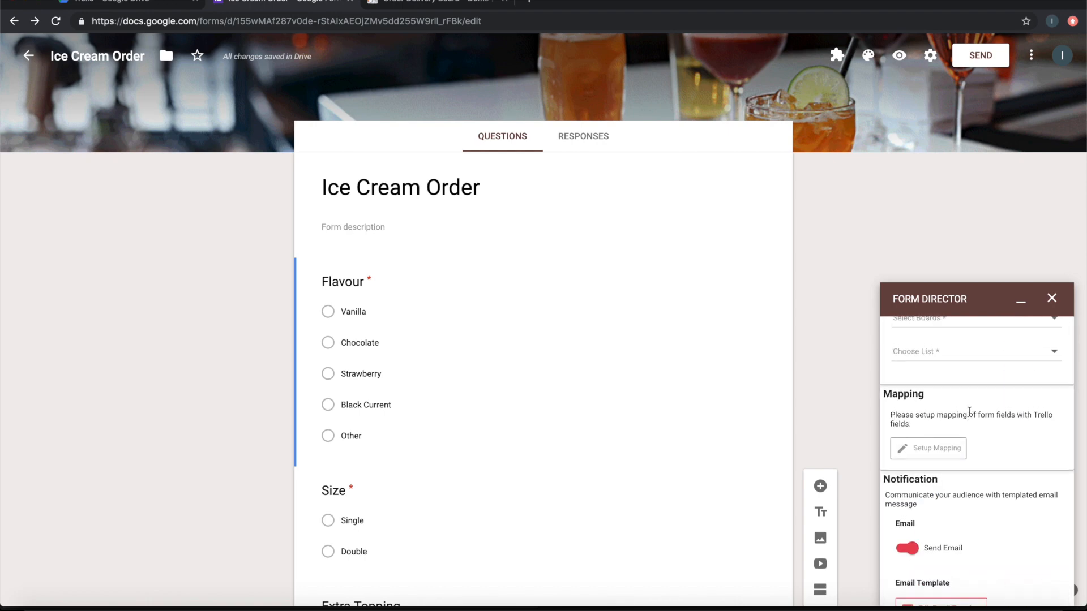
scroll("up", 3)
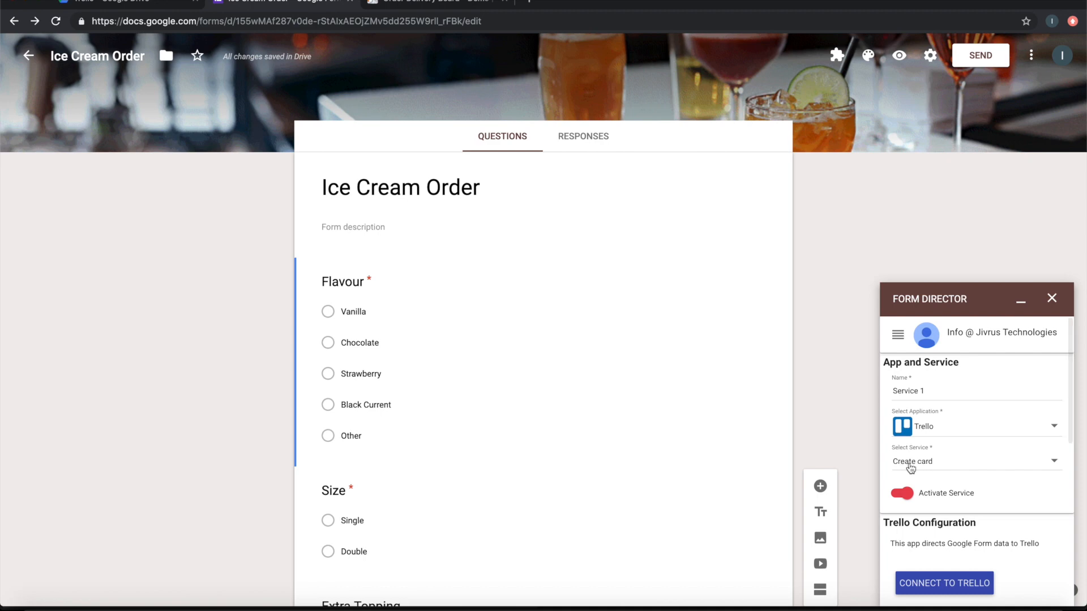
scroll("down", 3)
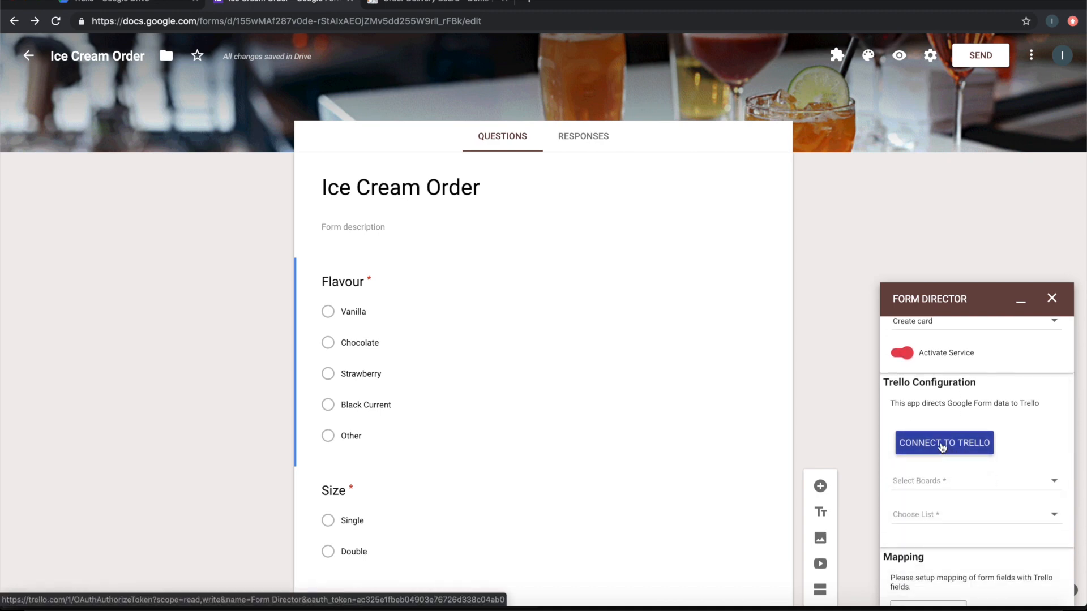
Link Service 1 to the Trello account and allow Form Director access.
left_click(944, 442)
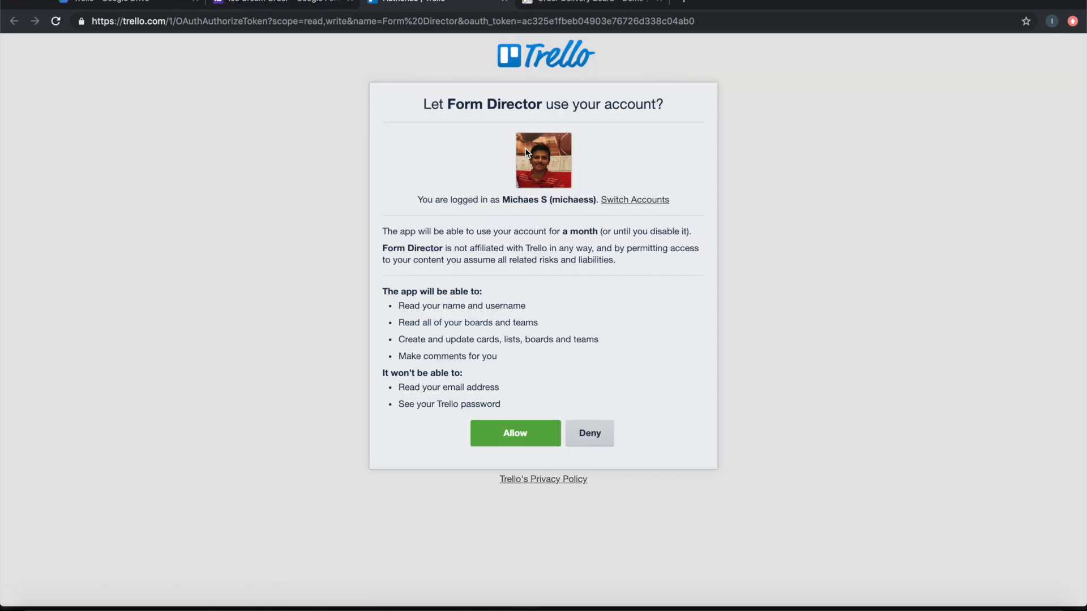
mouse_move(485, 299)
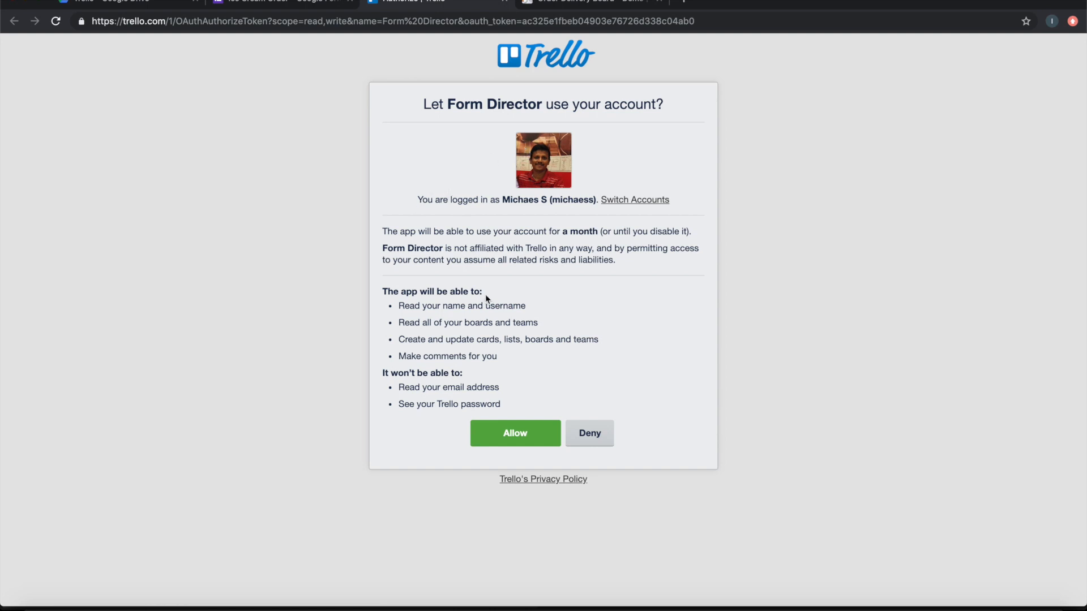
mouse_move(529, 432)
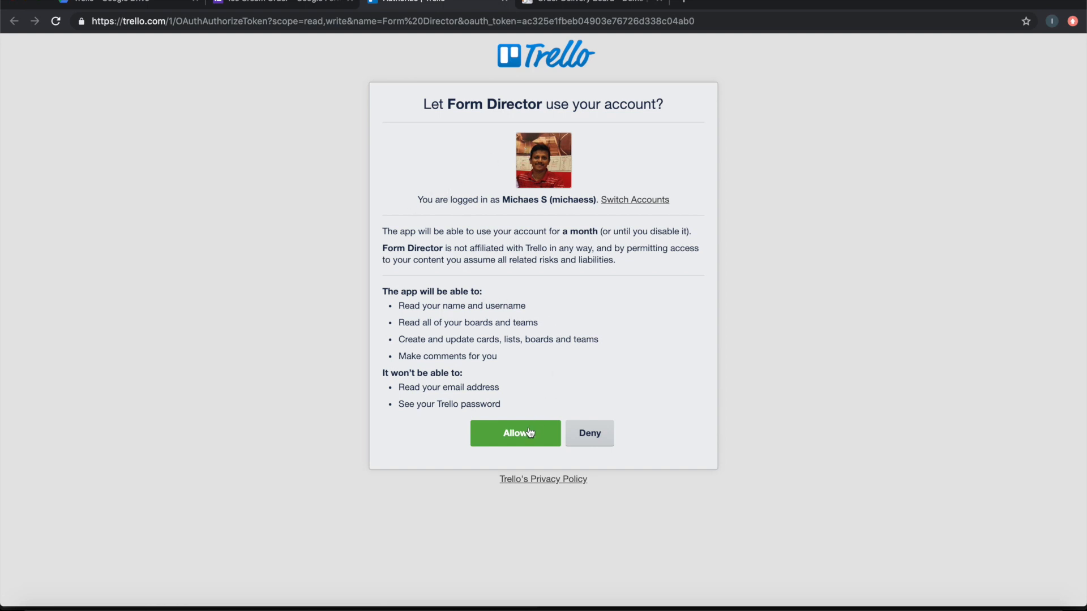
left_click(515, 433)
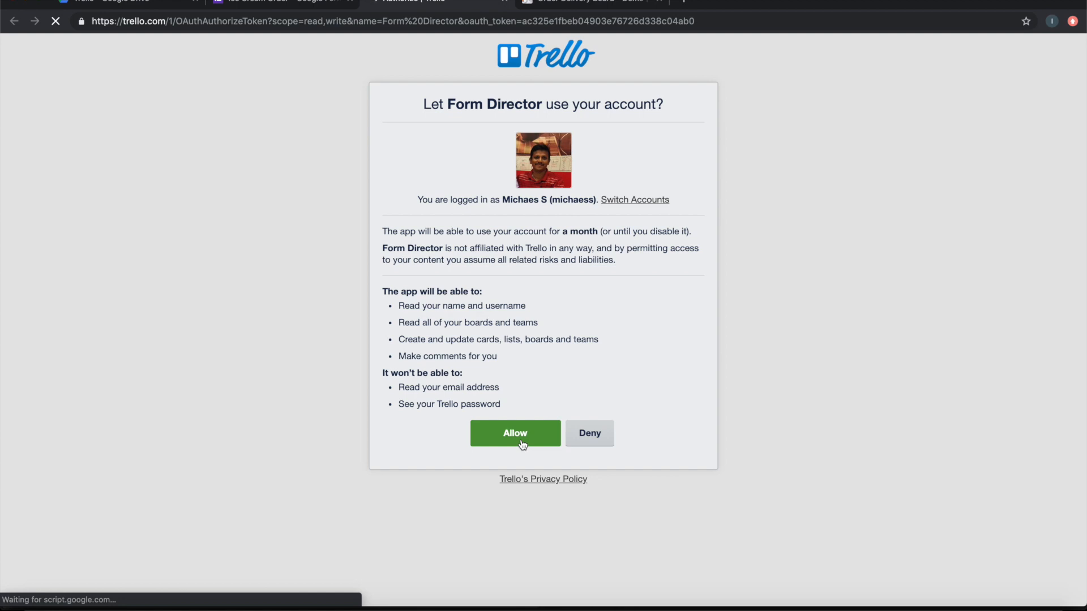
left_click(515, 433)
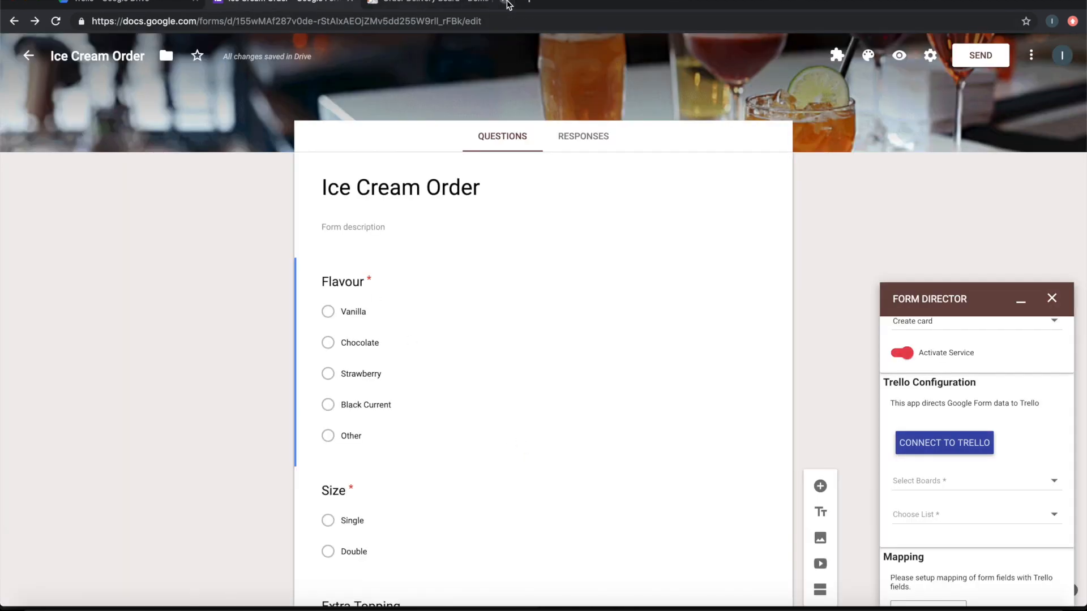
Select the Order Delivery Board - Demo board and its New Orders list as the card destination.
scroll("down", 3)
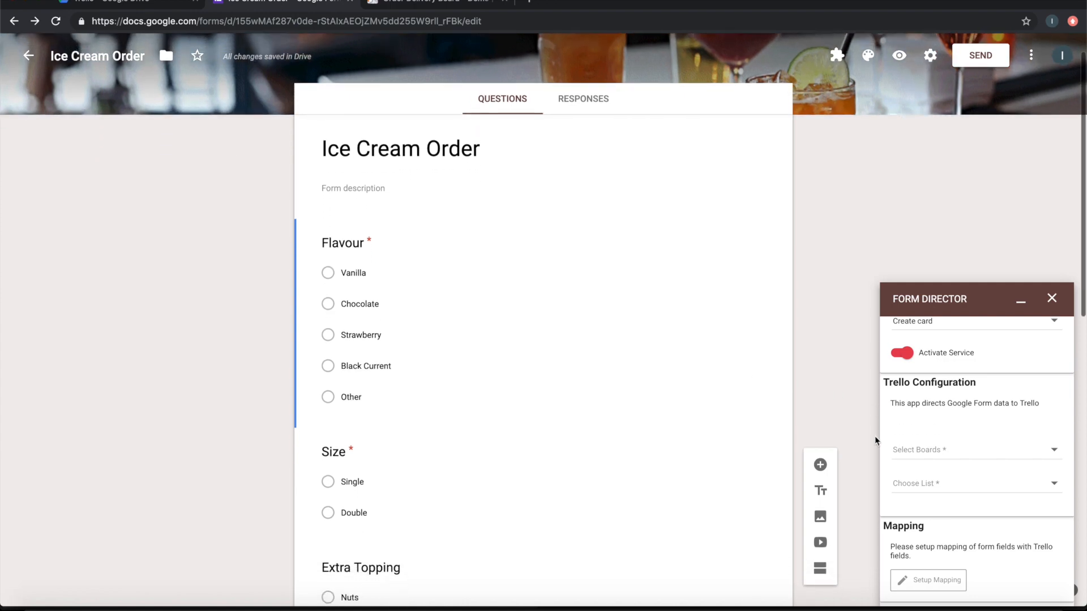
scroll("down", 3)
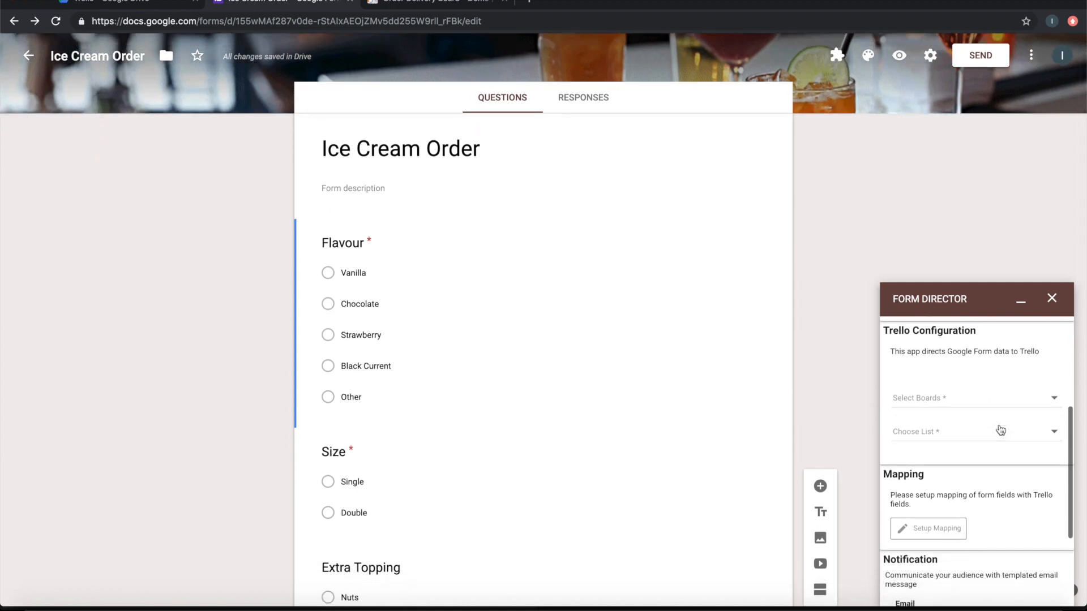
left_click(974, 397)
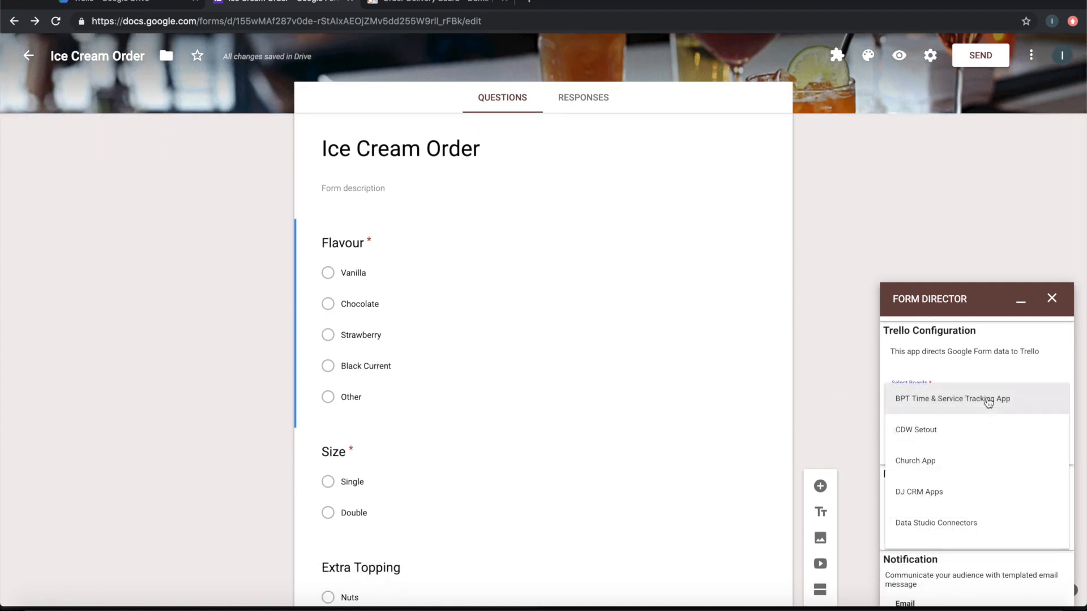
scroll("down", 3)
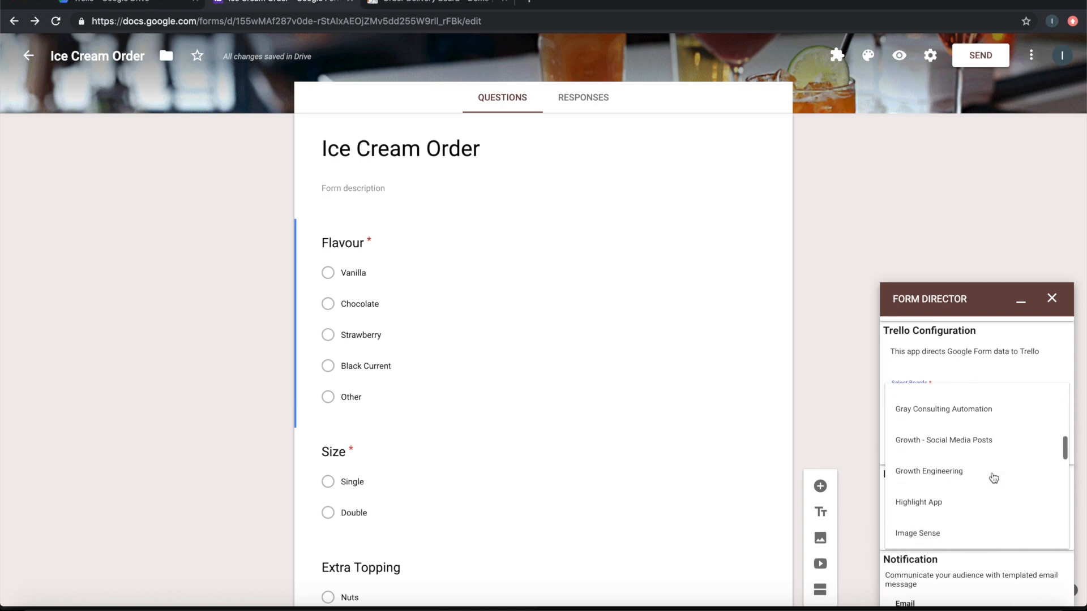
scroll("down", 3)
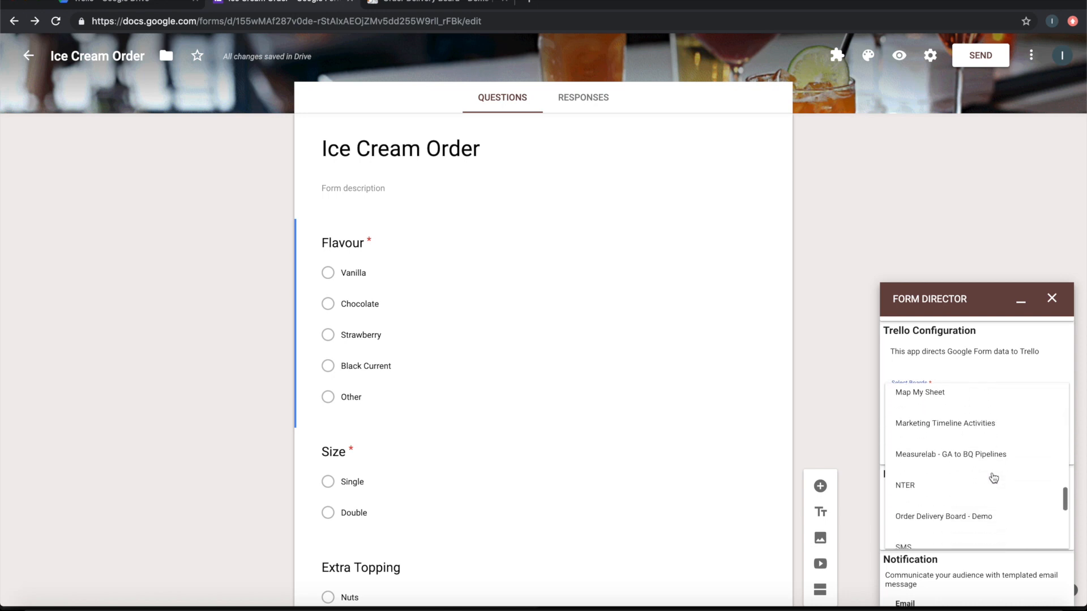
scroll("down", 3)
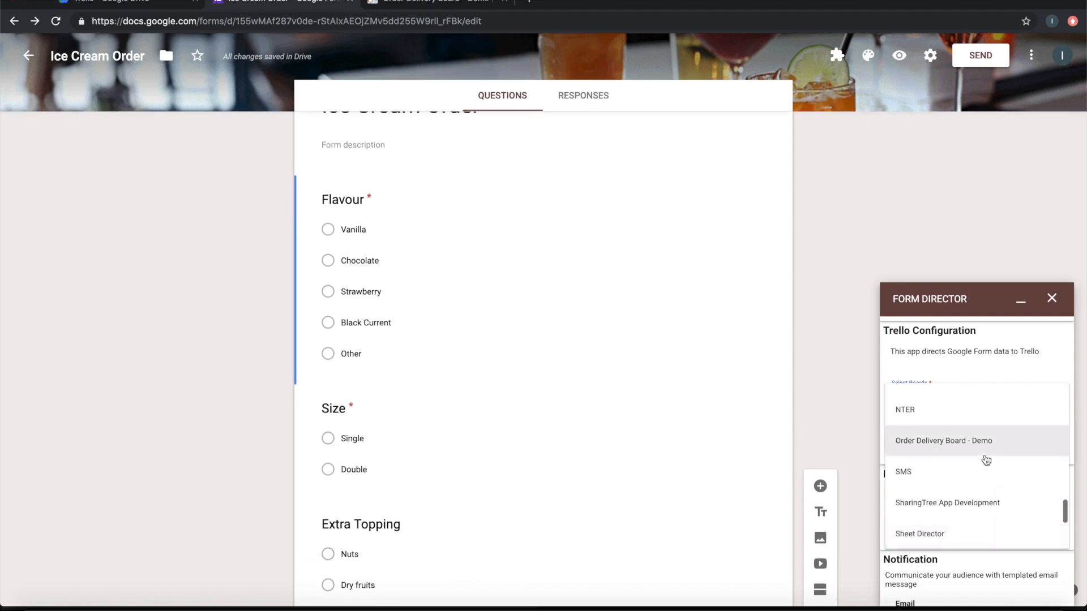
left_click(943, 441)
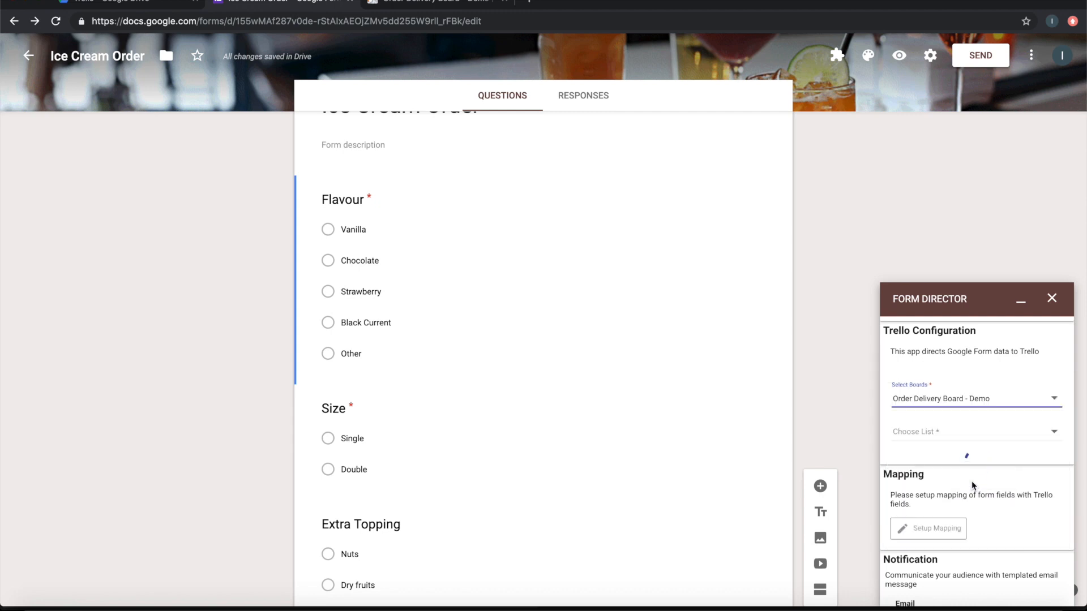
left_click(976, 432)
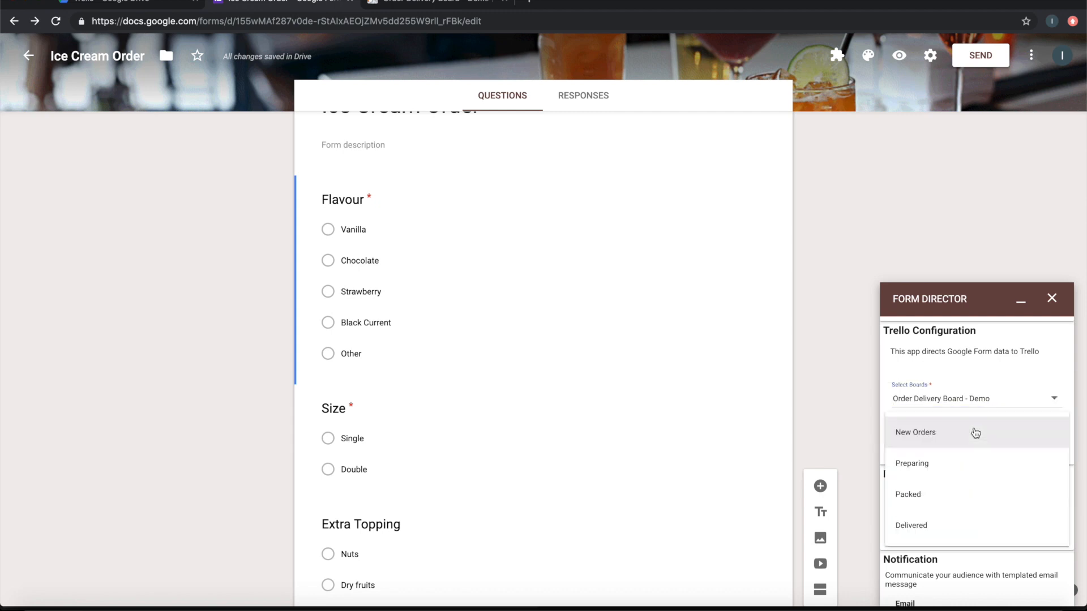
mouse_move(923, 441)
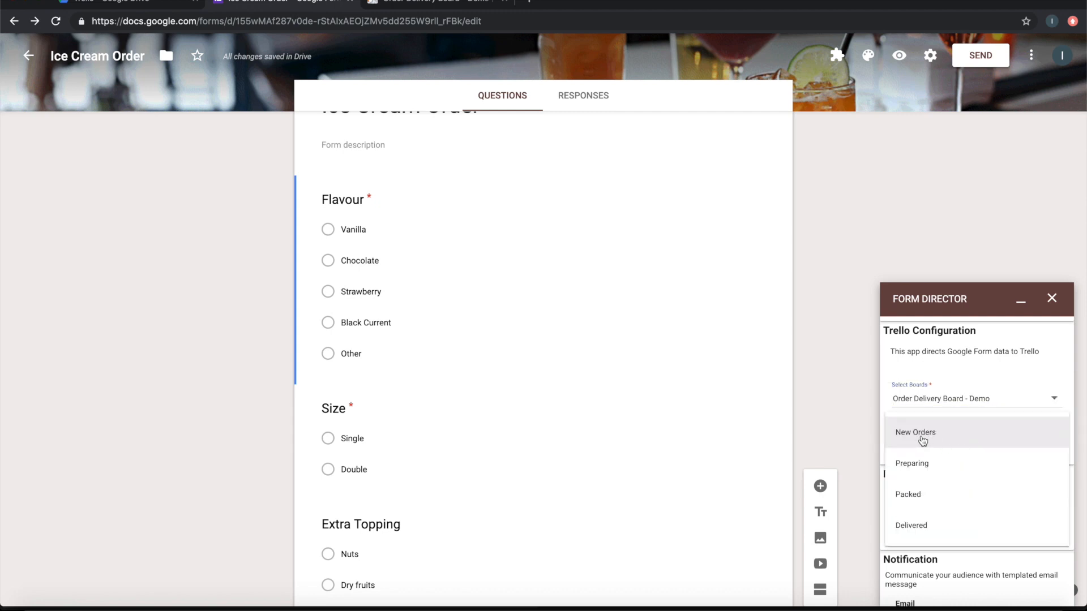
left_click(915, 432)
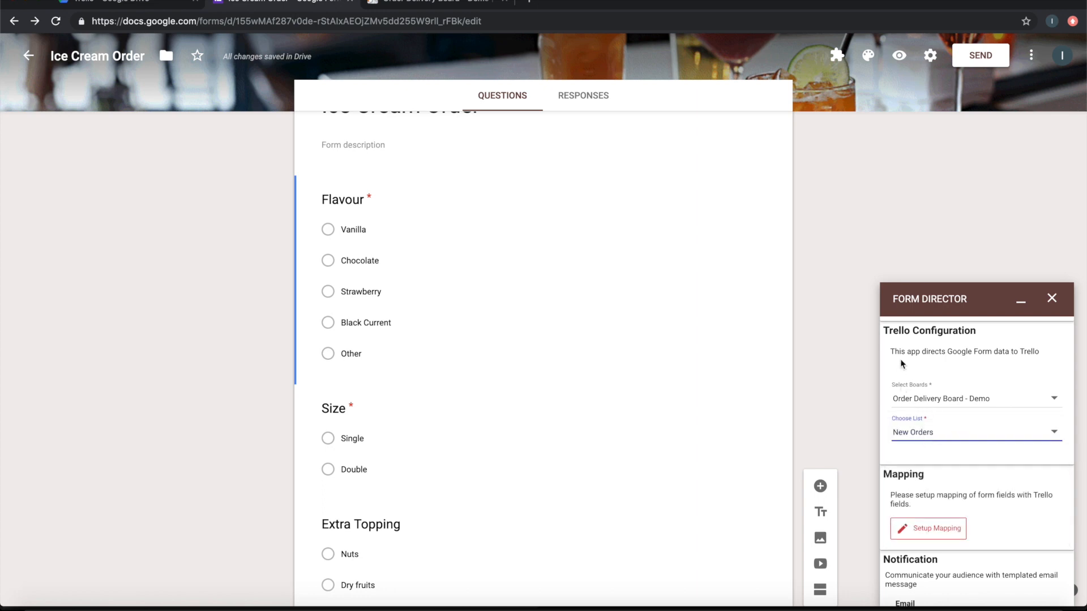
mouse_move(957, 313)
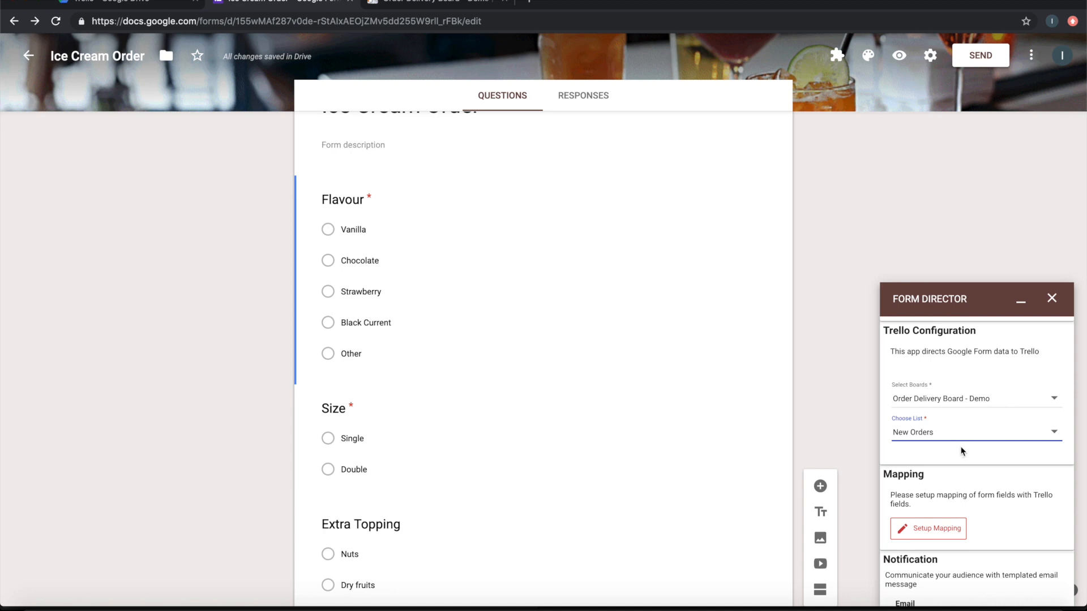
mouse_move(894, 410)
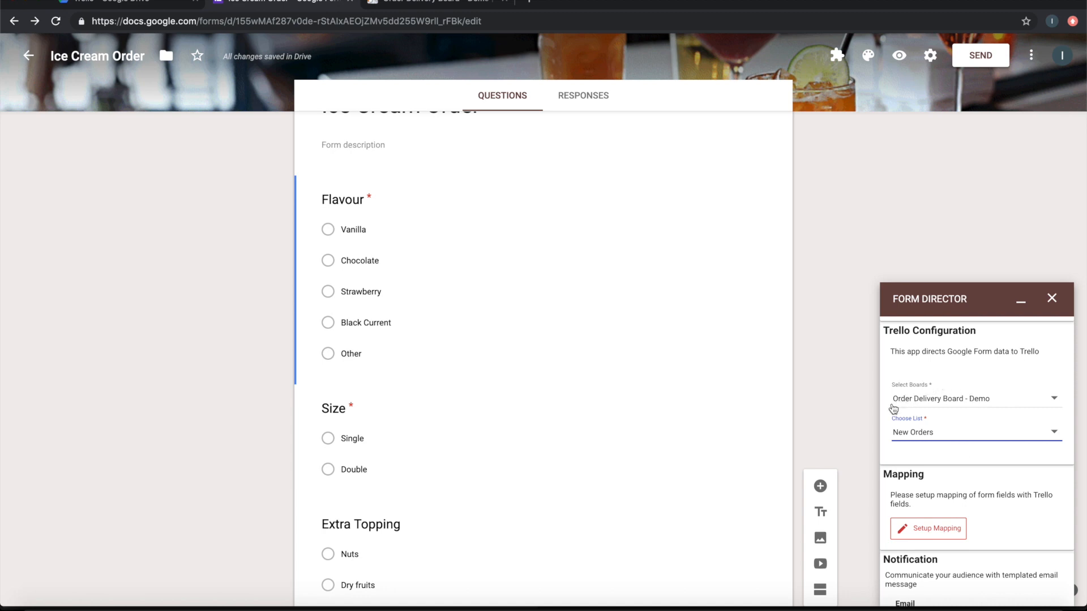
mouse_move(927, 445)
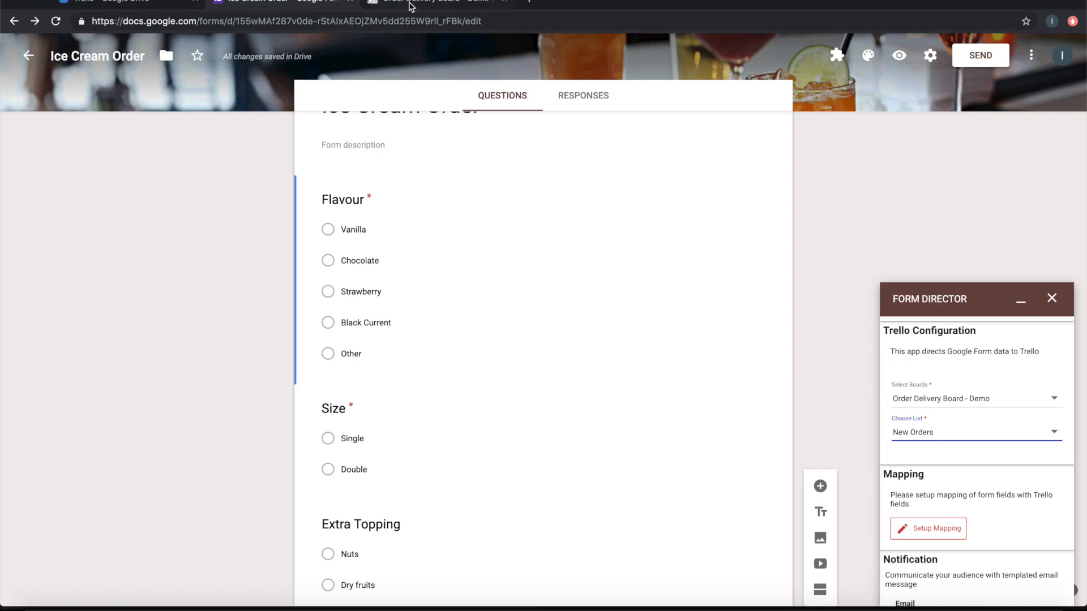
Check that Trello's New Orders list is empty, then return to the form editor.
left_click(417, 1)
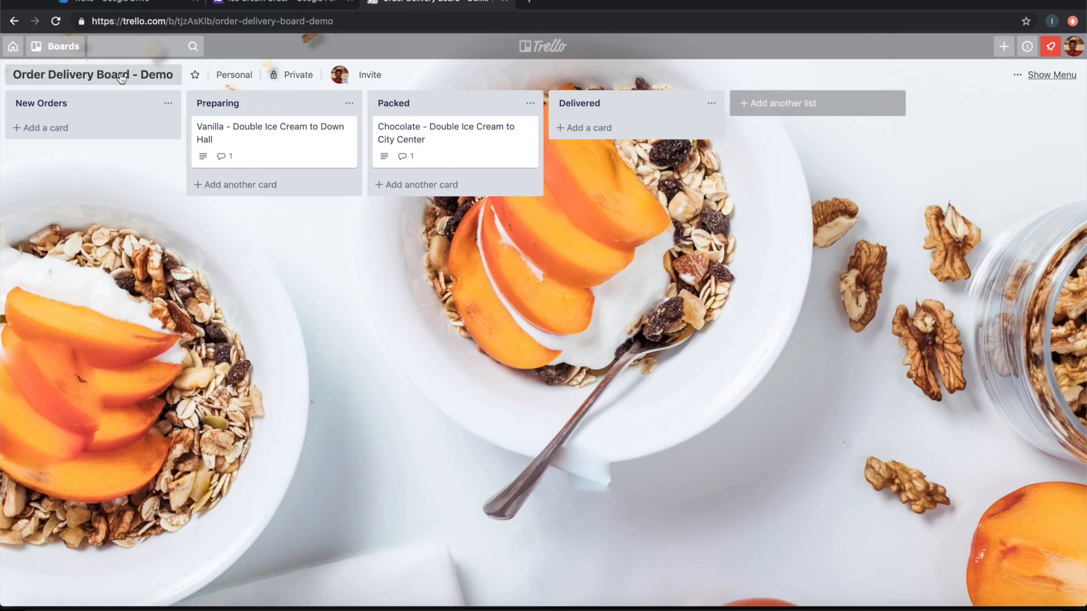
mouse_move(64, 115)
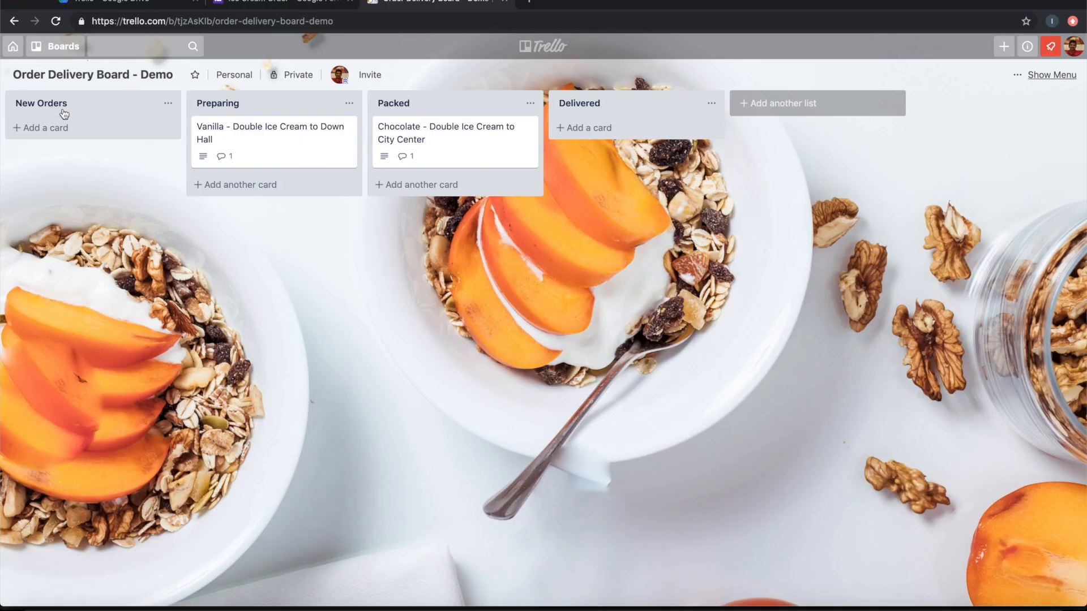
mouse_move(45, 127)
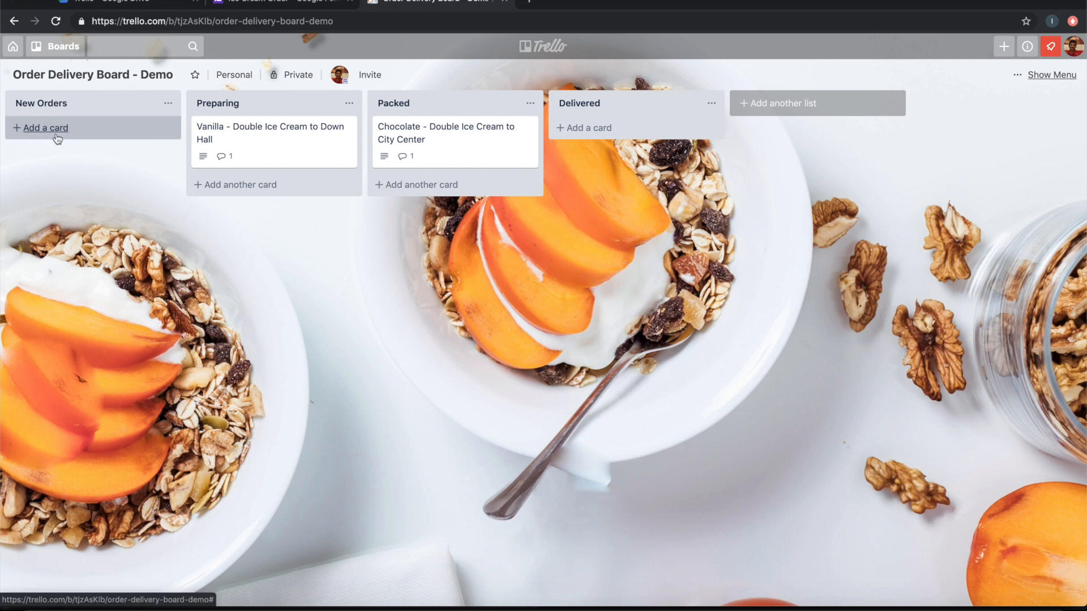
mouse_move(268, 8)
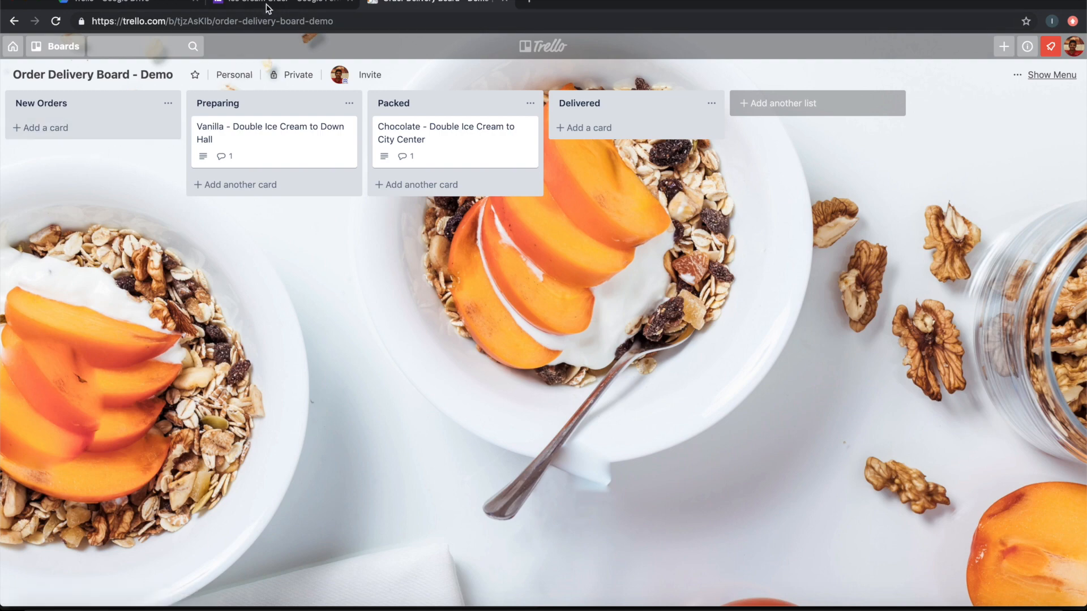
left_click(280, 1)
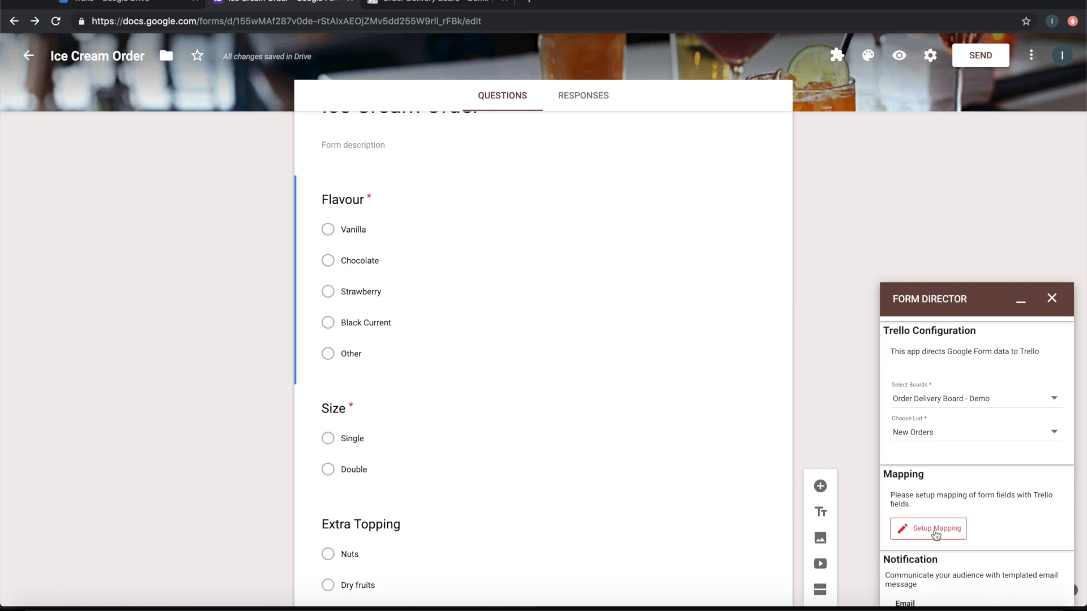
Add a mapping for the Trello card Name as a templated field.
left_click(927, 528)
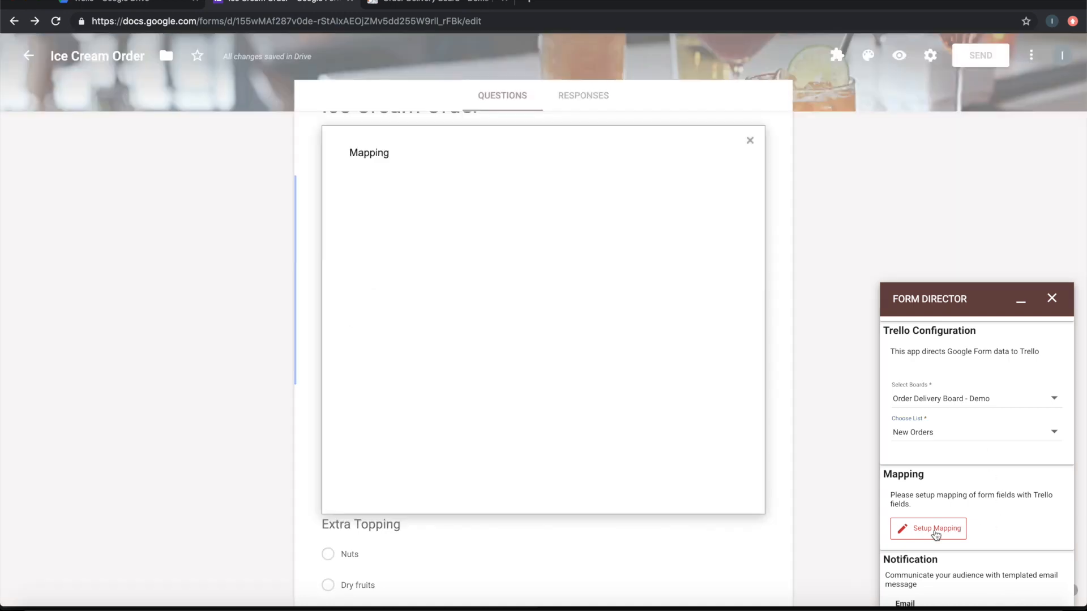
left_click(927, 528)
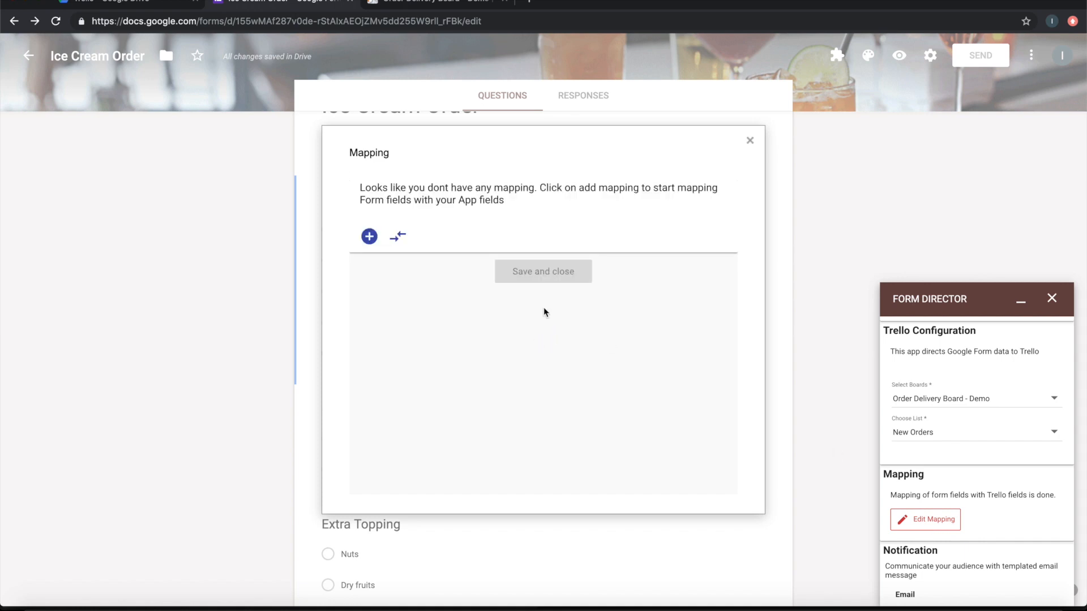
left_click(369, 237)
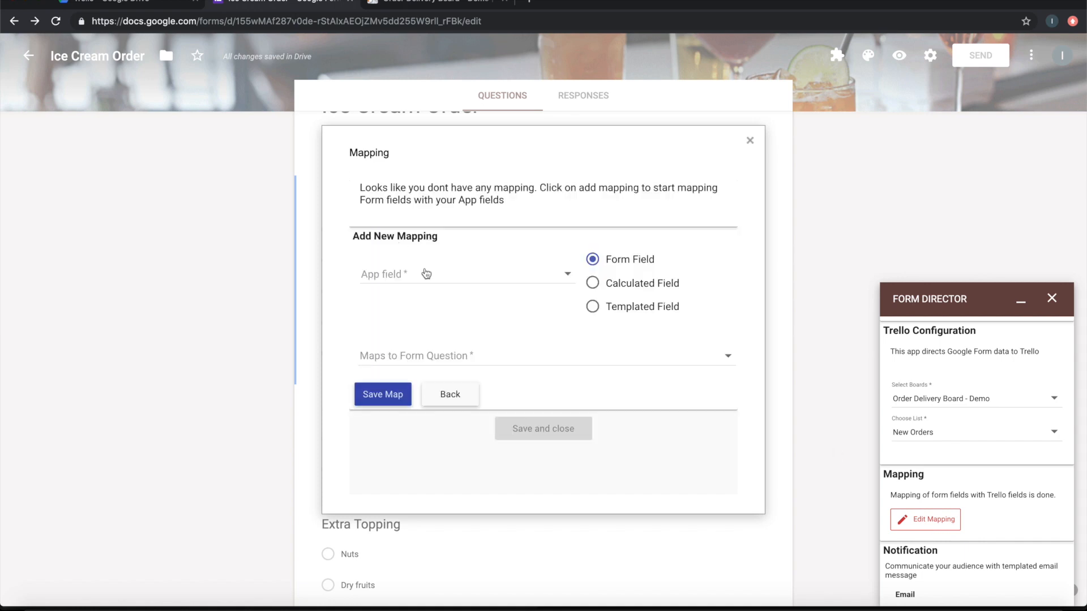
left_click(464, 274)
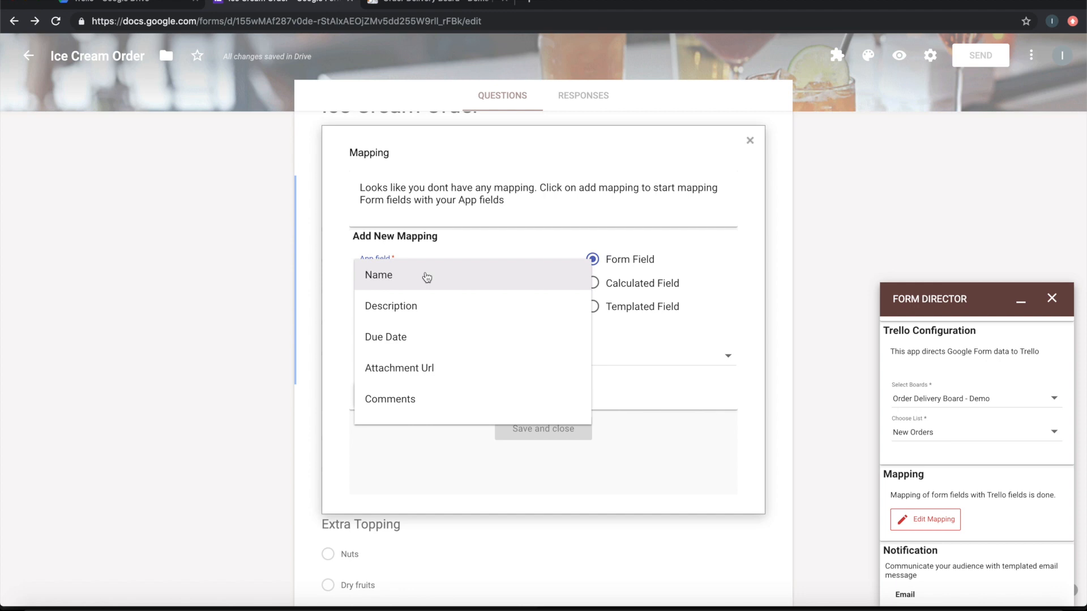
left_click(379, 274)
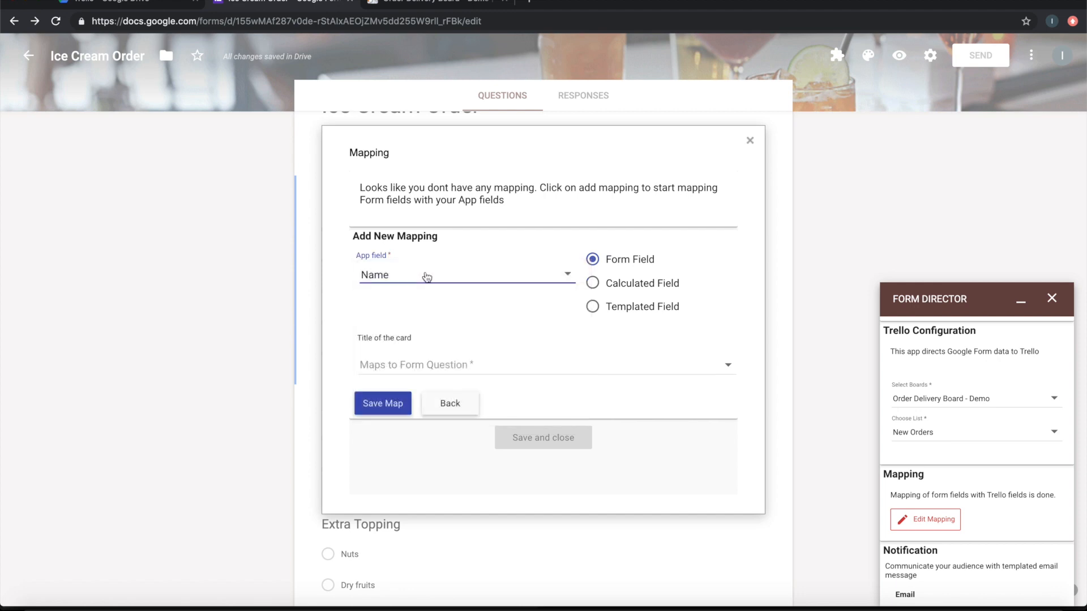
mouse_move(600, 310)
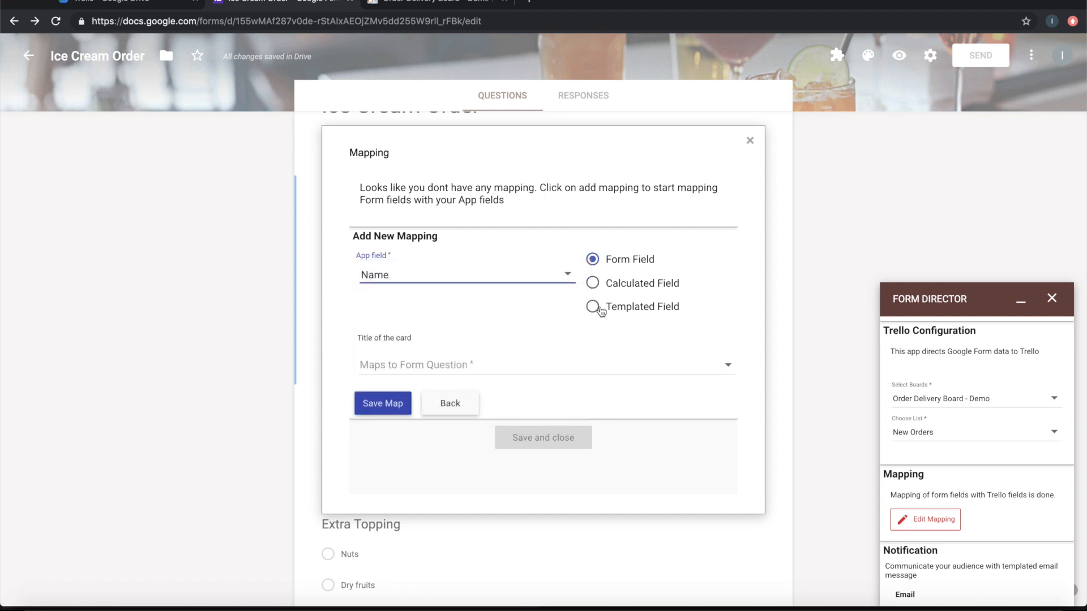
left_click(592, 306)
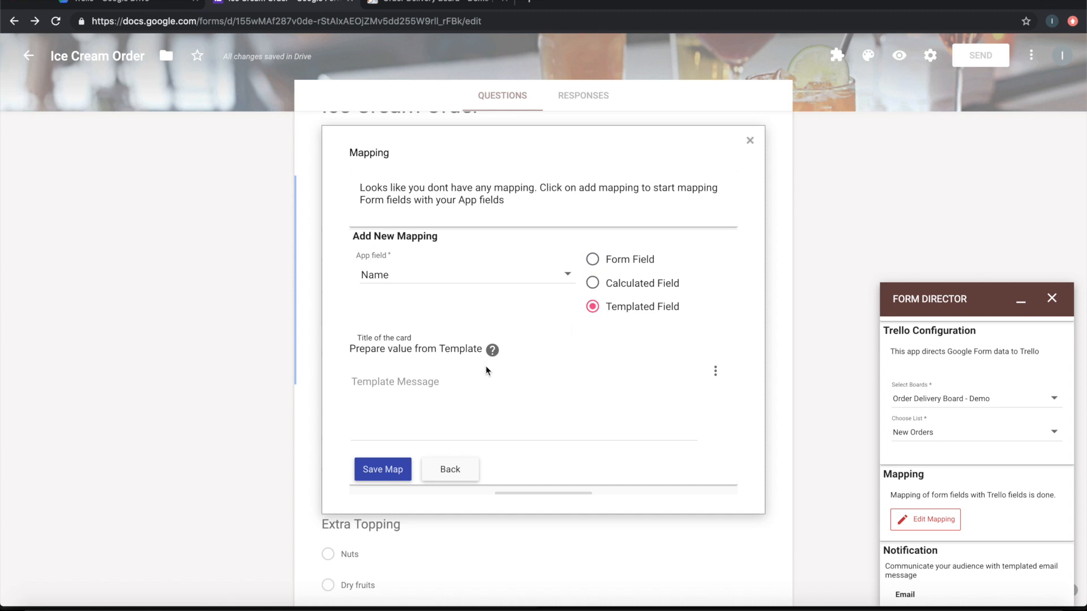
Write the 'New Order from' name template with Area, Flavour and Size, and save the map.
left_click(445, 383)
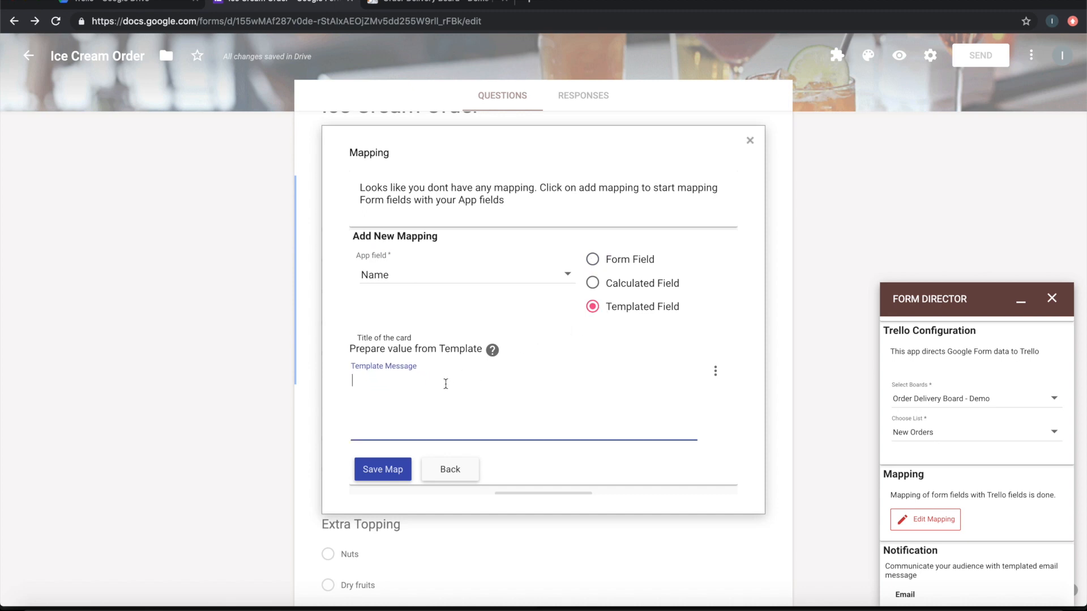
type("Ne")
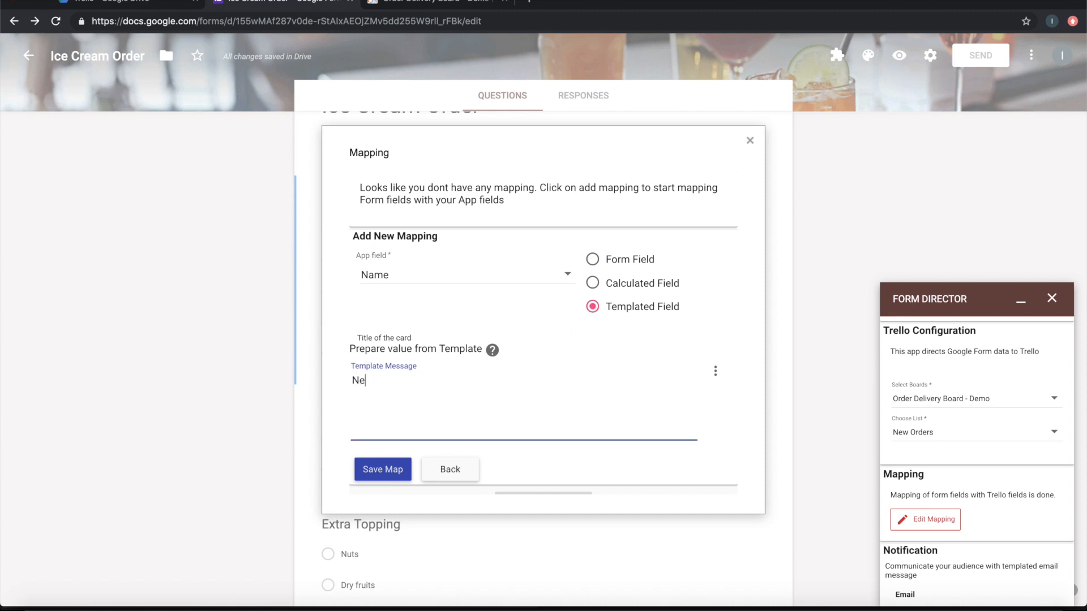
type("w O")
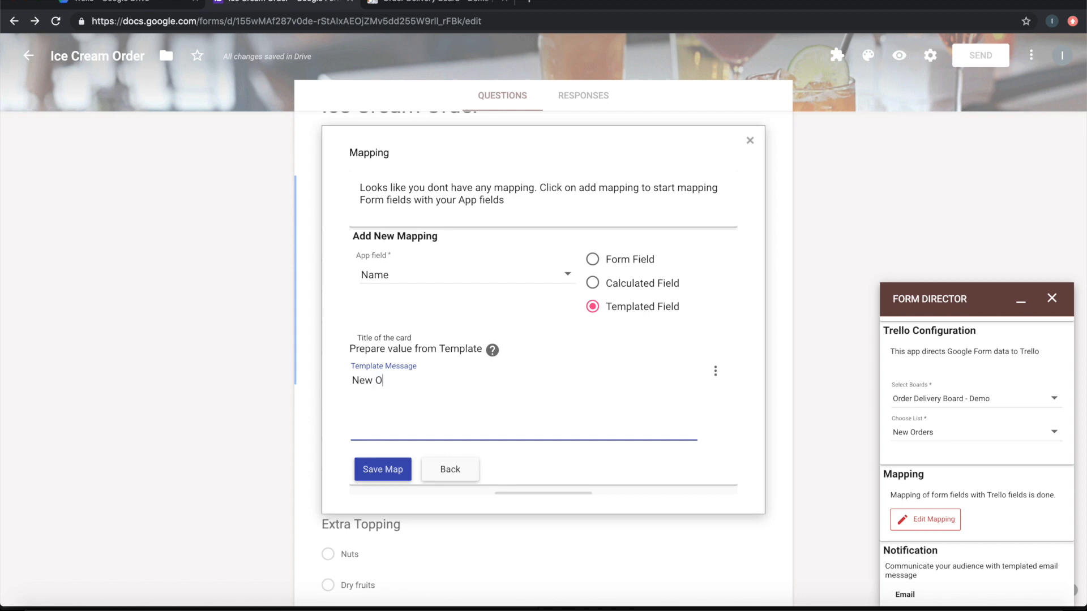
type("Order fr")
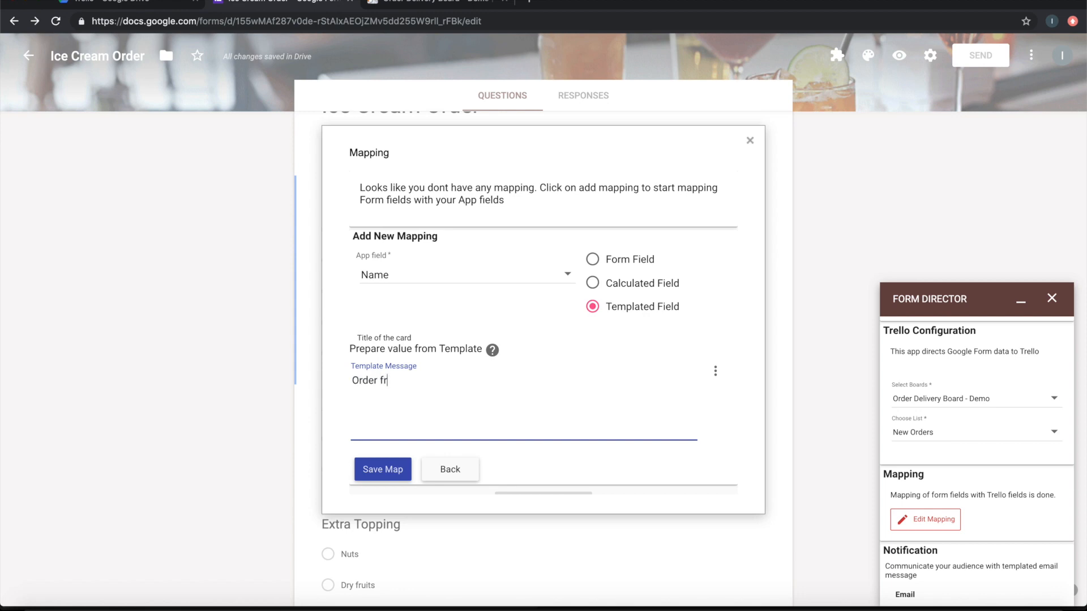
type("om")
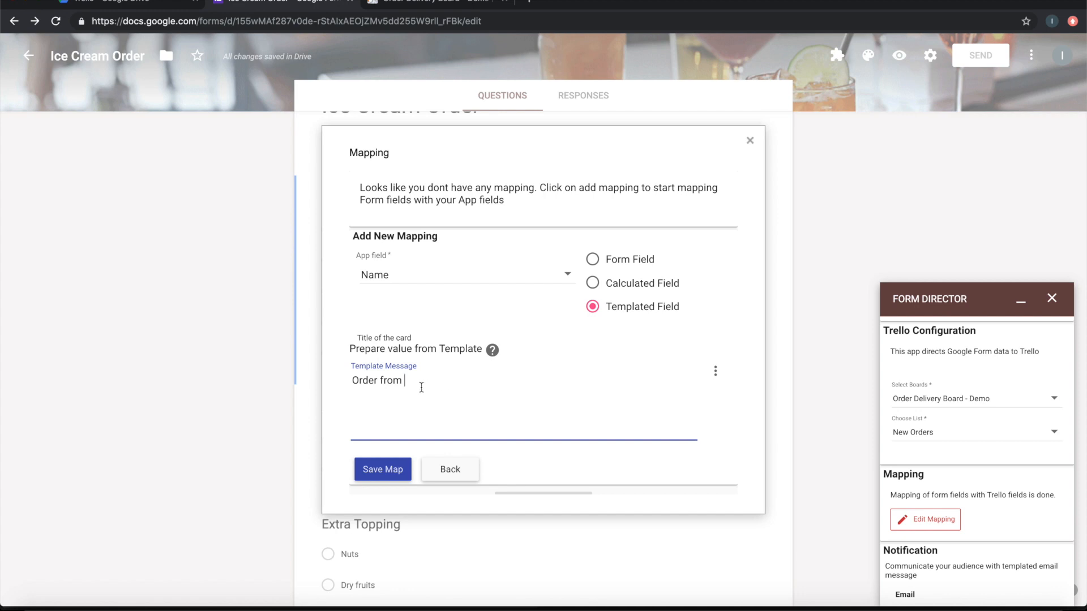
type("$")
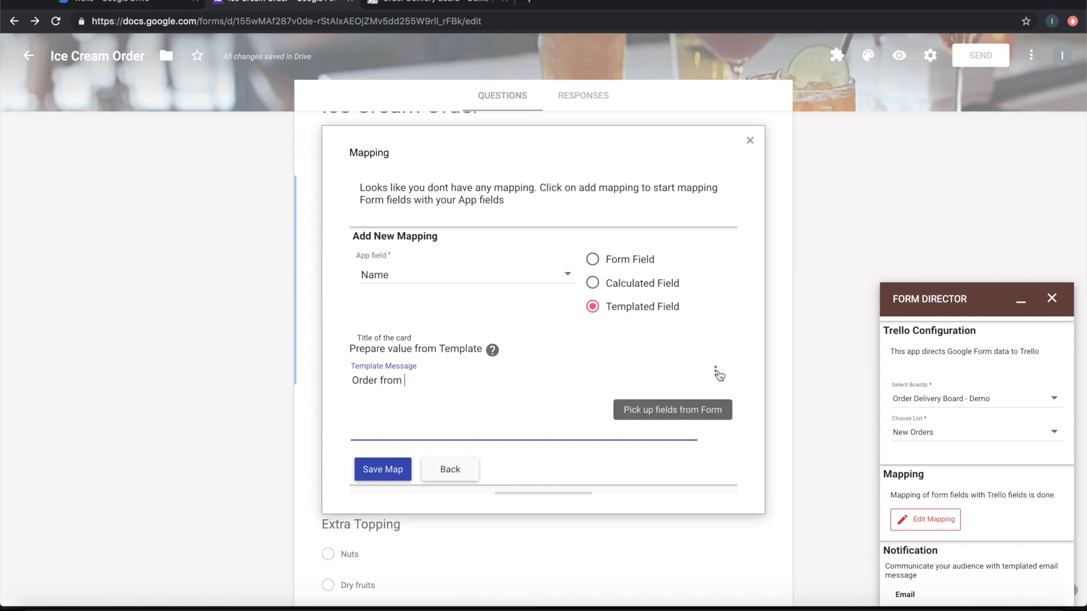
left_click(671, 410)
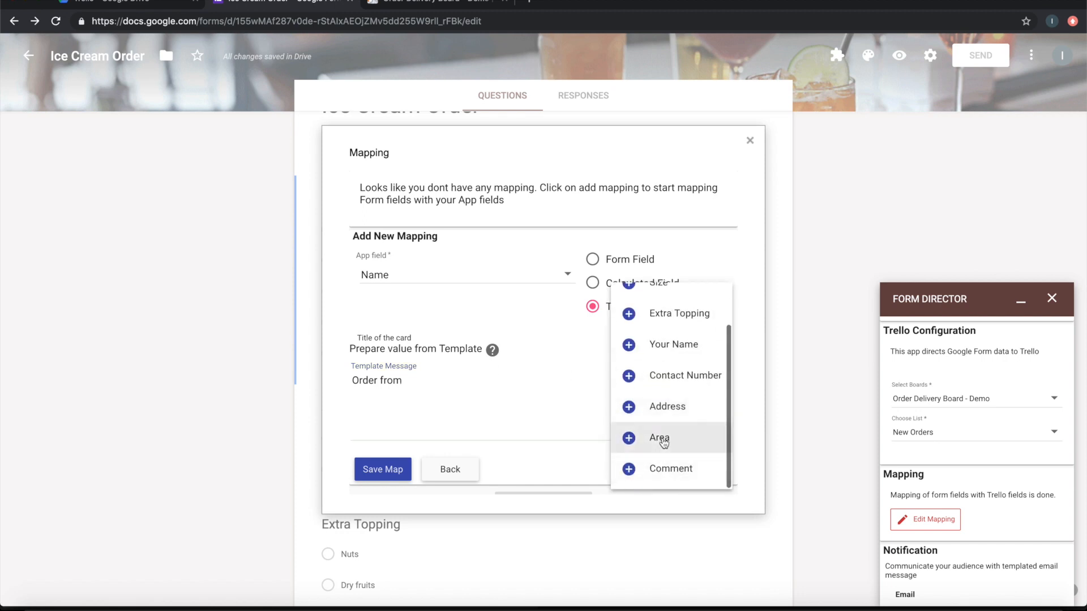
left_click(659, 437)
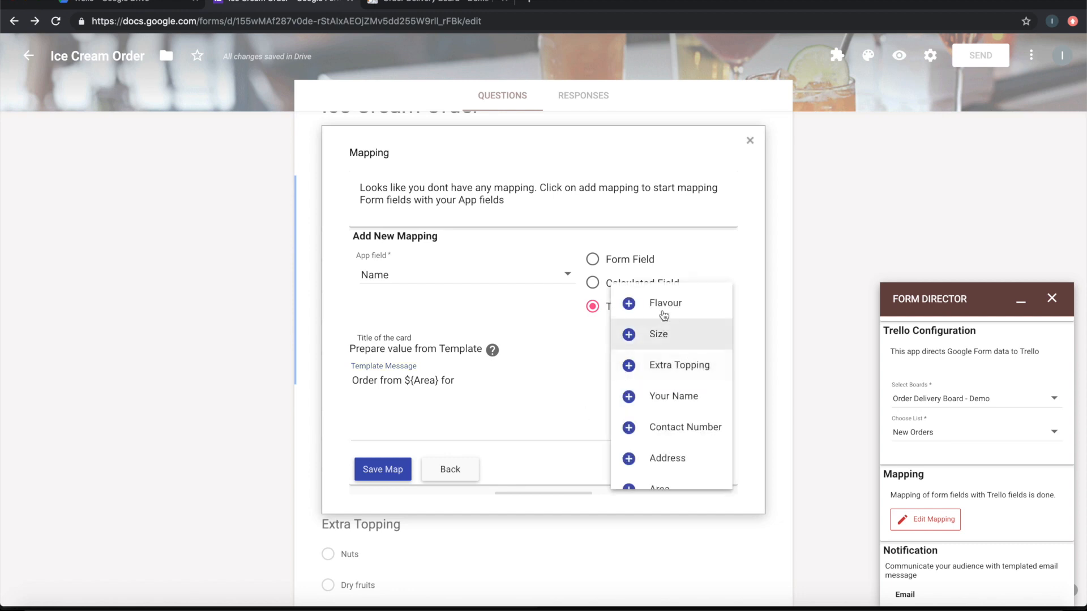
left_click(664, 303)
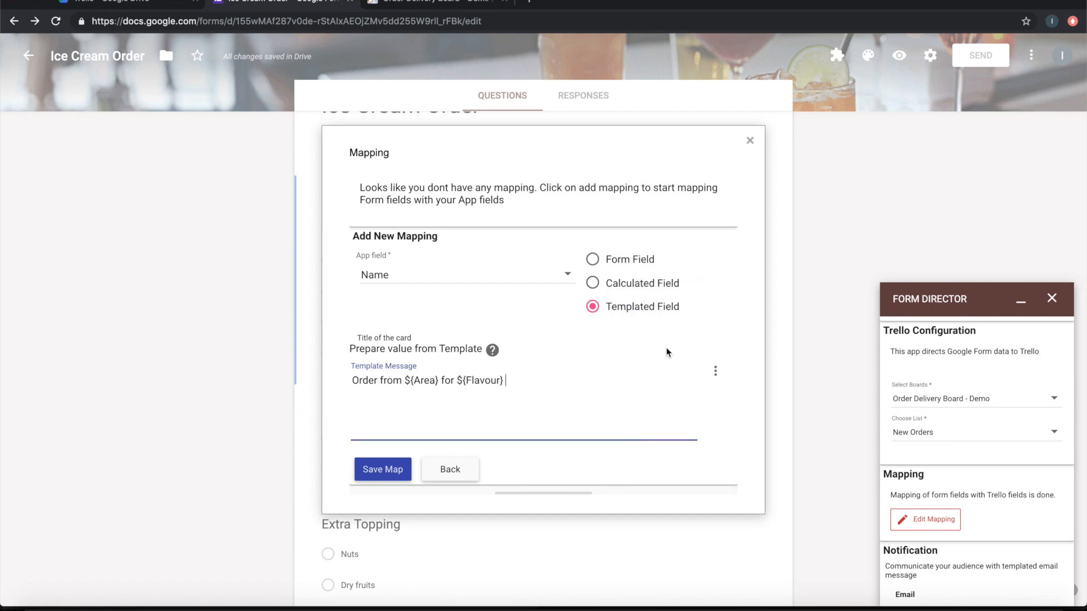
left_click(715, 371)
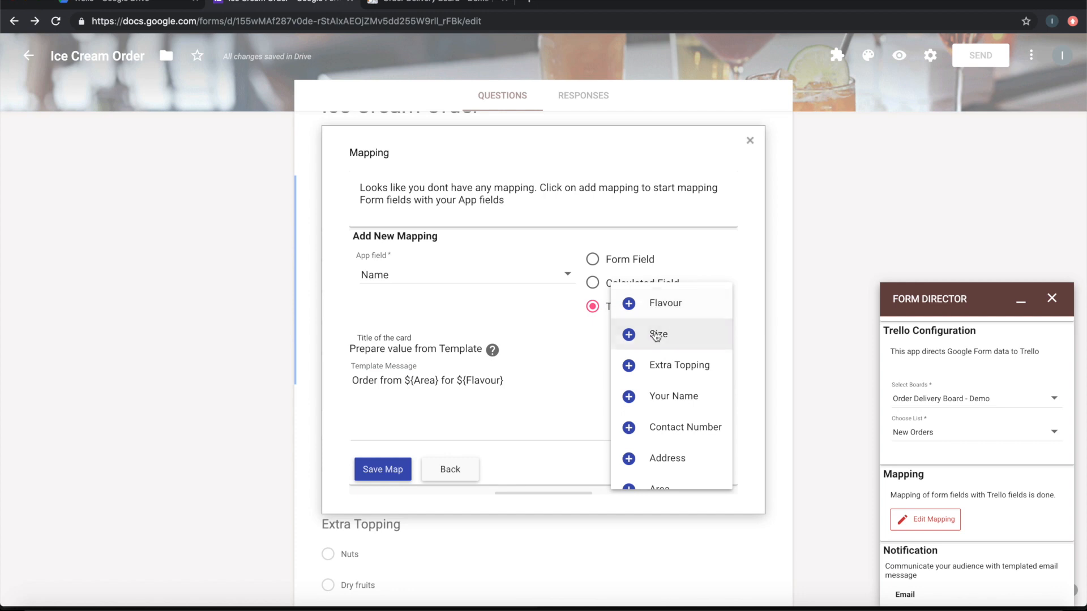
left_click(628, 335)
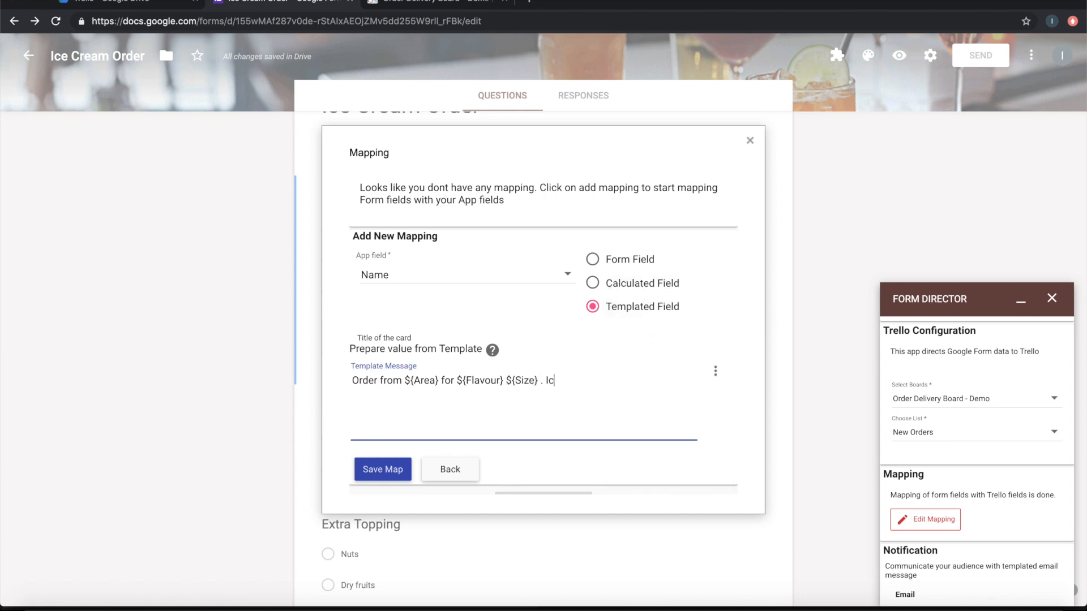
key("Backspace")
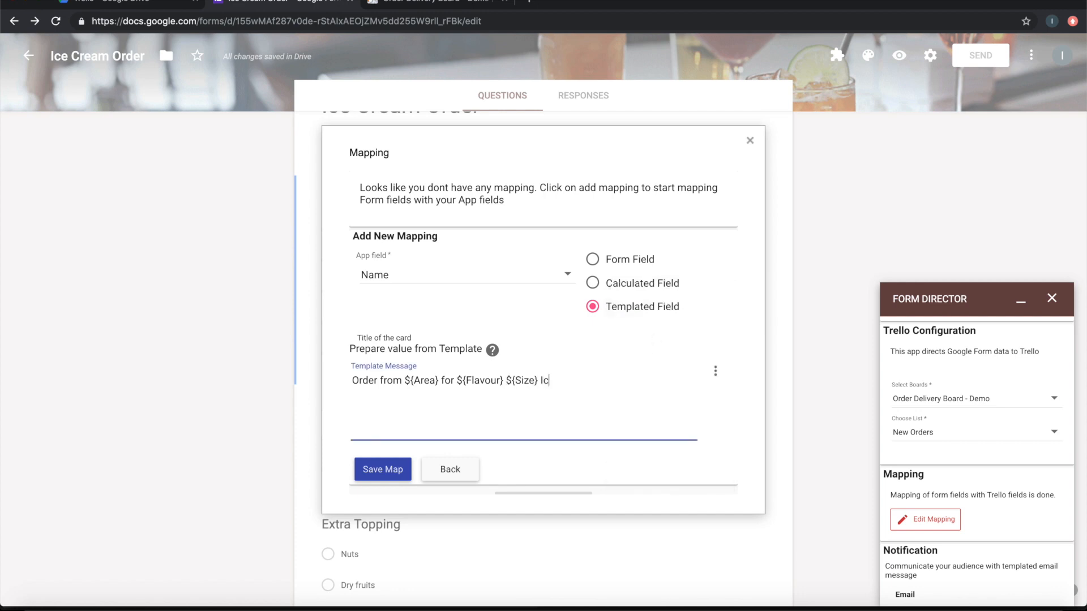
type("e C")
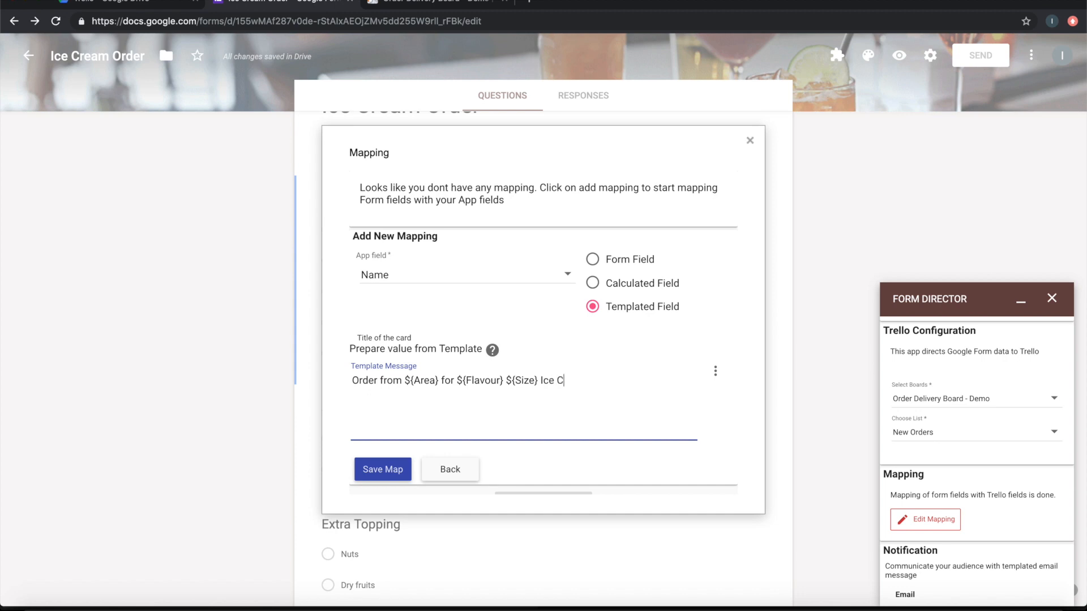
left_click(382, 469)
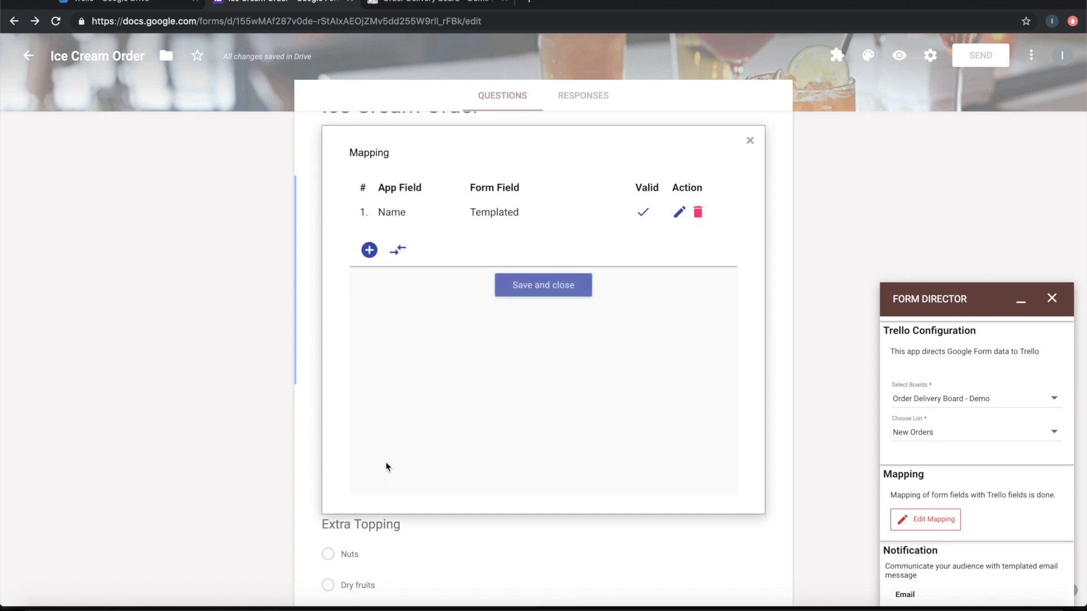
Map Description to a 'New Order from' Your Name 'for' Flavour, Size, Extra Topping template.
left_click(368, 251)
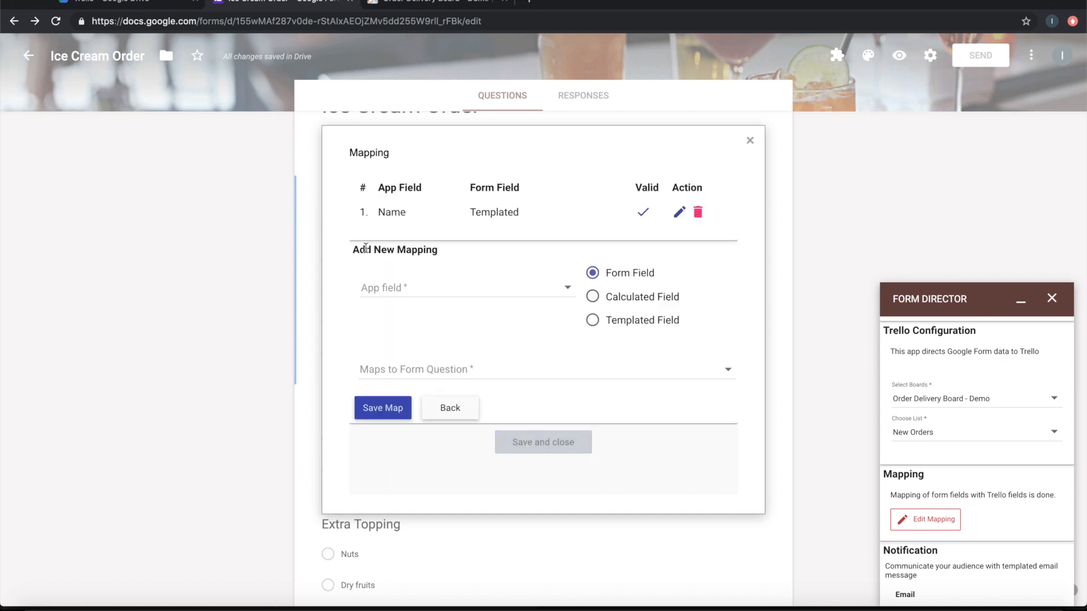
left_click(466, 287)
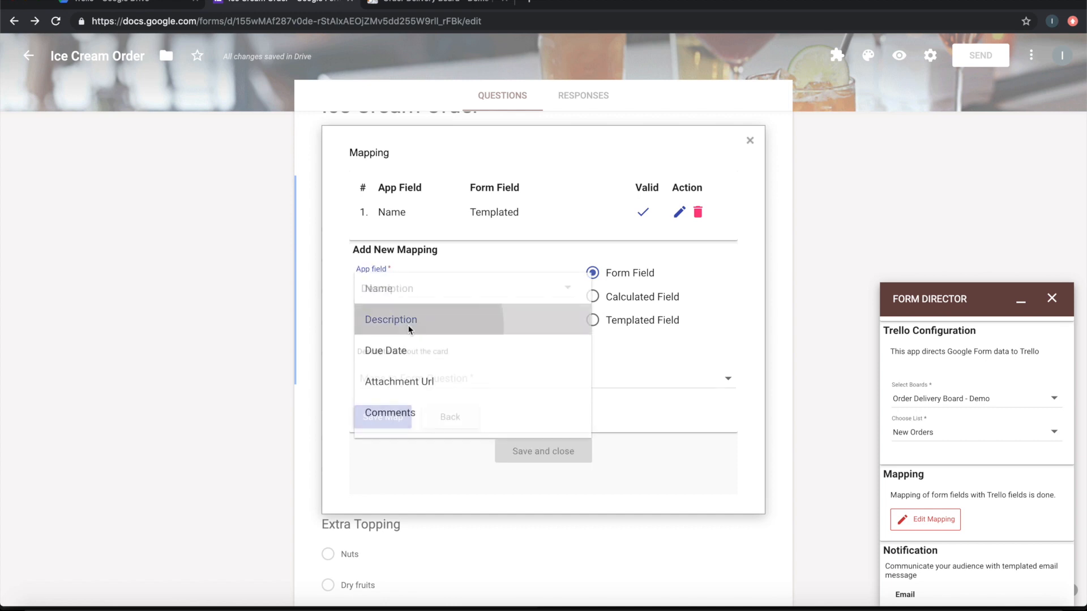
left_click(390, 319)
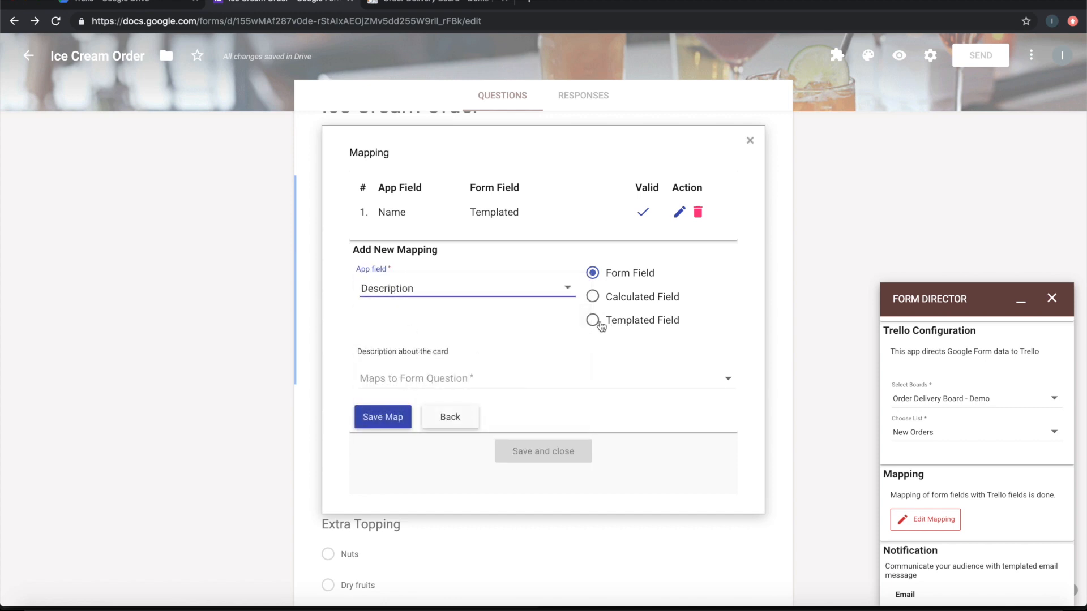
left_click(593, 319)
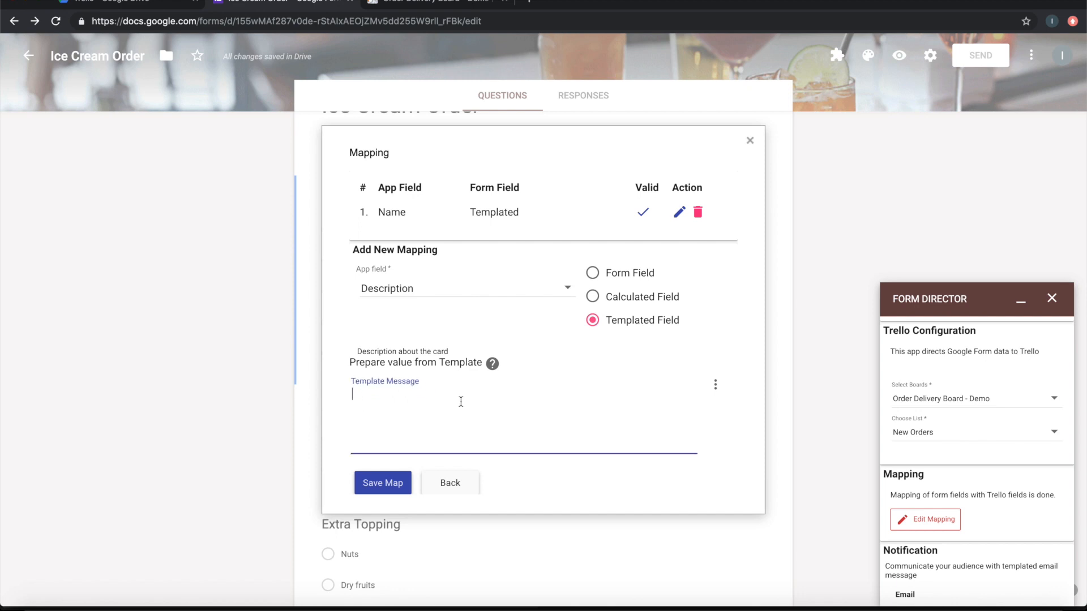
type("New Orde")
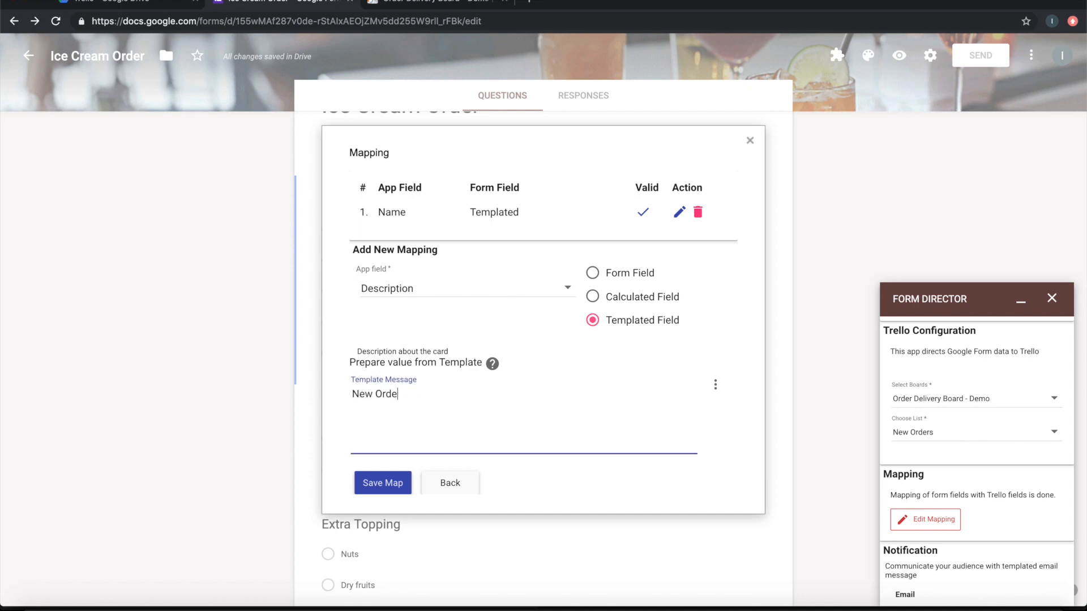
type("r from")
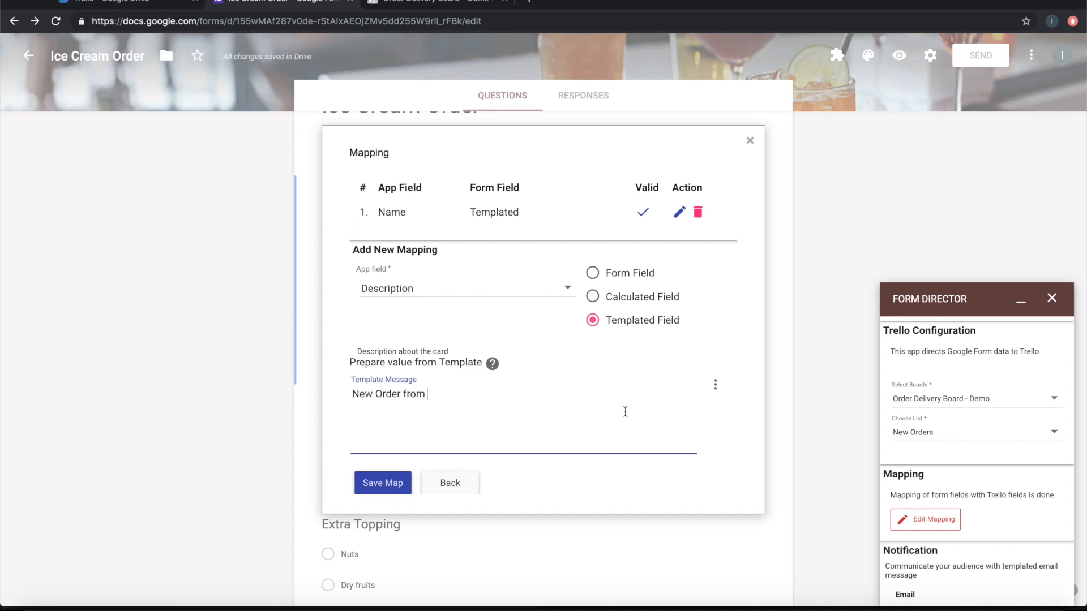
left_click(716, 385)
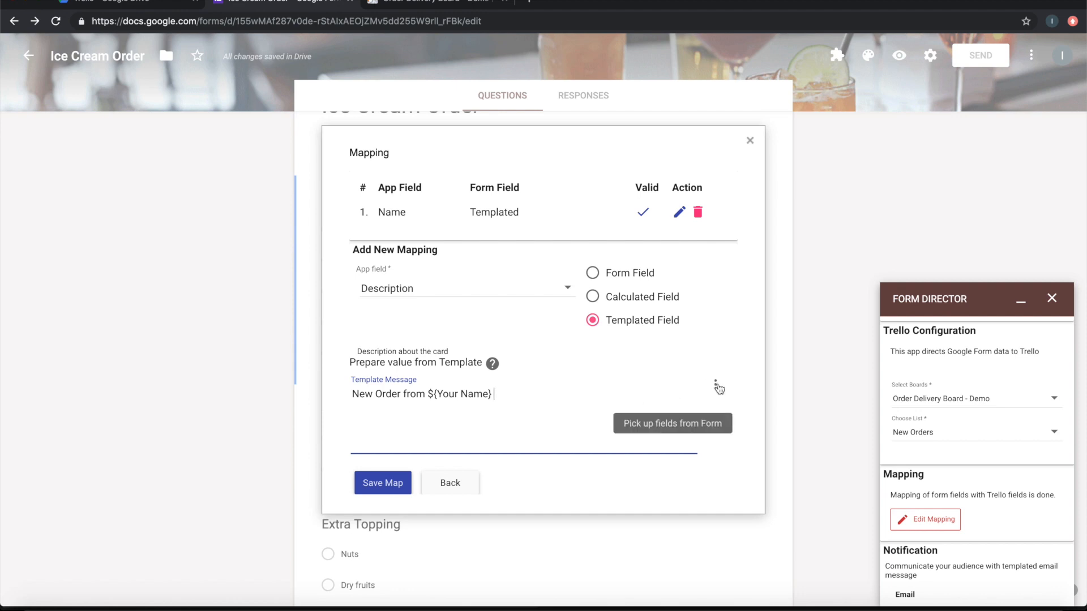
type("for")
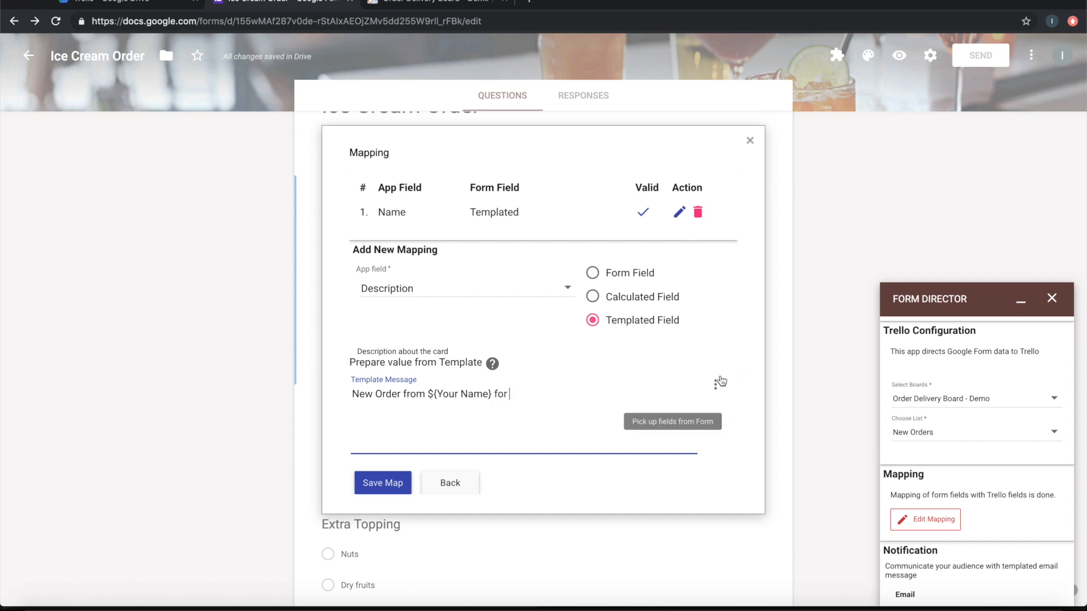
left_click(664, 303)
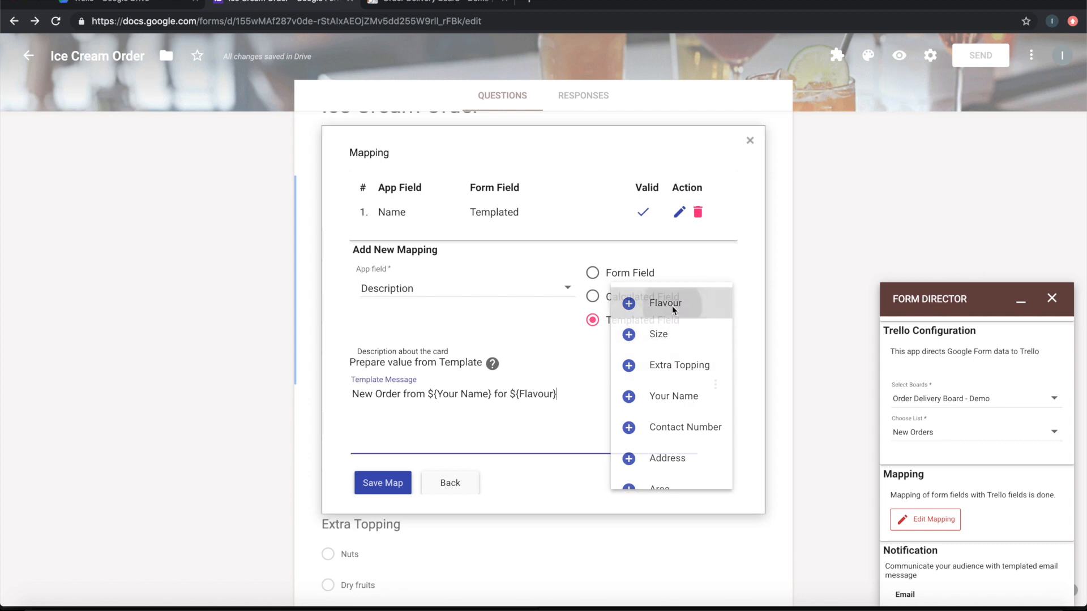
mouse_move(658, 333)
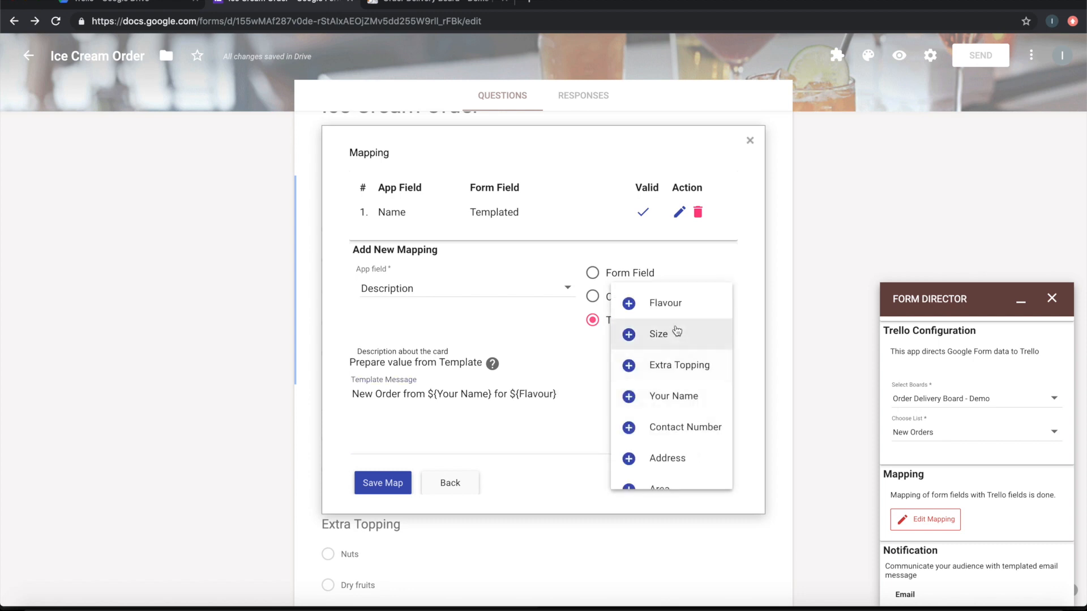
left_click(628, 334)
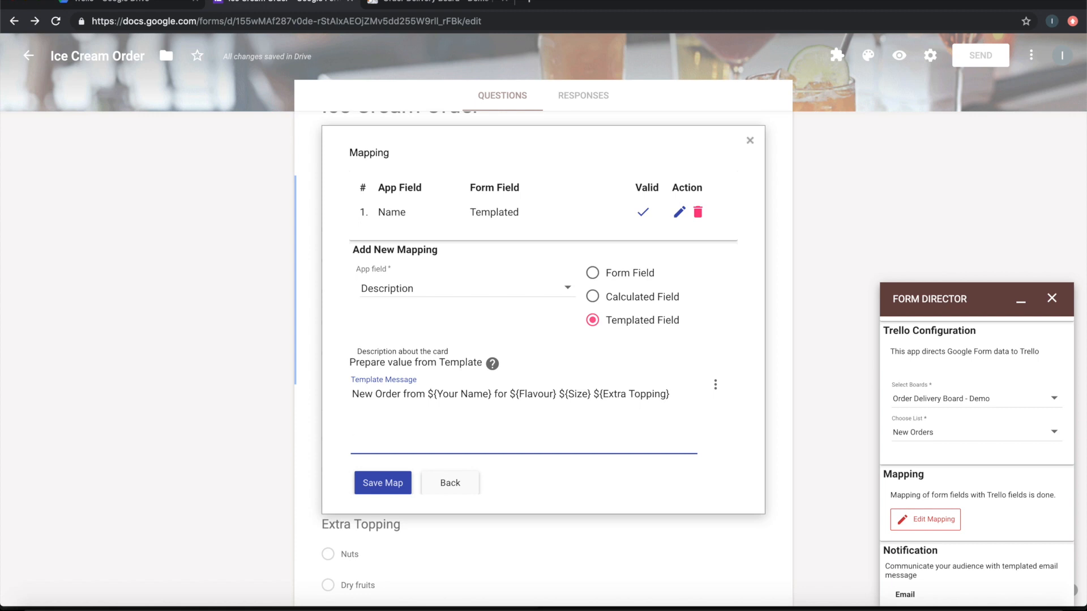
Add 'Delivery Address:' with Address and Area plus a 'Contact:' line, then save the map.
type("Delivery")
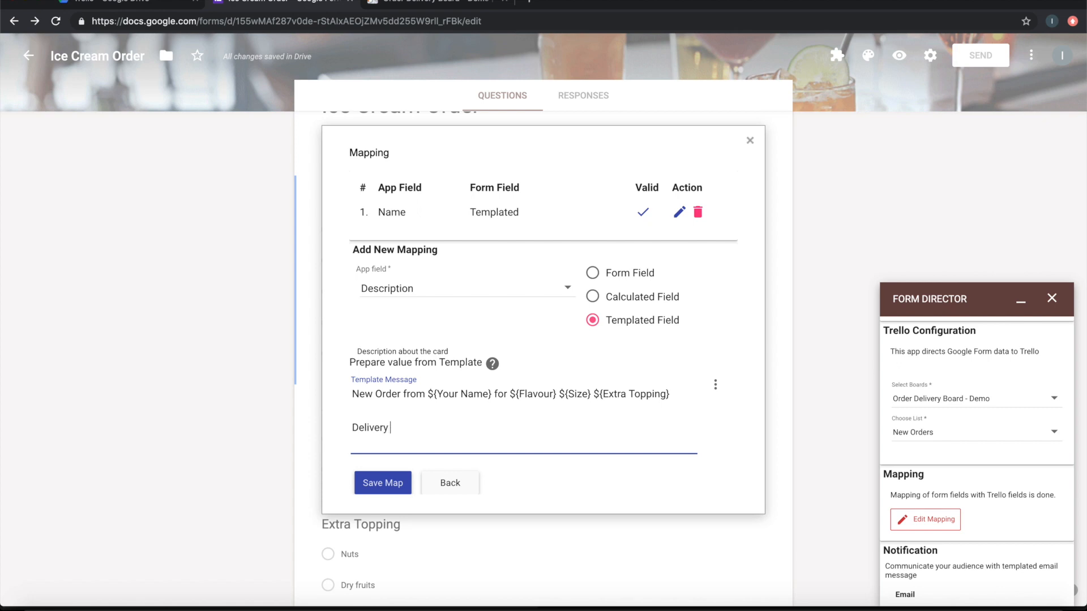
type("Address:")
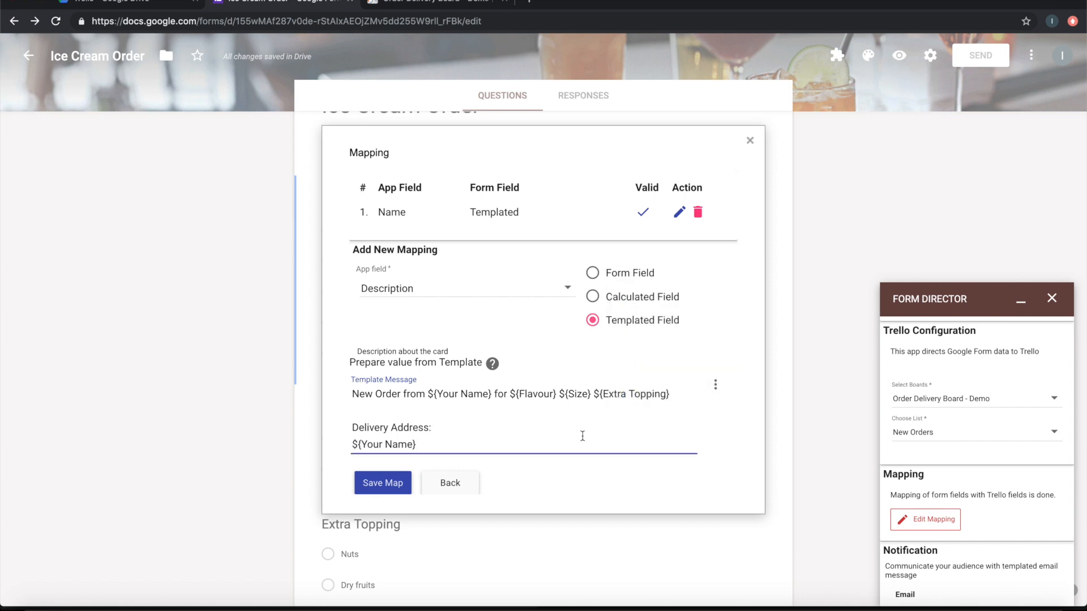
left_click(716, 385)
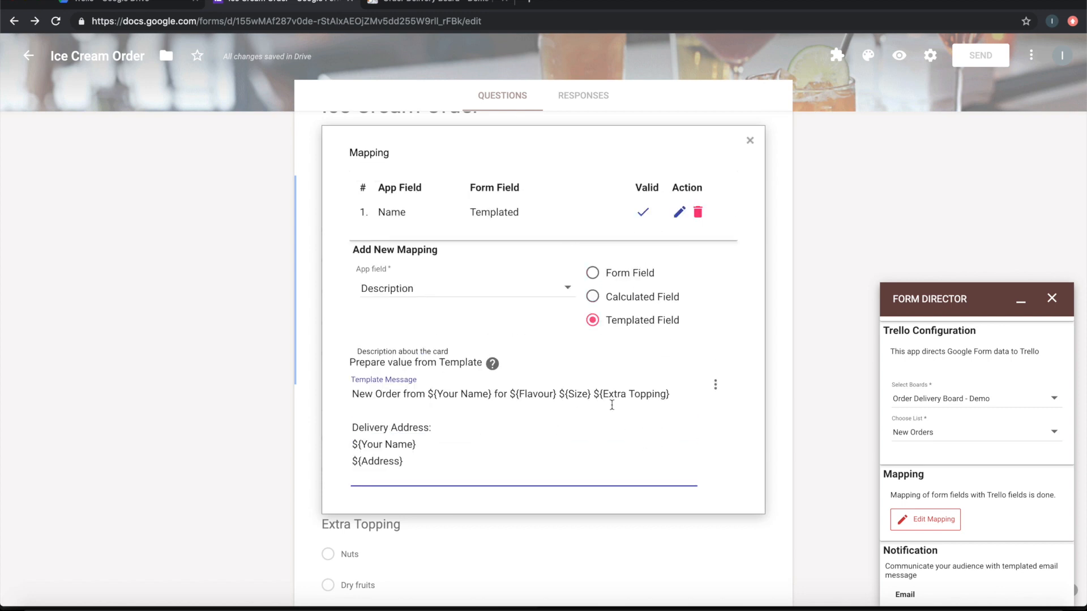
left_click(715, 385)
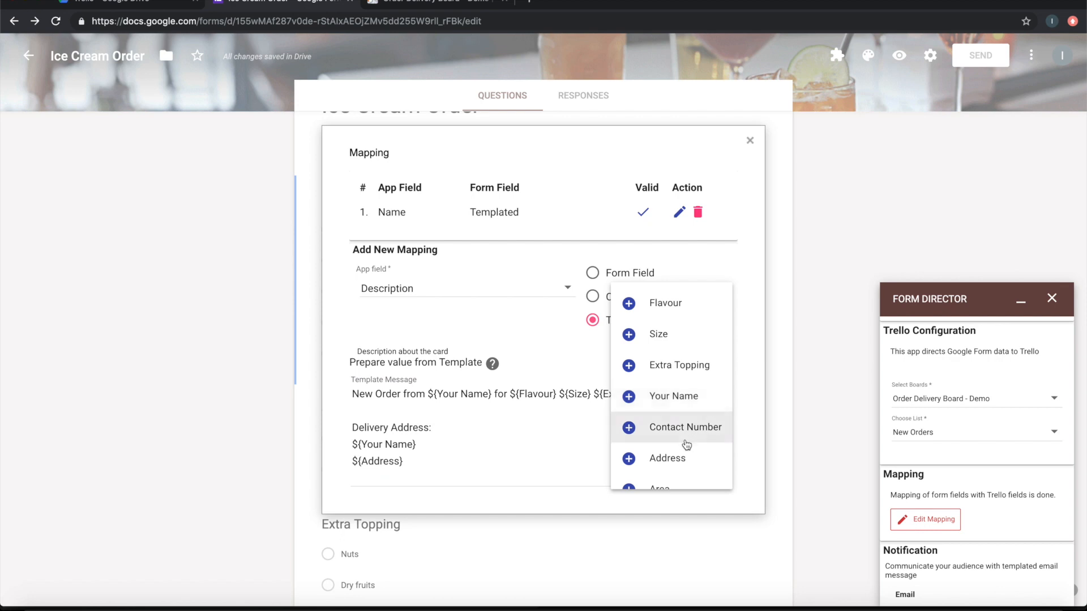
left_click(659, 487)
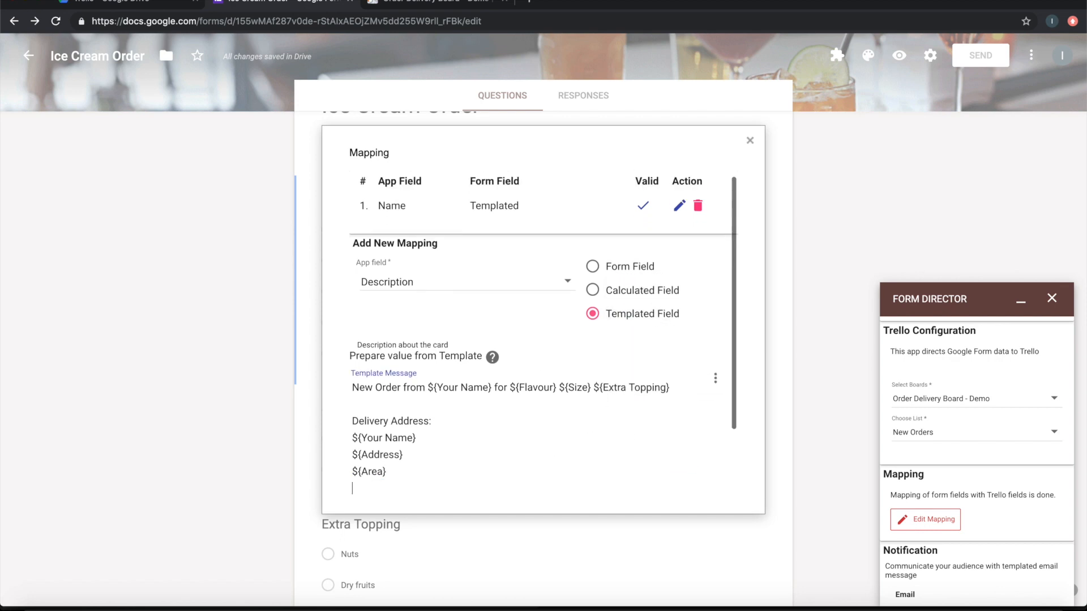
type("Cont")
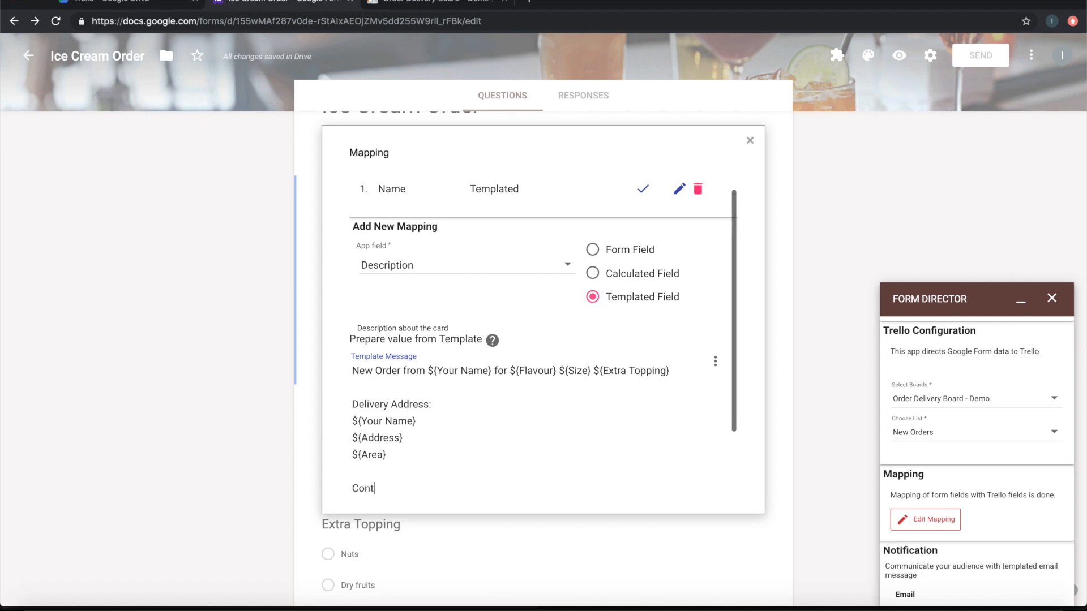
type("act:")
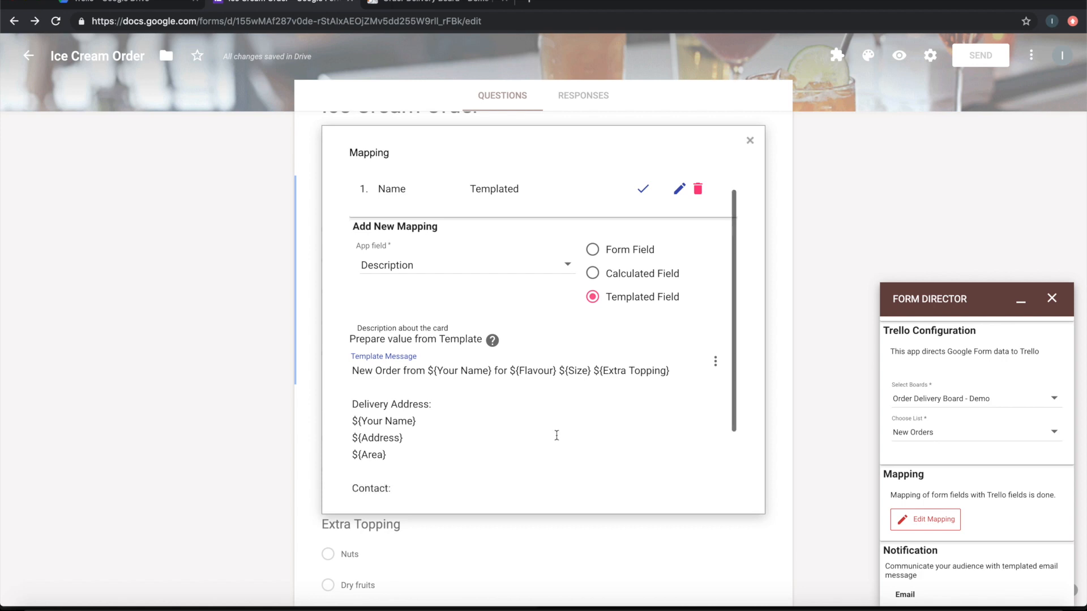
left_click(714, 362)
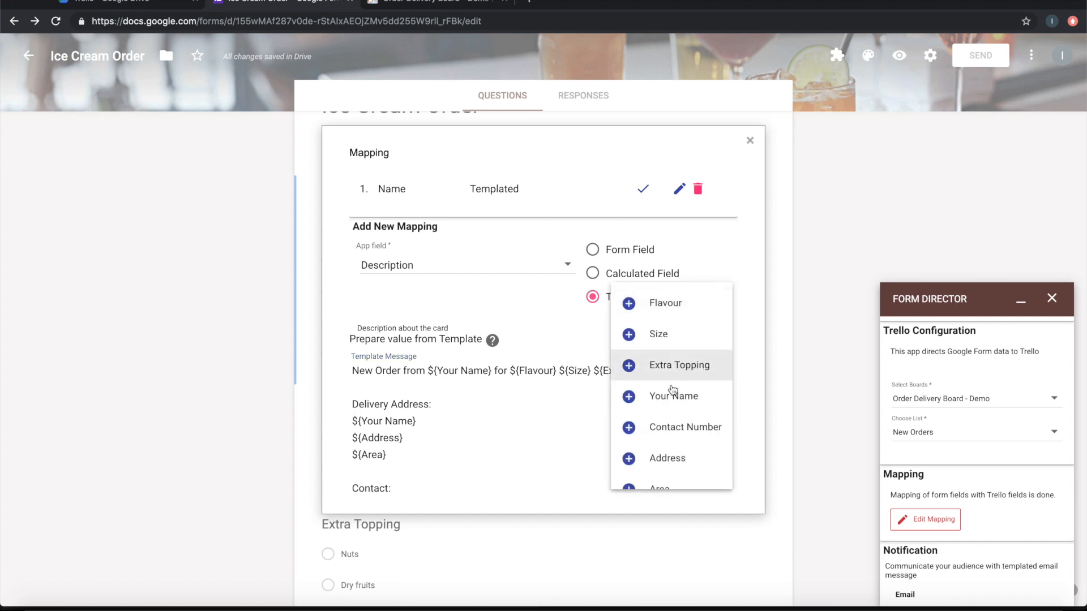
scroll("down", 3)
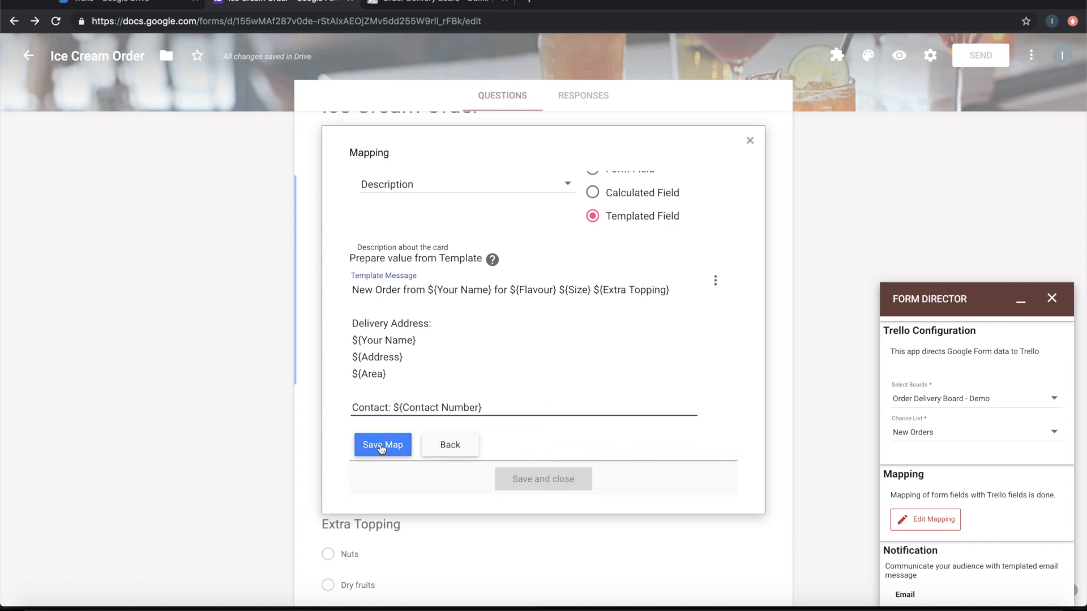
left_click(382, 444)
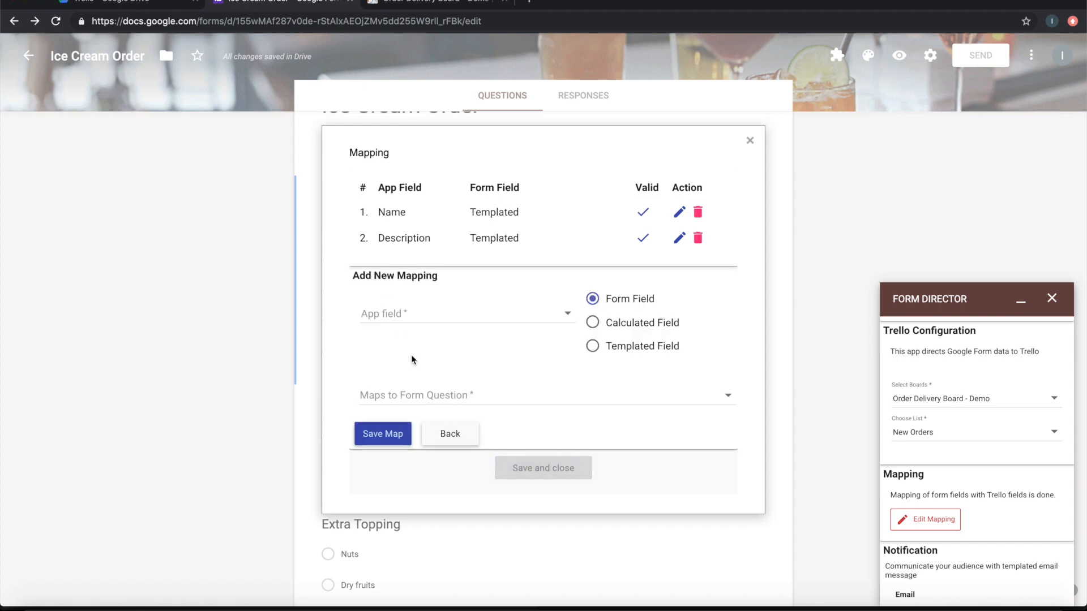
Map the card's Comments field, then save and close the mapping editor.
left_click(464, 313)
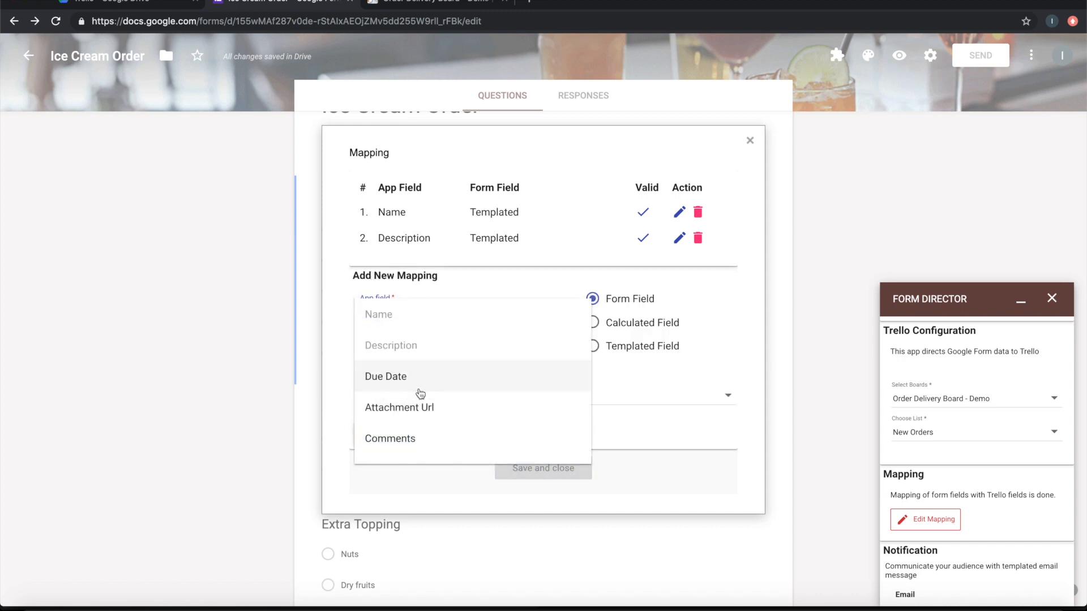
left_click(389, 438)
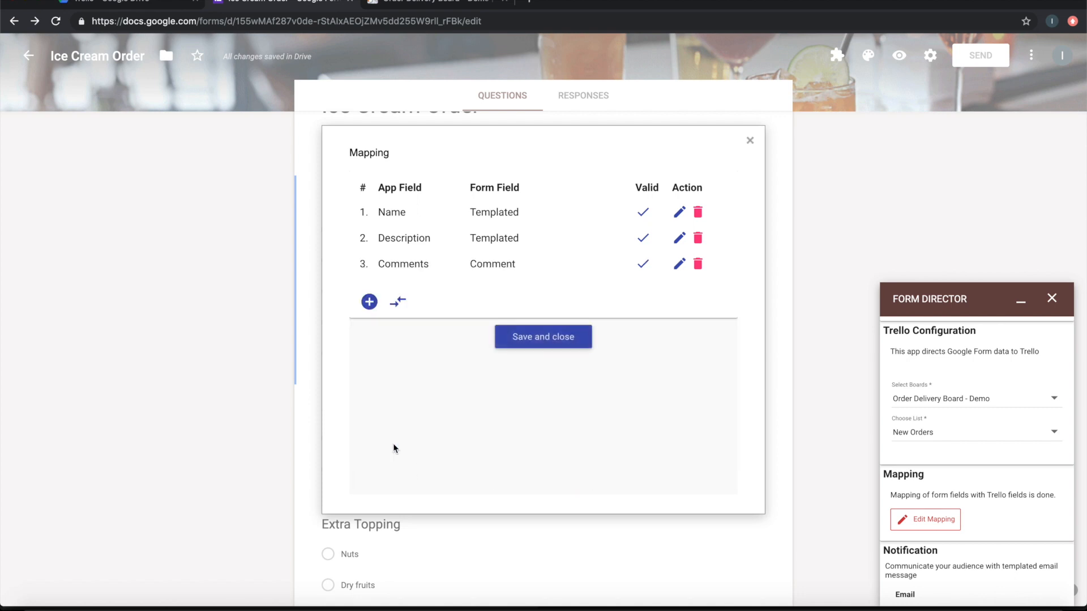
mouse_move(543, 337)
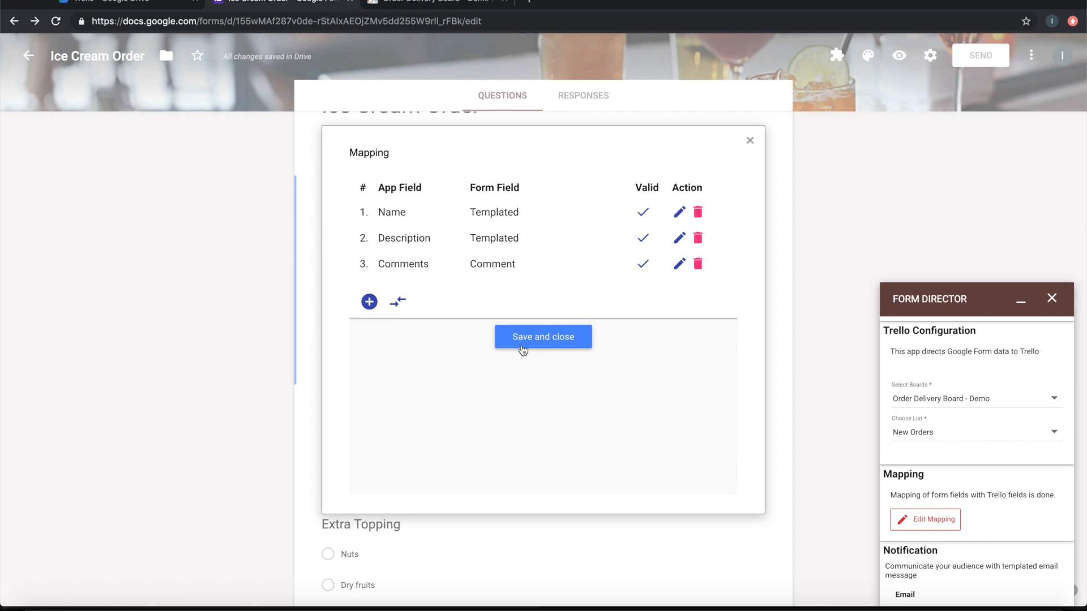
left_click(543, 336)
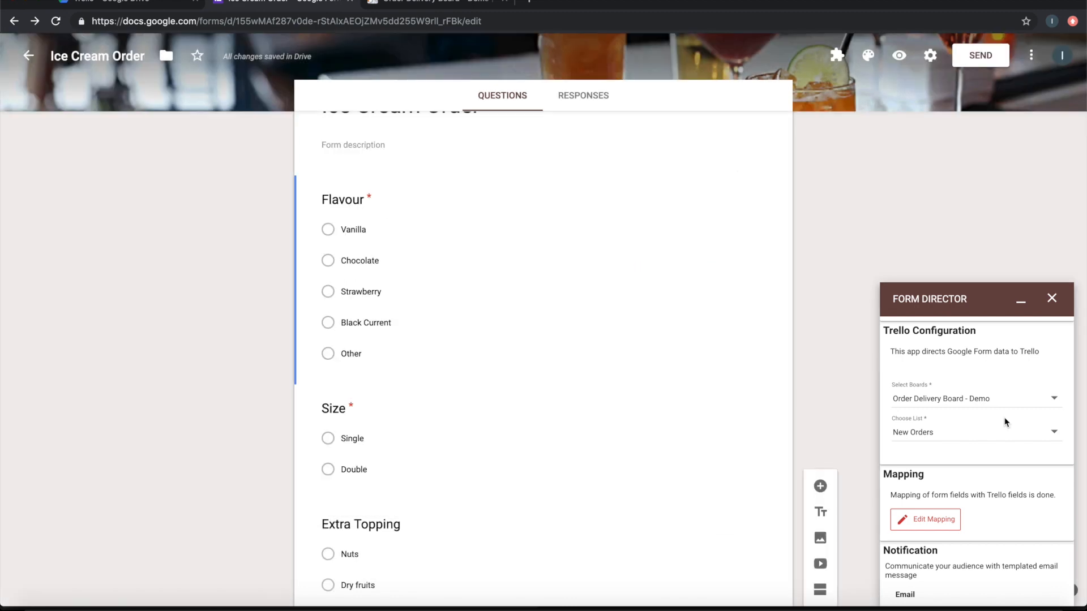
Save the Trello service at the bottom of the Form Director sidebar.
scroll("down", 3)
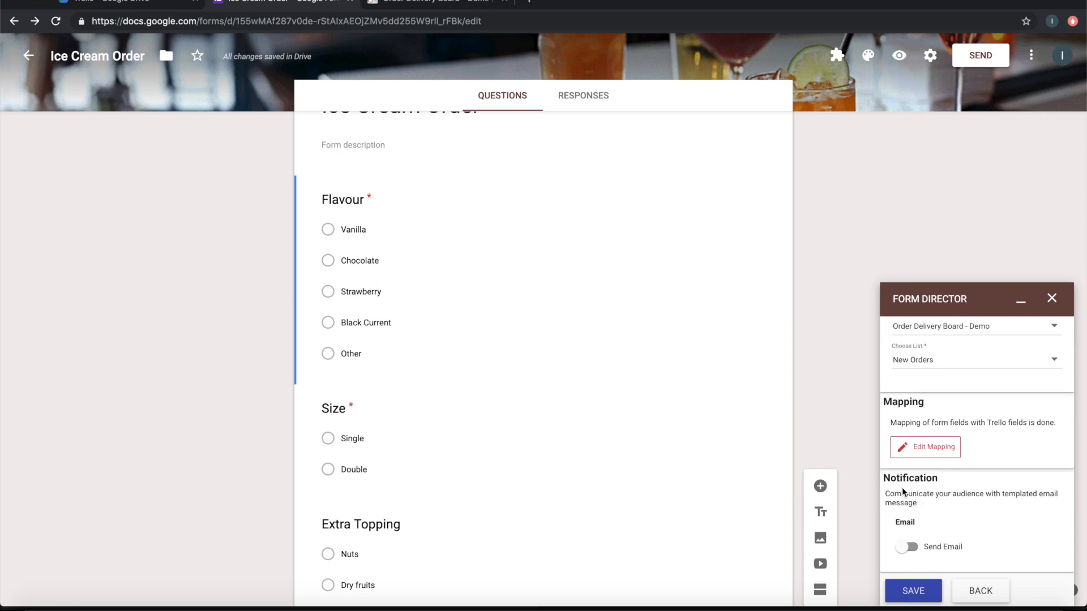
mouse_move(961, 527)
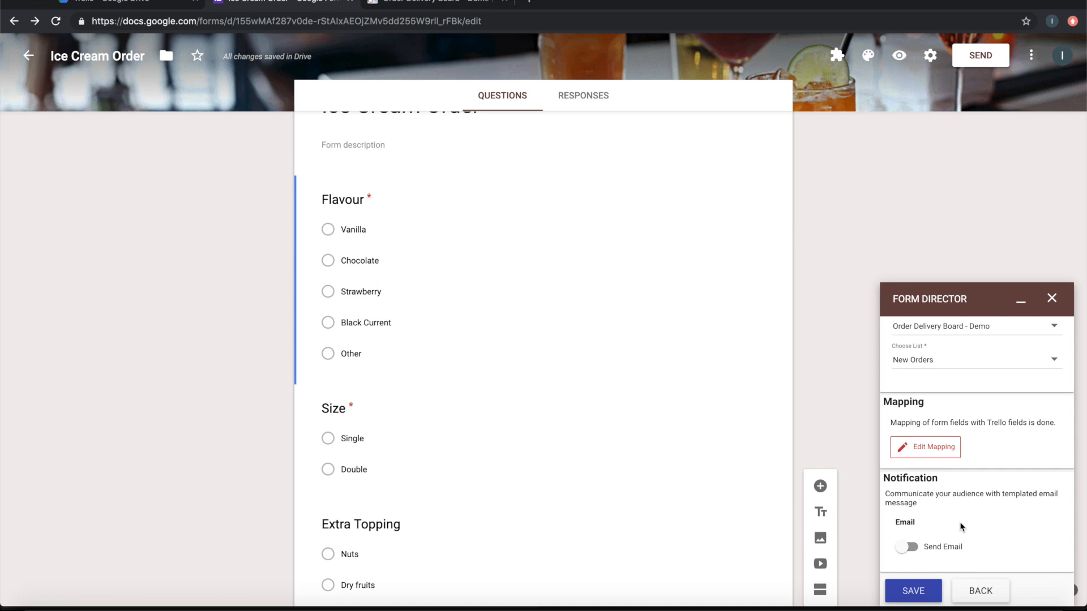
mouse_move(936, 565)
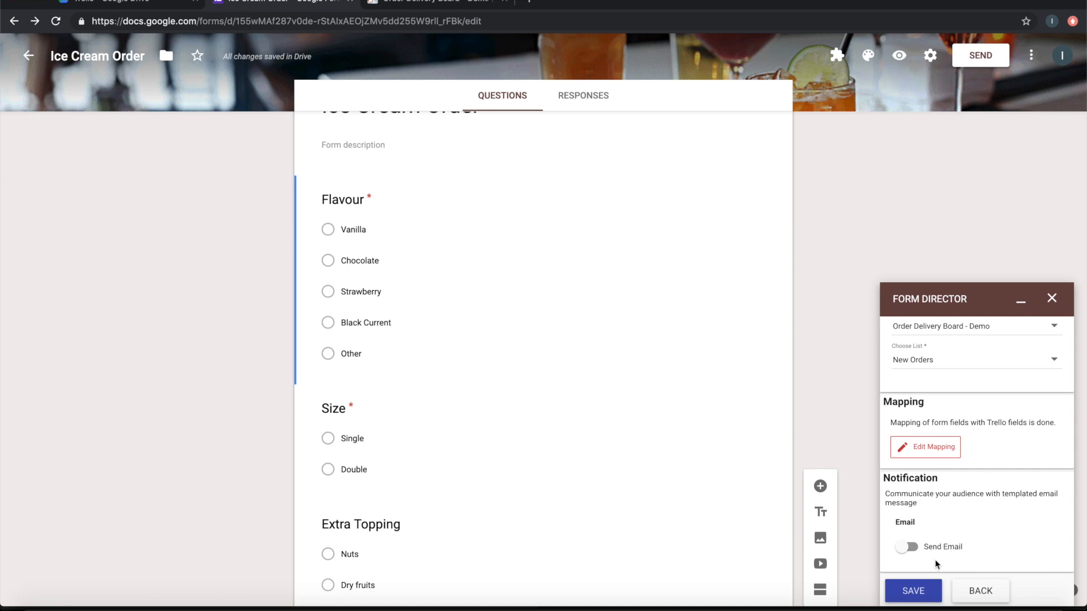
left_click(912, 590)
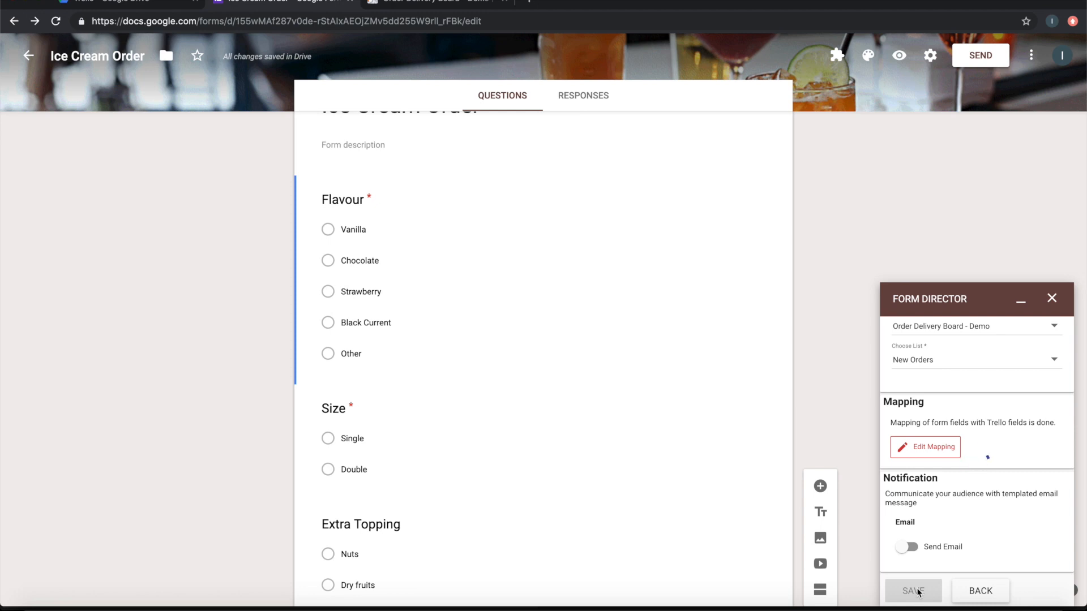
left_click(912, 591)
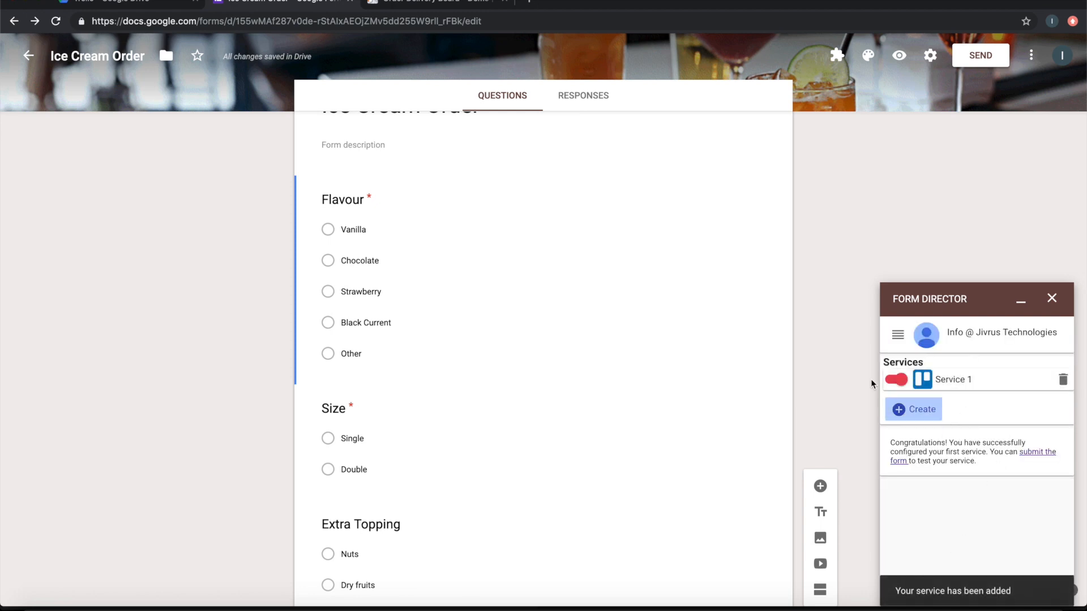
mouse_move(876, 114)
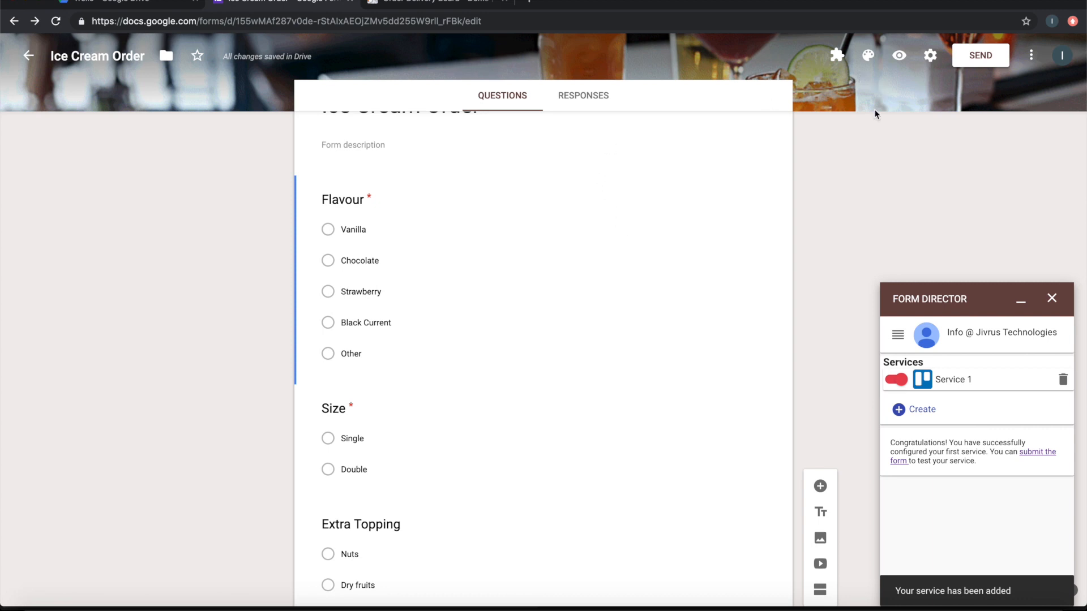
mouse_move(898, 56)
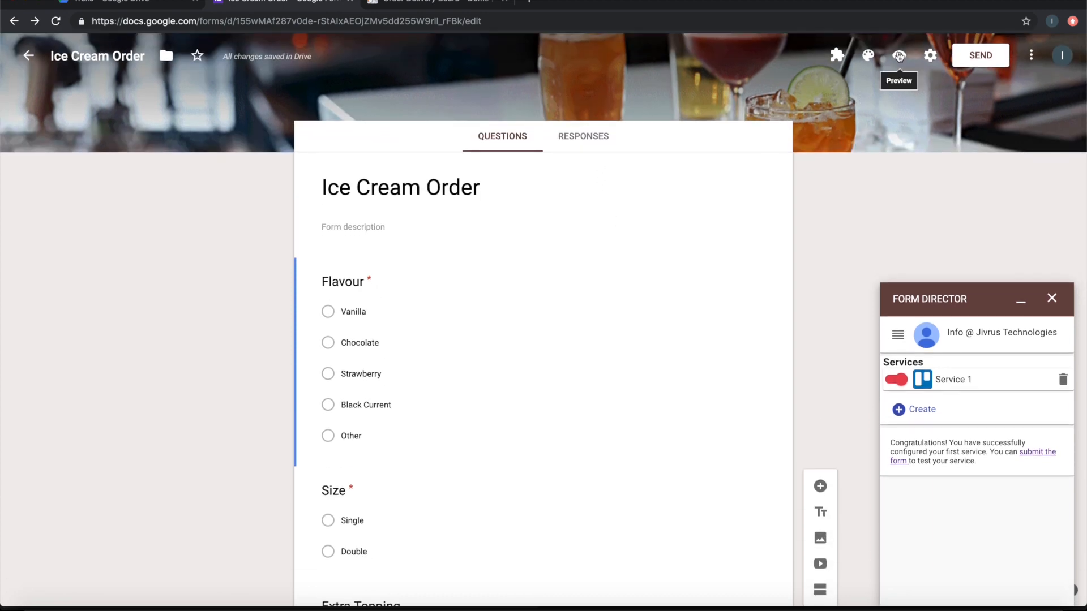
Preview the live order form and choose the Double option with Fruits and Nuts.
left_click(899, 55)
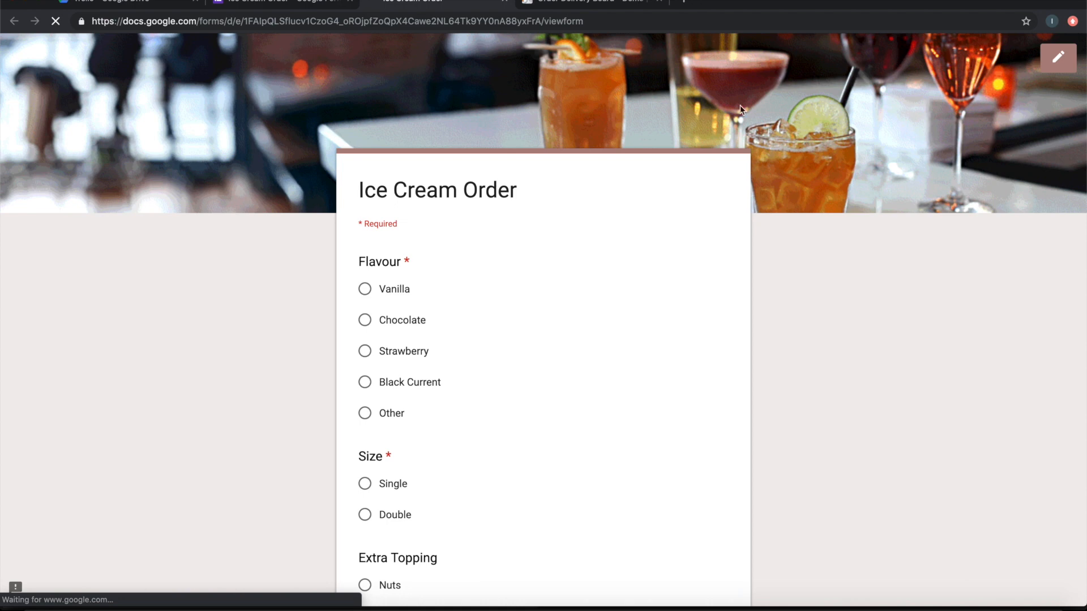
mouse_move(509, 223)
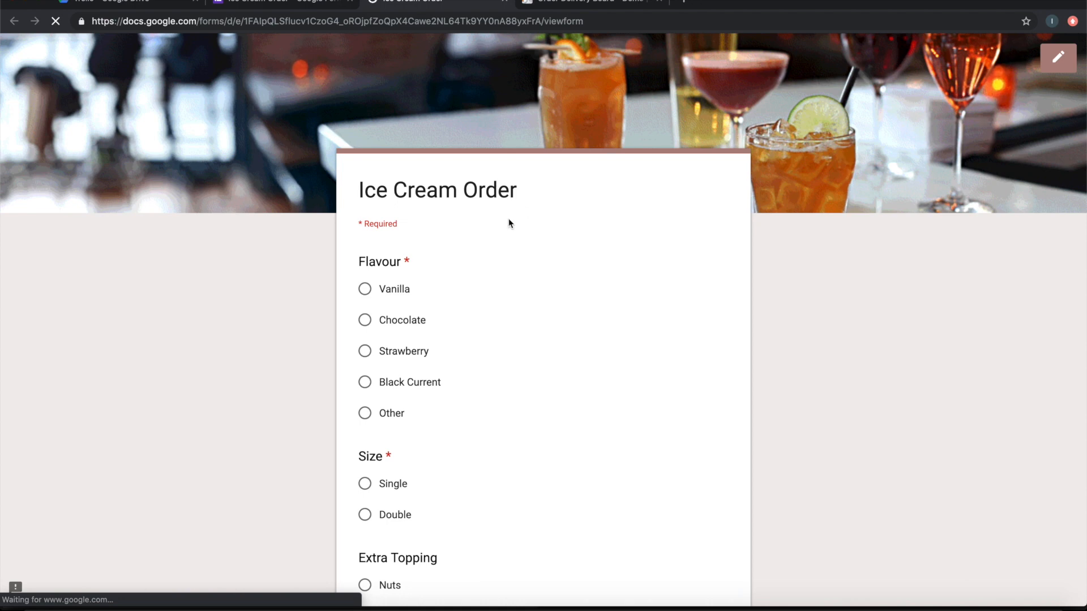
scroll("down", 3)
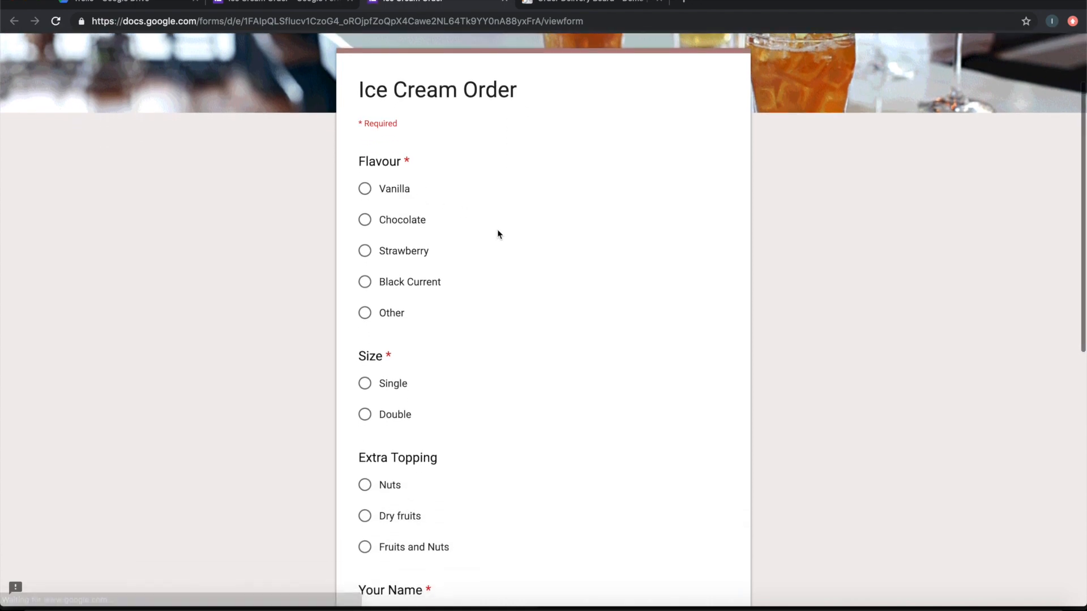
left_click(365, 281)
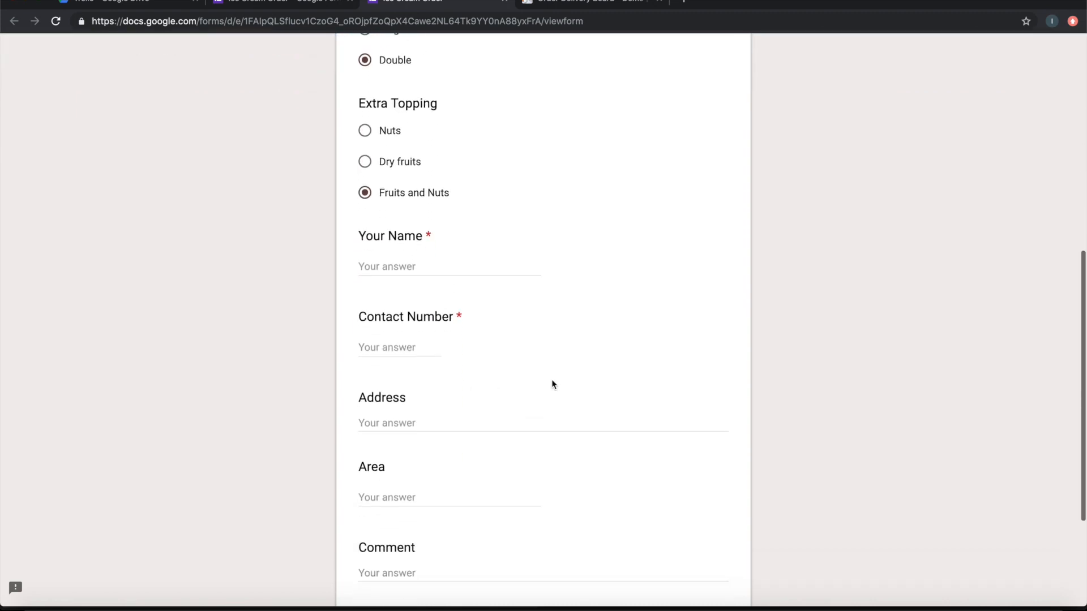
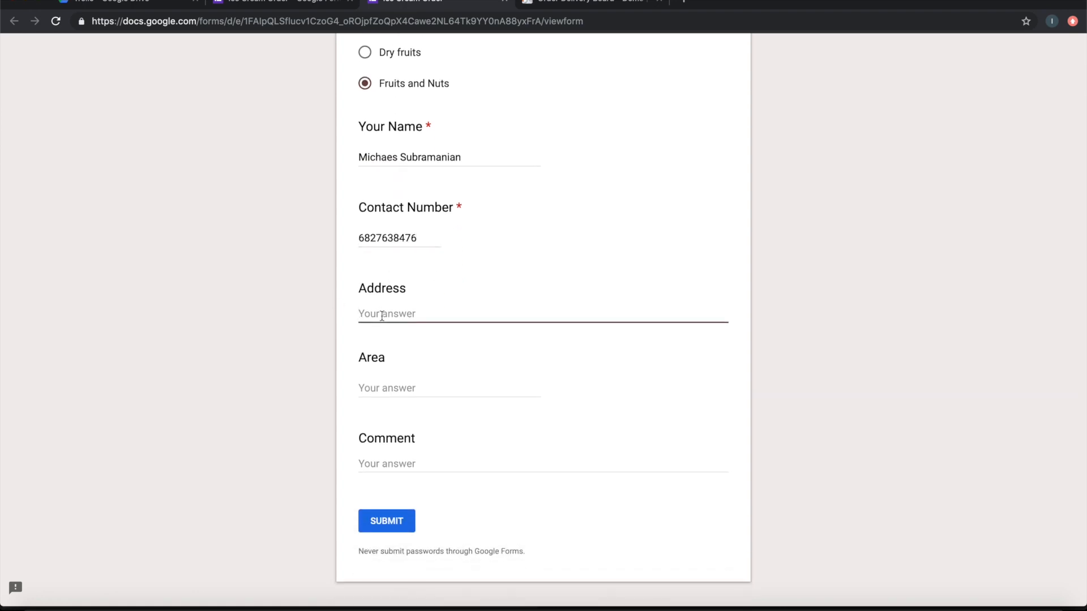
type("Hosura")
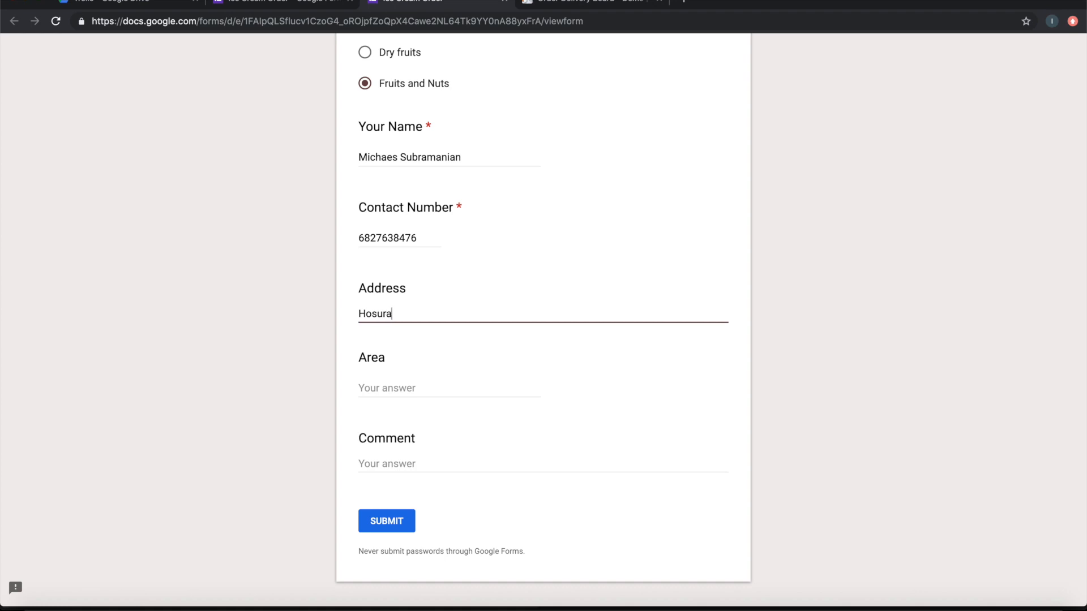
type("Road")
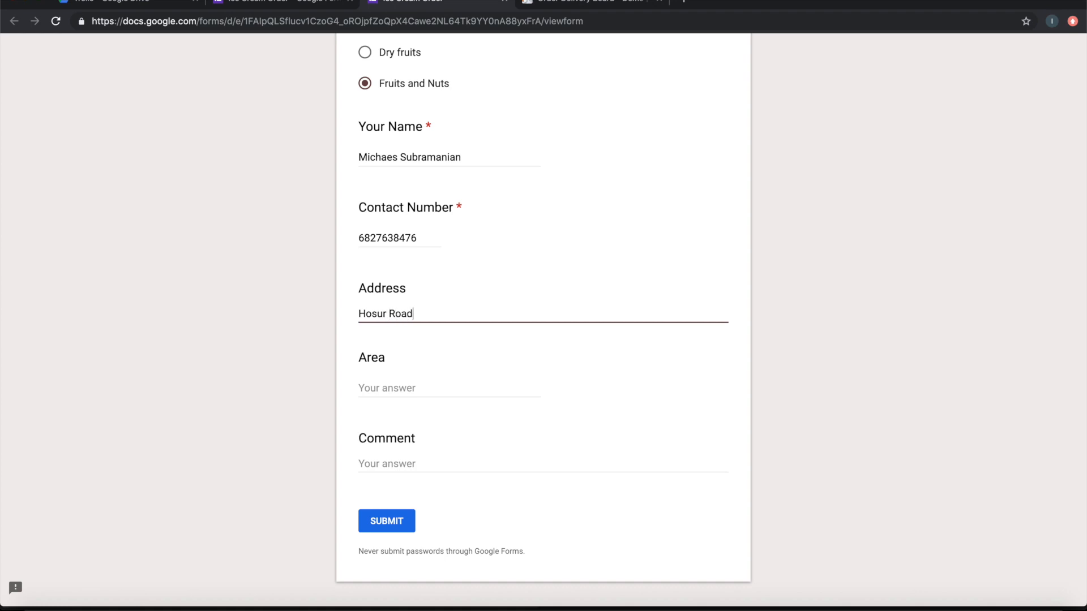
type("Koramangal")
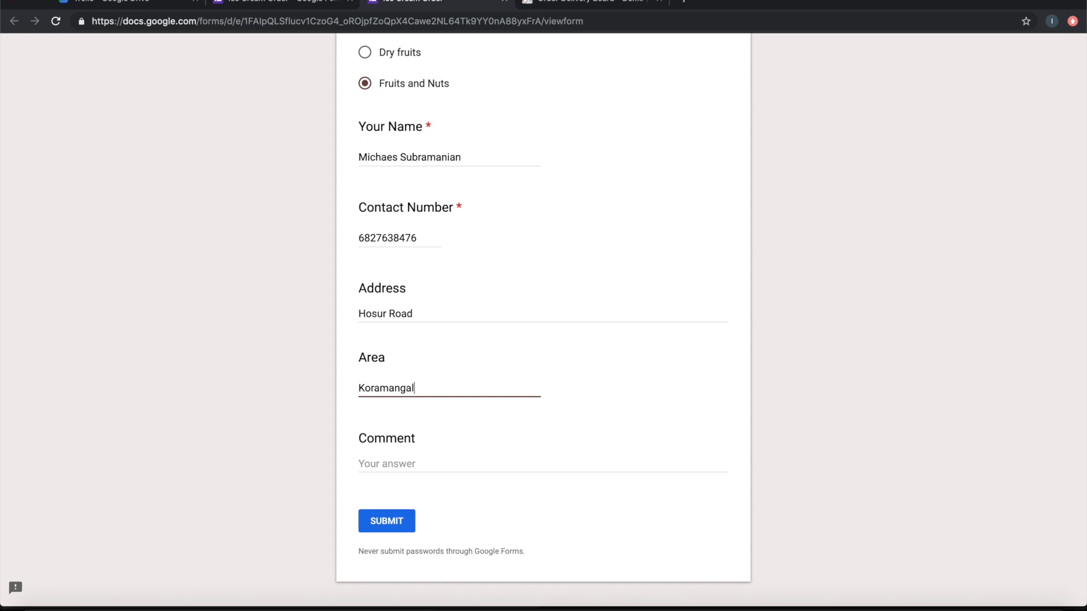
type("a")
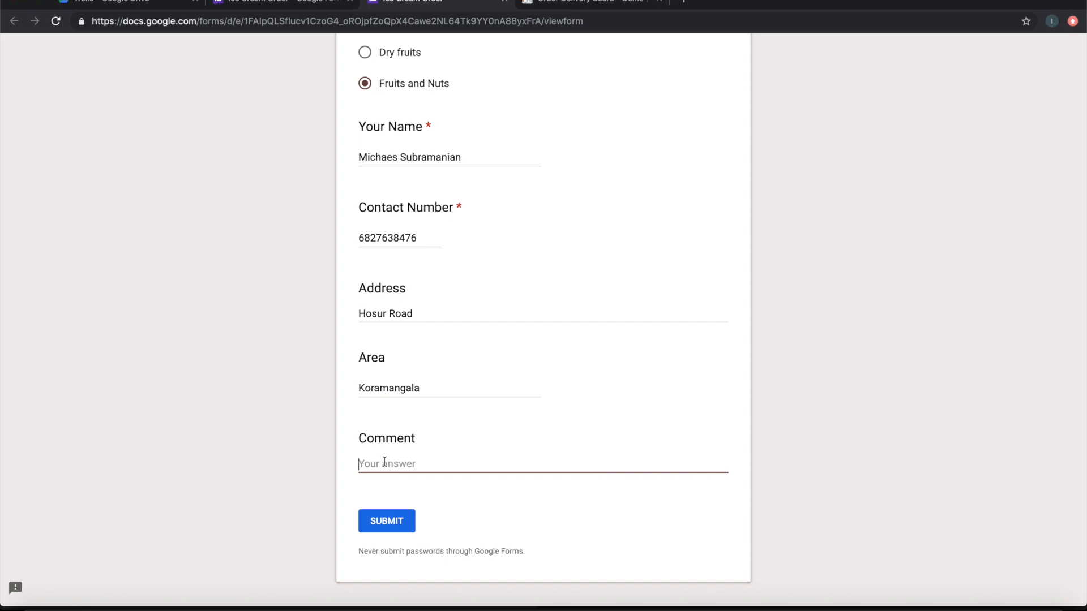
Add a fast-delivery comment, submit the order, and return to the Trello board.
scroll("down", 3)
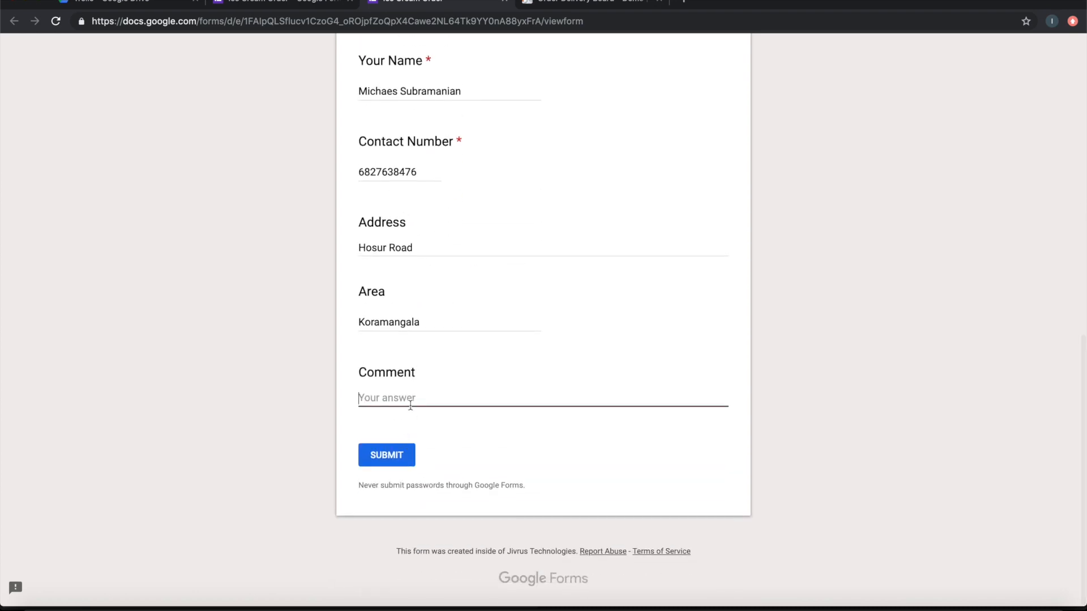
type("Deliver it su")
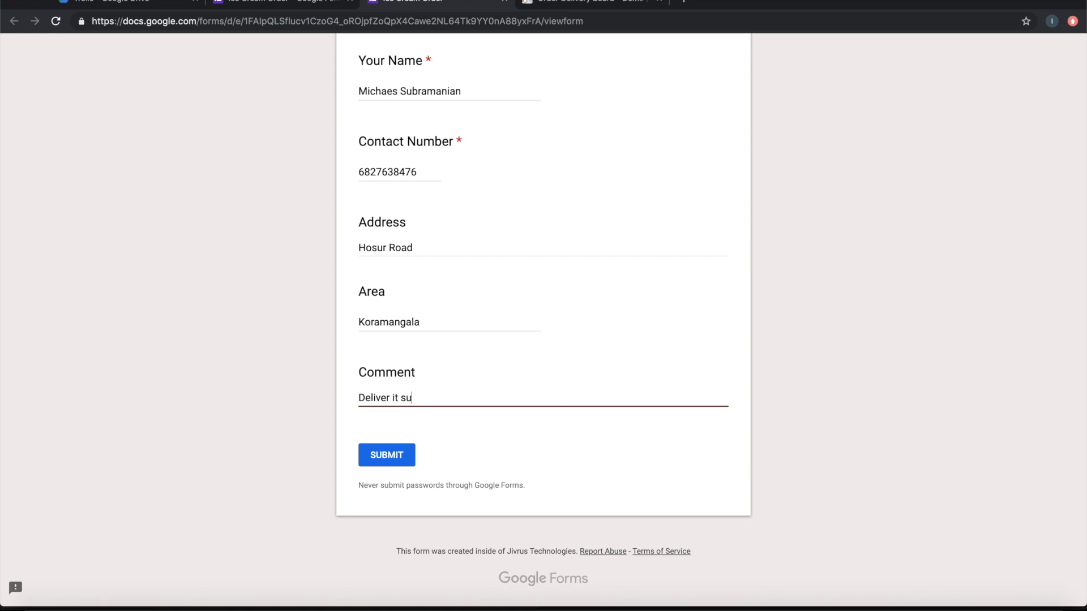
type("perfas")
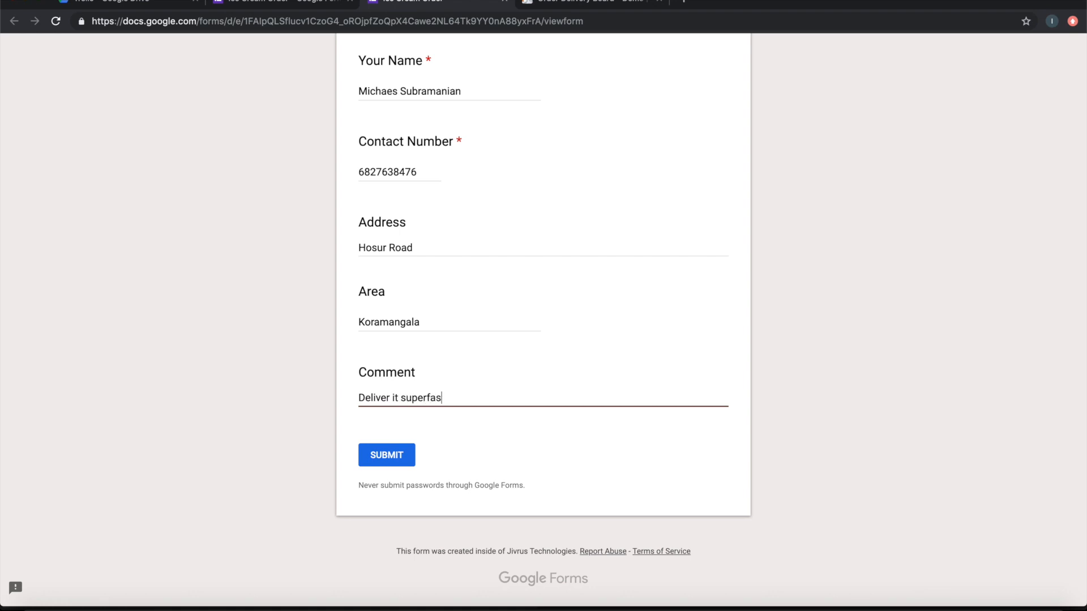
type("t")
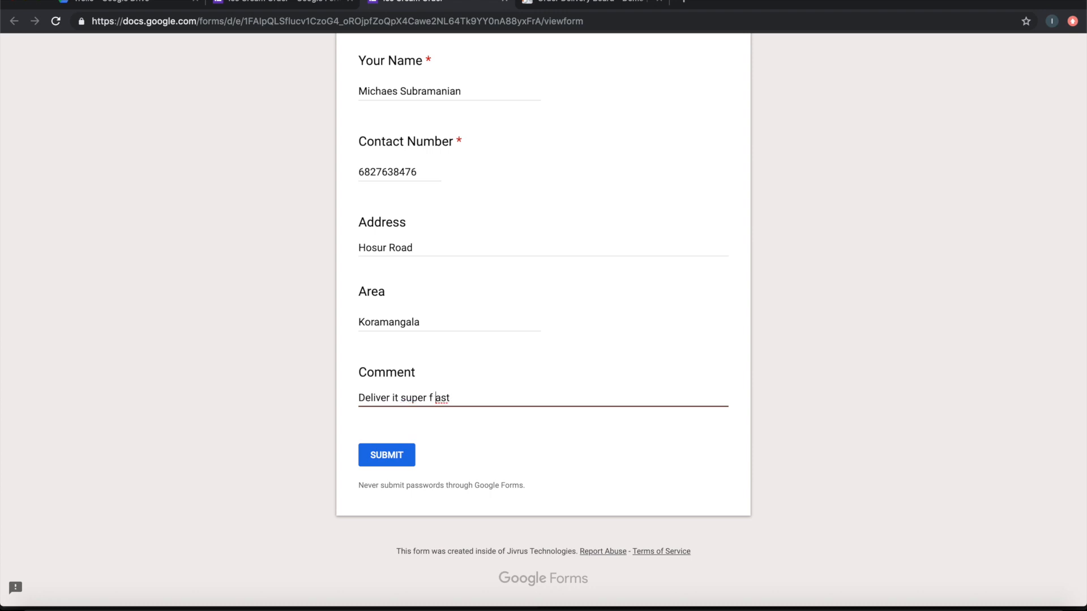
type("fast")
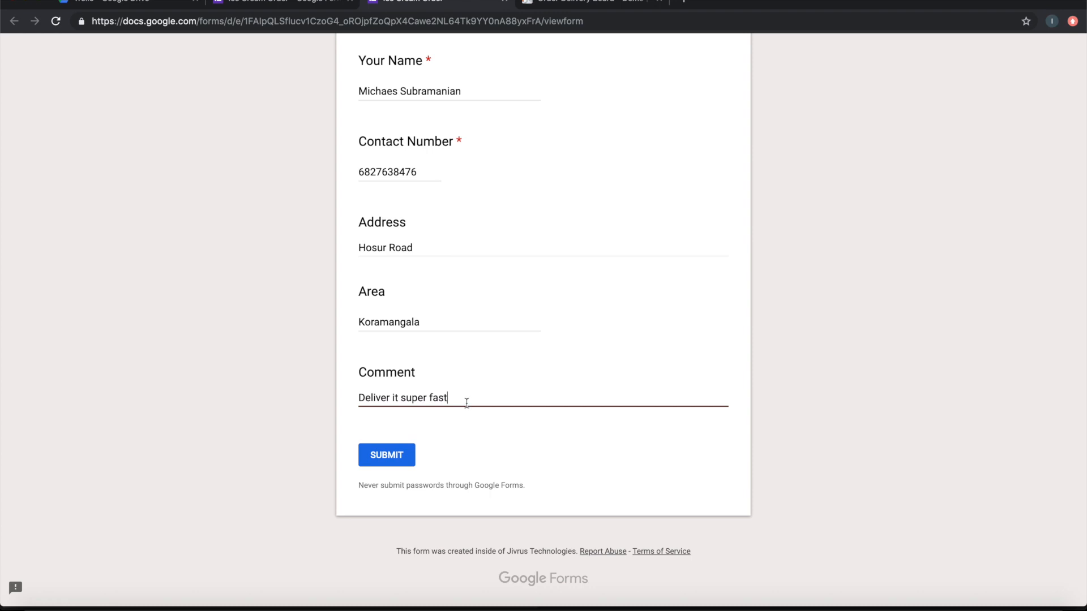
left_click(386, 455)
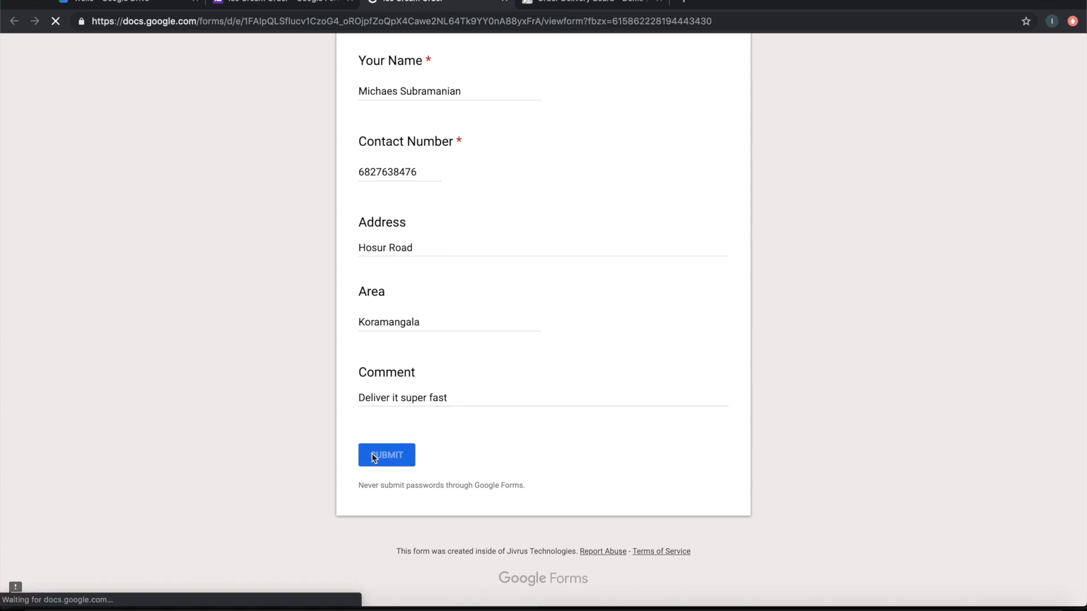
left_click(593, 2)
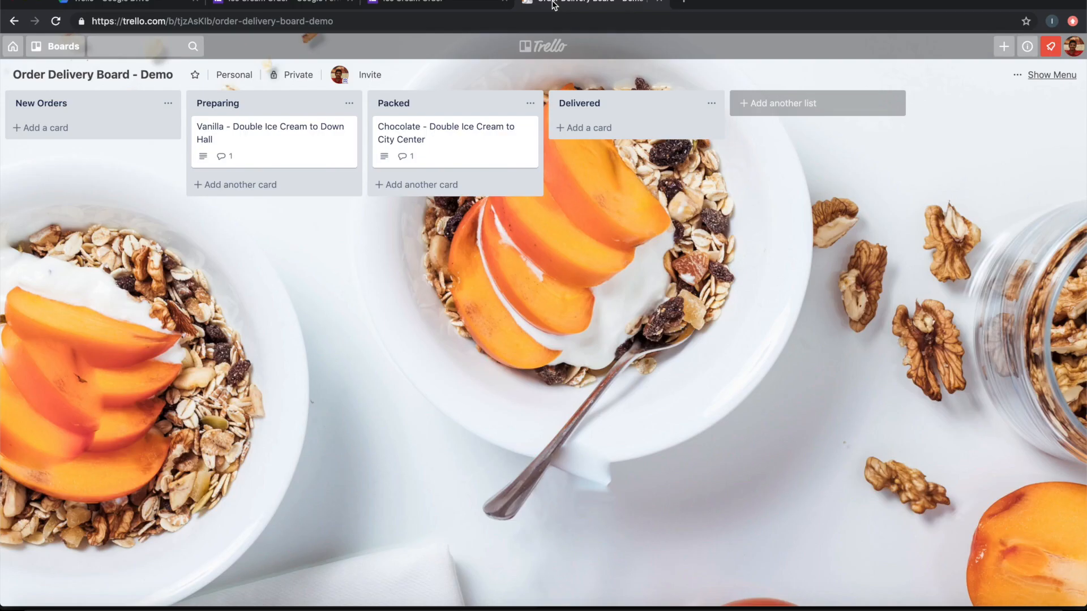
mouse_move(241, 249)
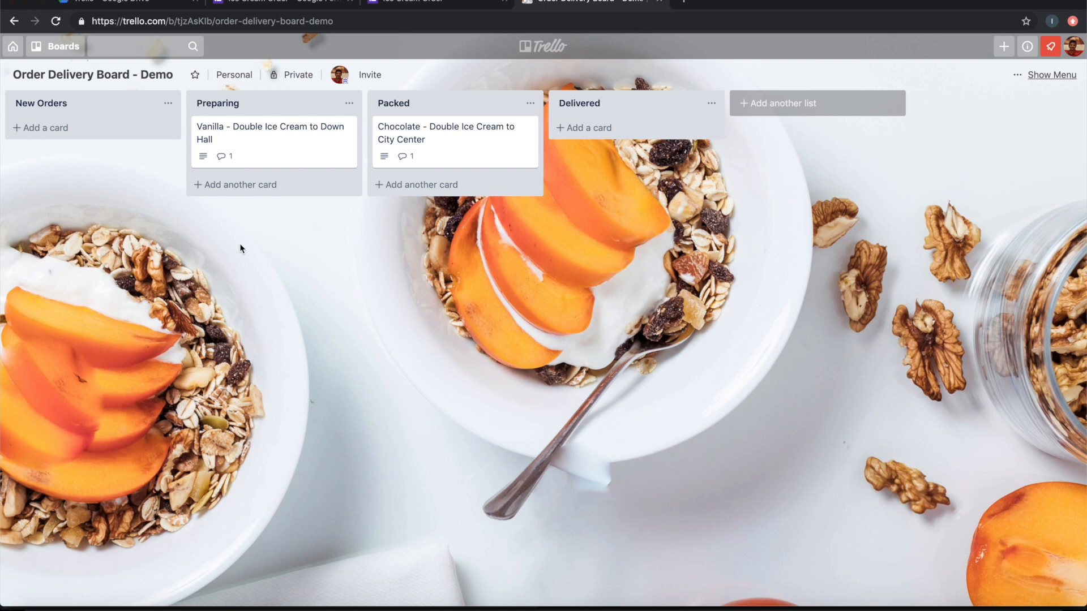
mouse_move(61, 113)
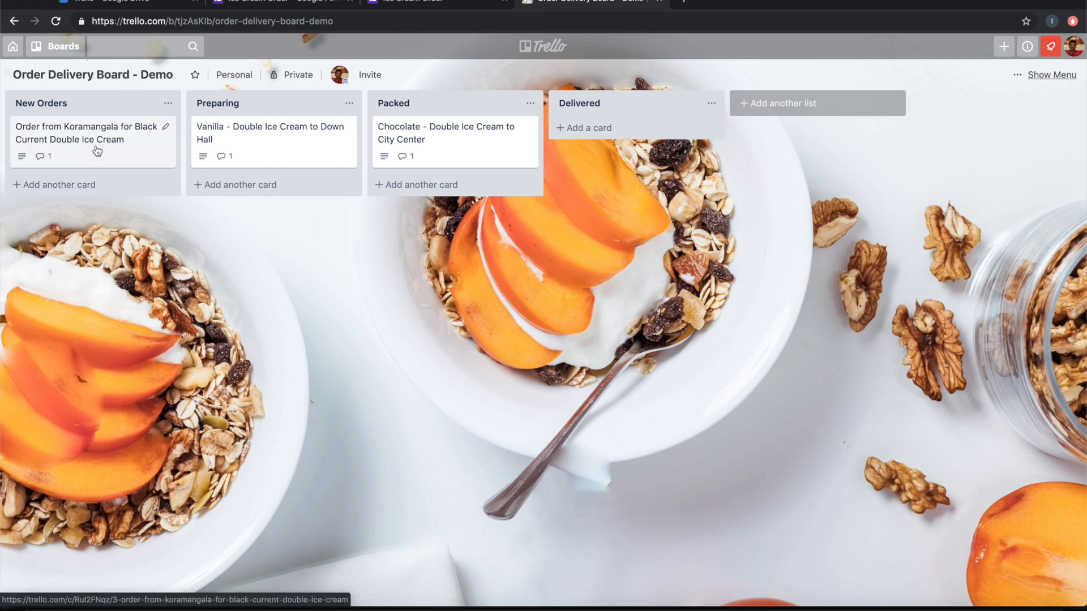
mouse_move(38, 141)
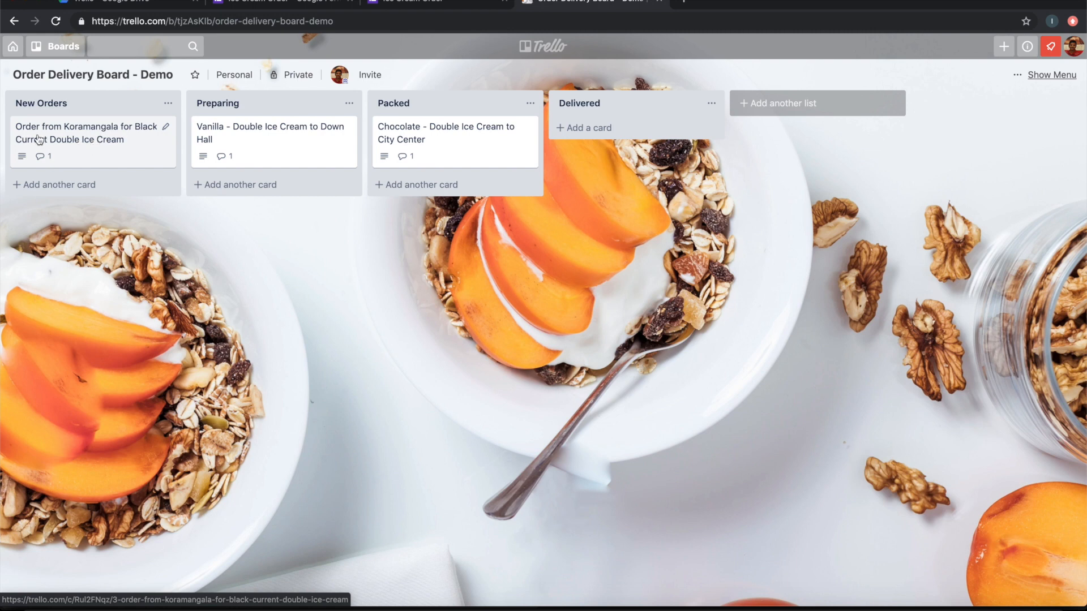
mouse_move(114, 132)
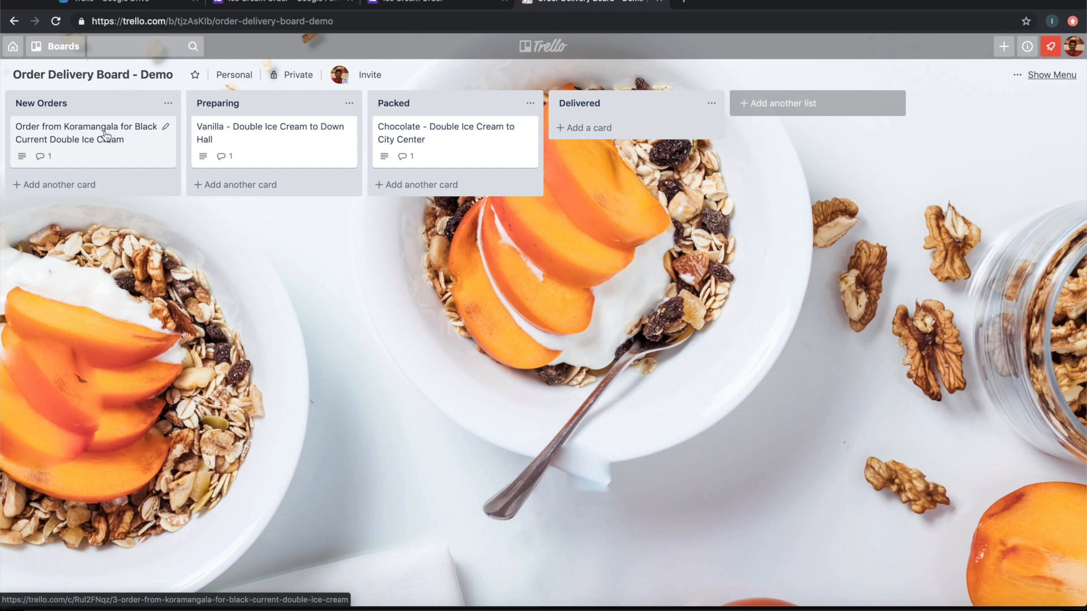
mouse_move(110, 138)
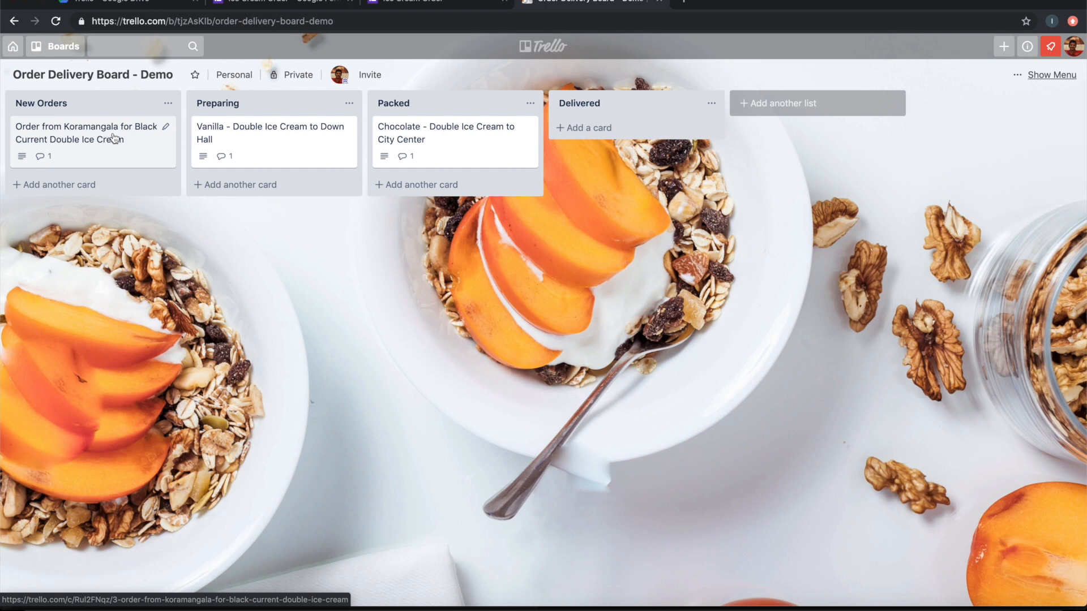
mouse_move(73, 157)
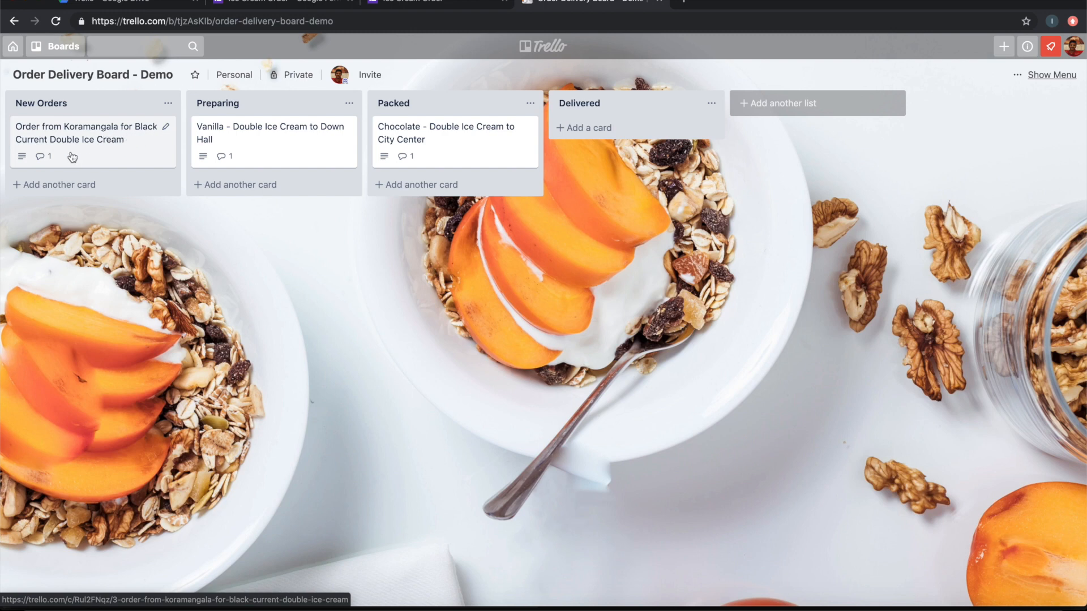
mouse_move(93, 149)
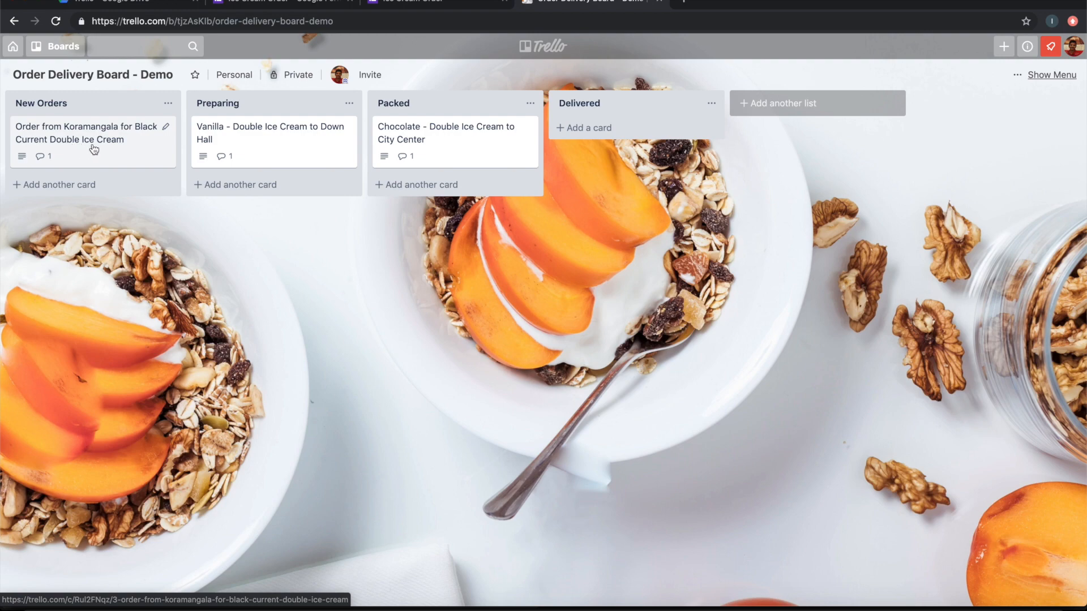
mouse_move(95, 145)
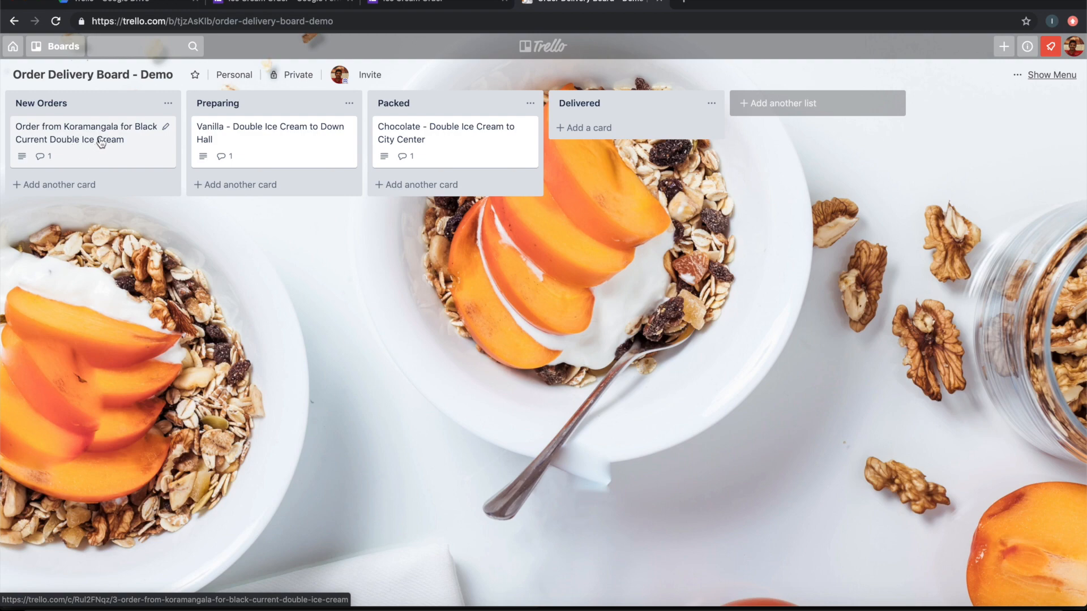
Check the Koramangala card's description and comment, then return to the order confirmation page.
left_click(86, 133)
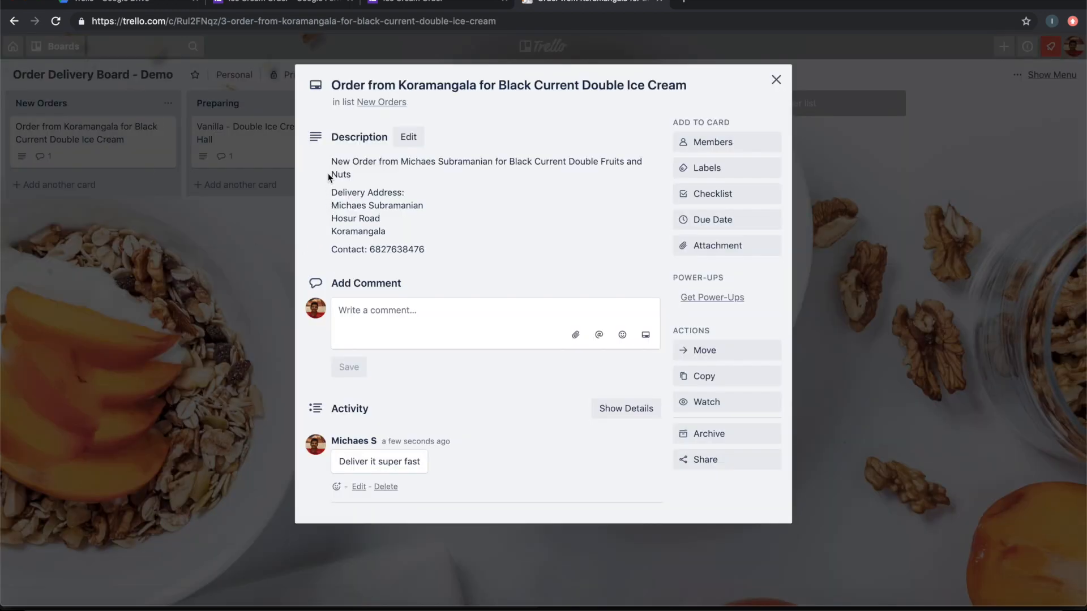
mouse_move(340, 197)
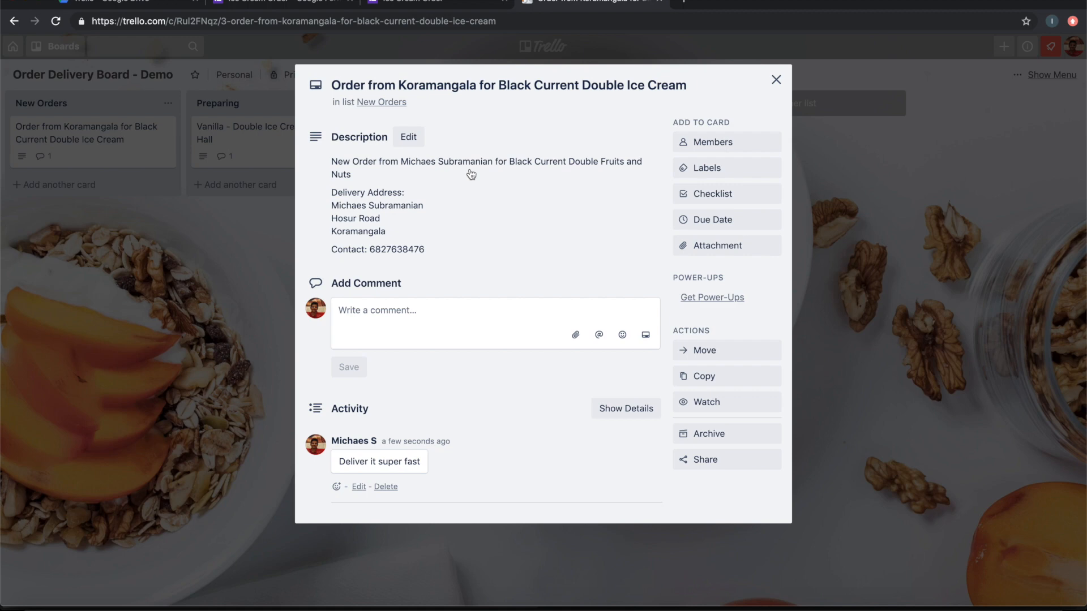
mouse_move(466, 230)
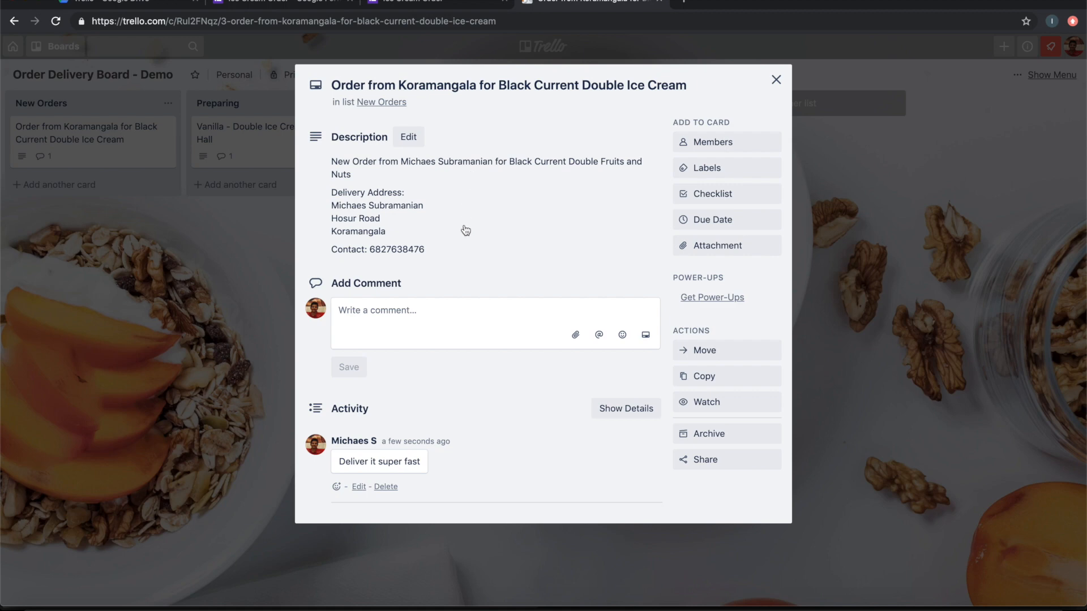
mouse_move(340, 475)
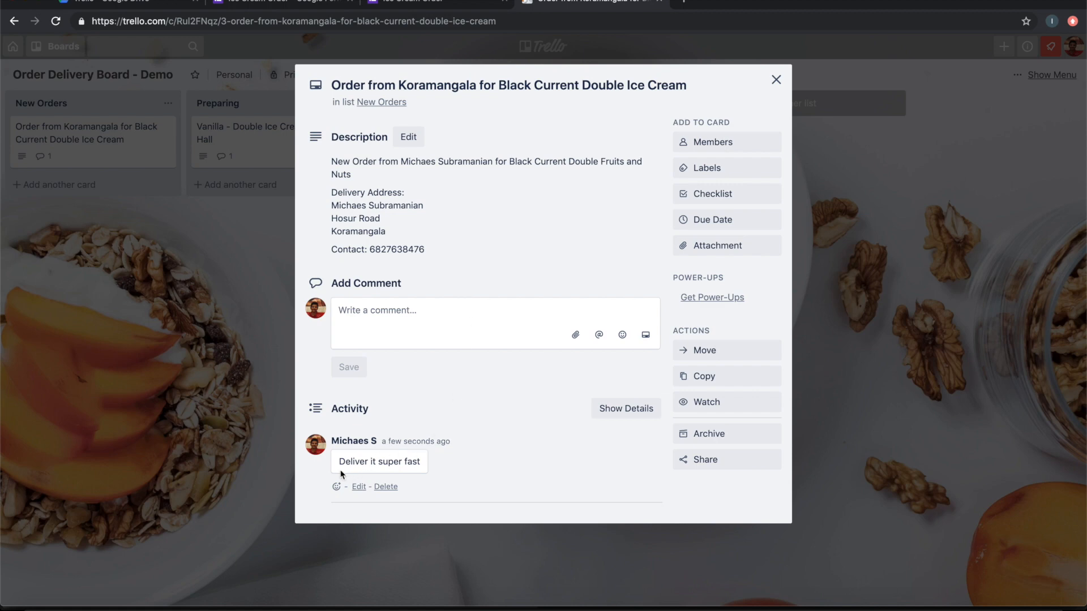
mouse_move(470, 475)
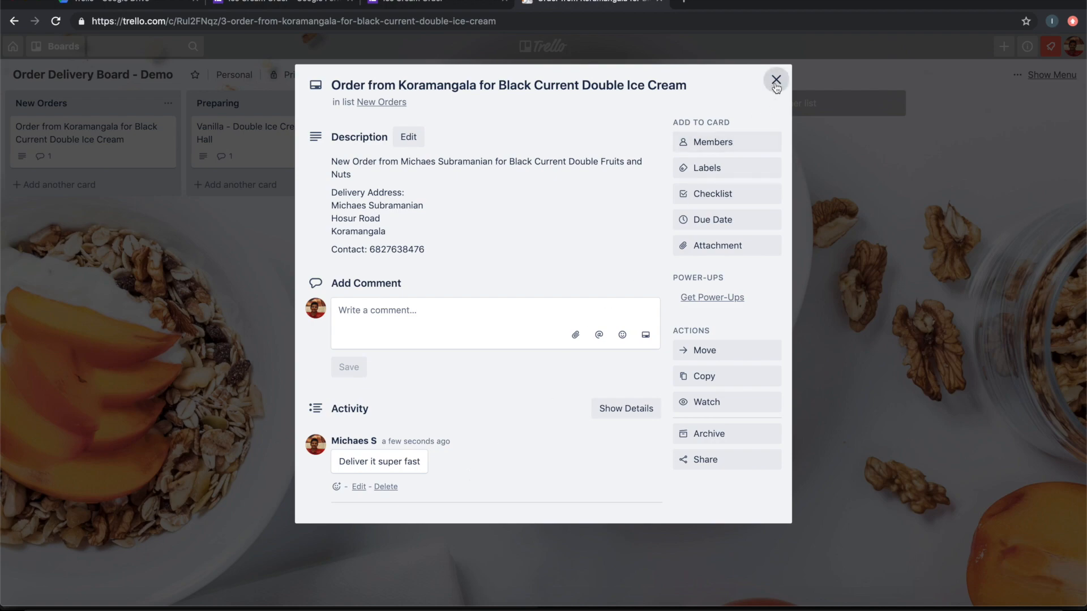
left_click(406, 1)
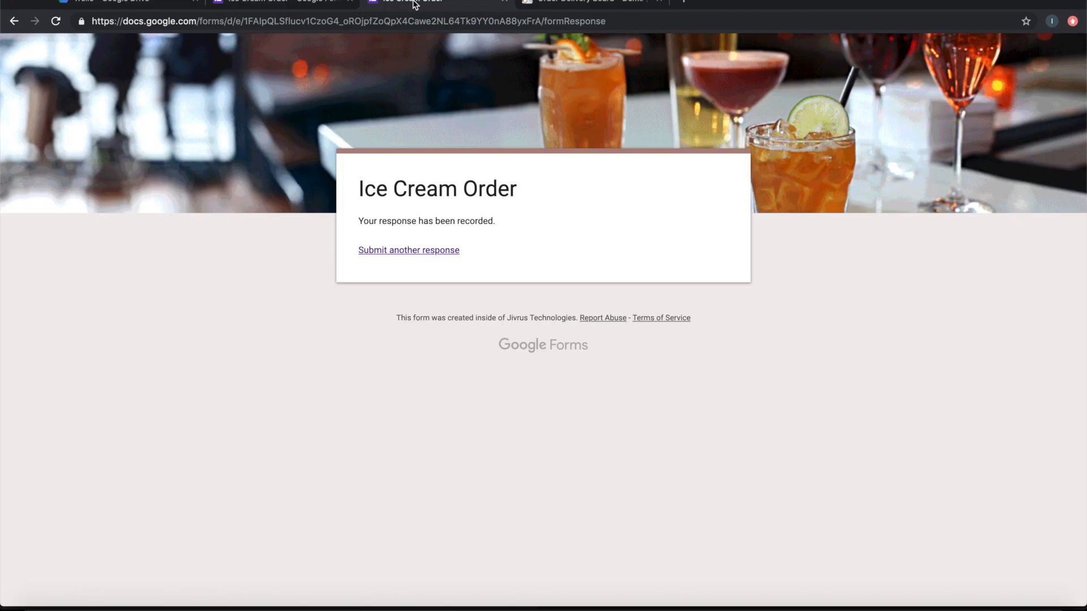